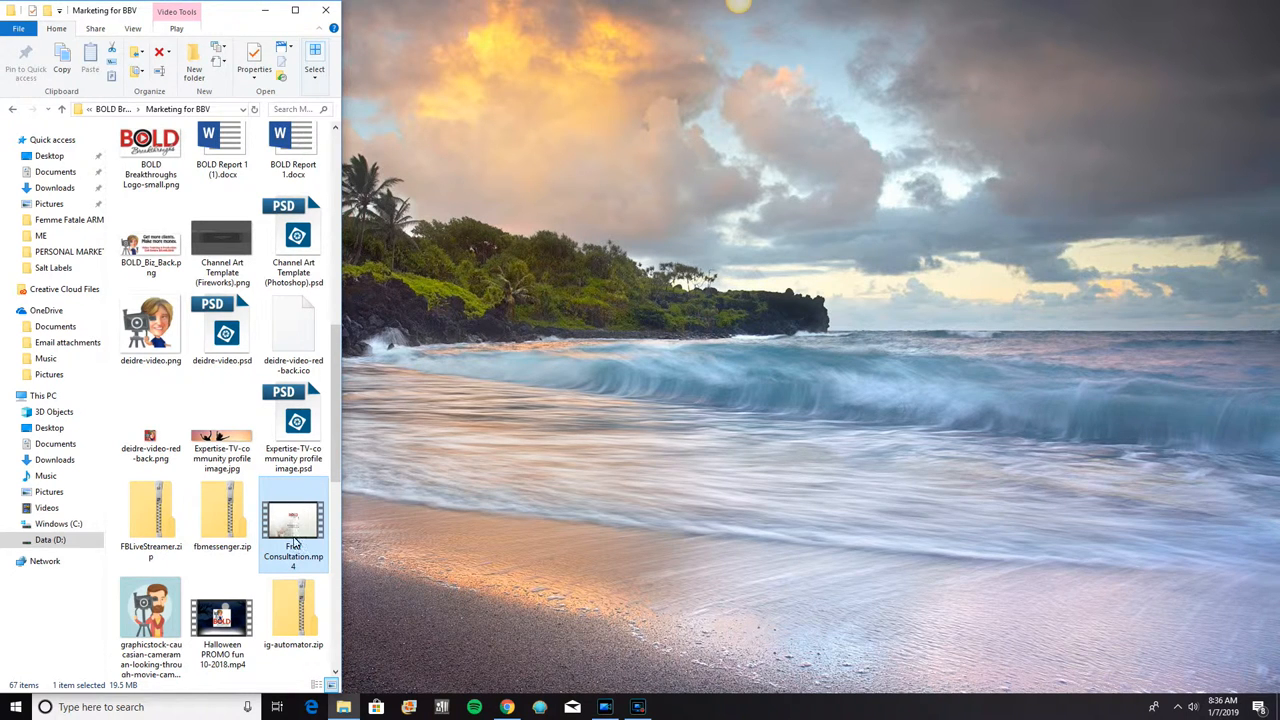
mouse_move(297, 515)
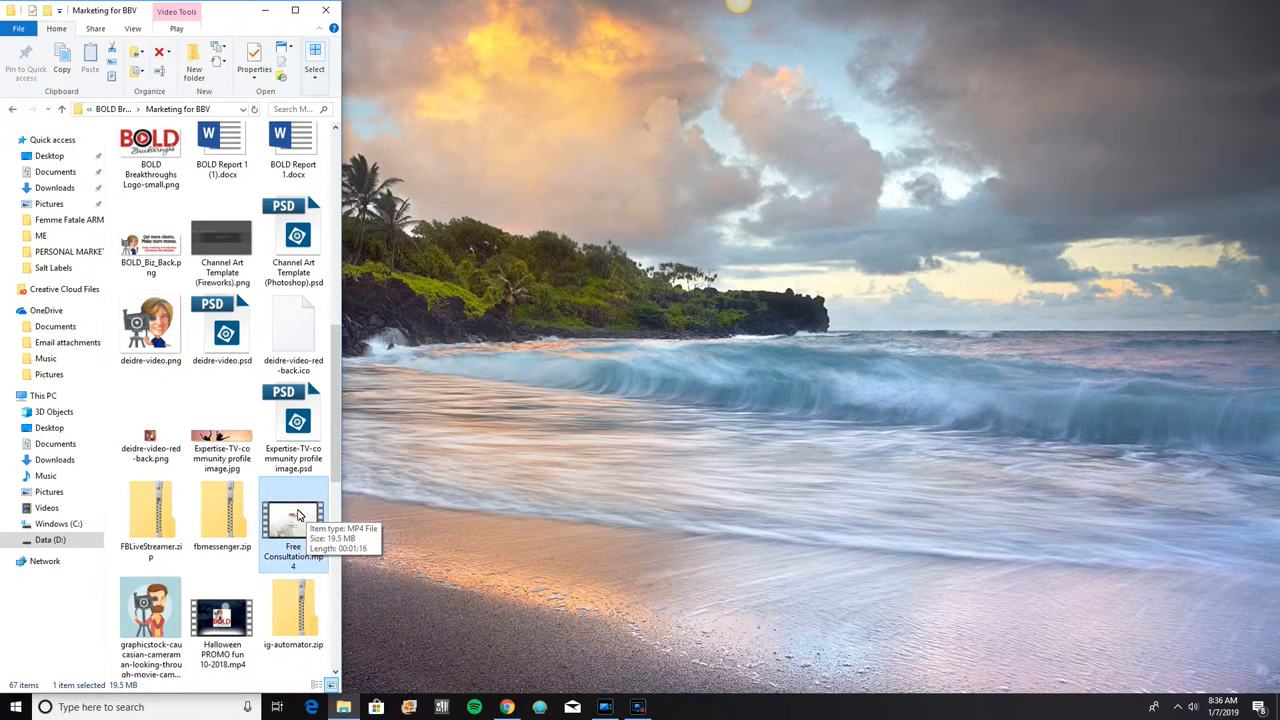
mouse_move(560, 552)
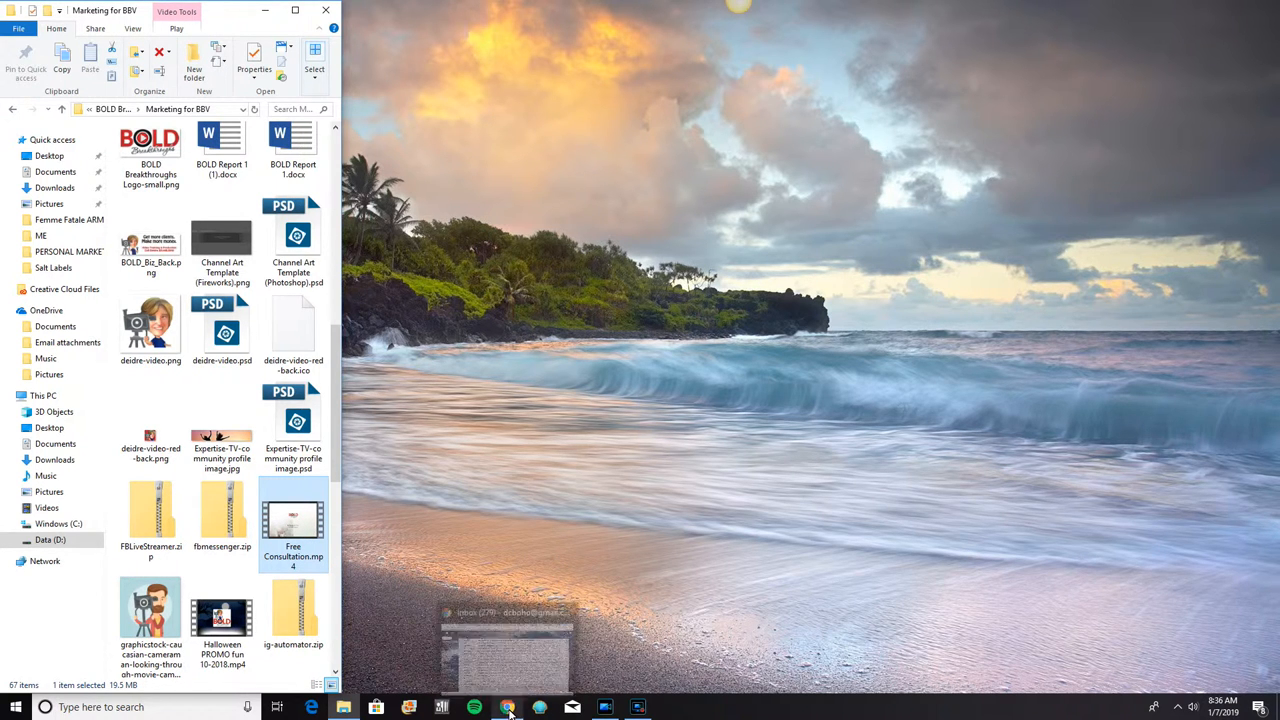
Bring up Chrome's taskbar jump list of recent pages and tasks
right_click(508, 707)
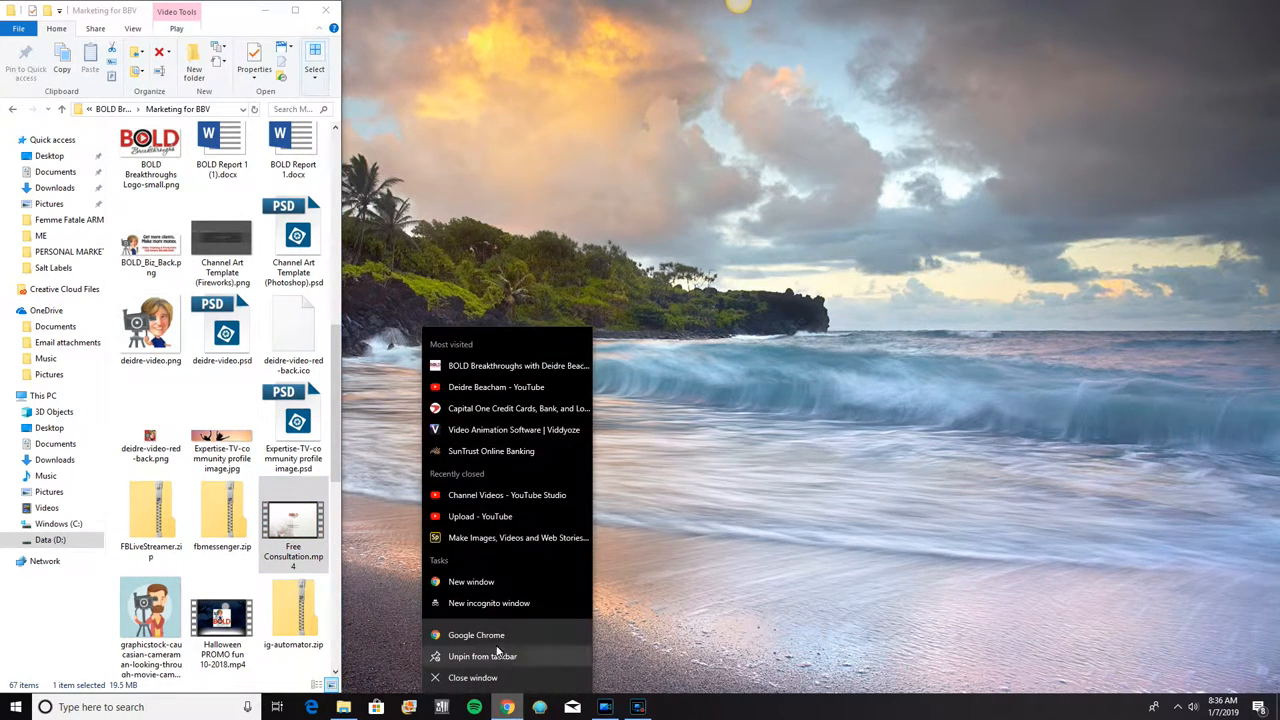
Open a new Chrome window and load youtube.com
click(471, 581)
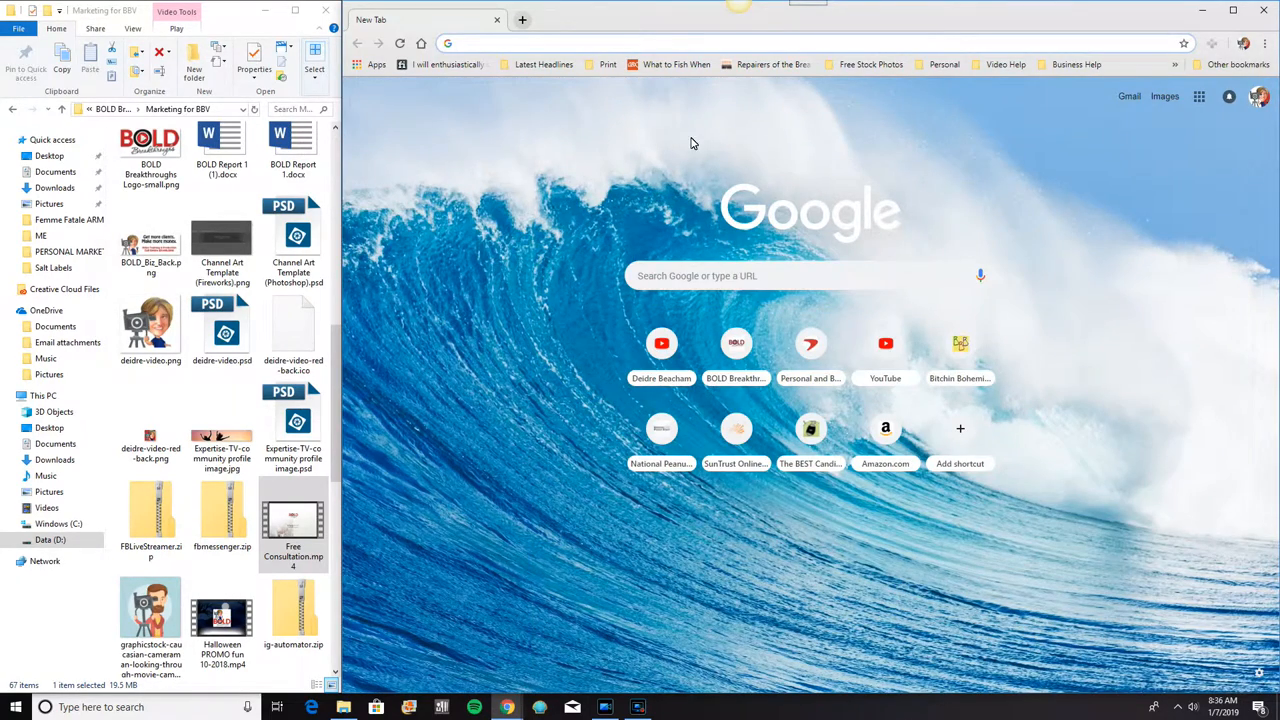
text(youtube.com)
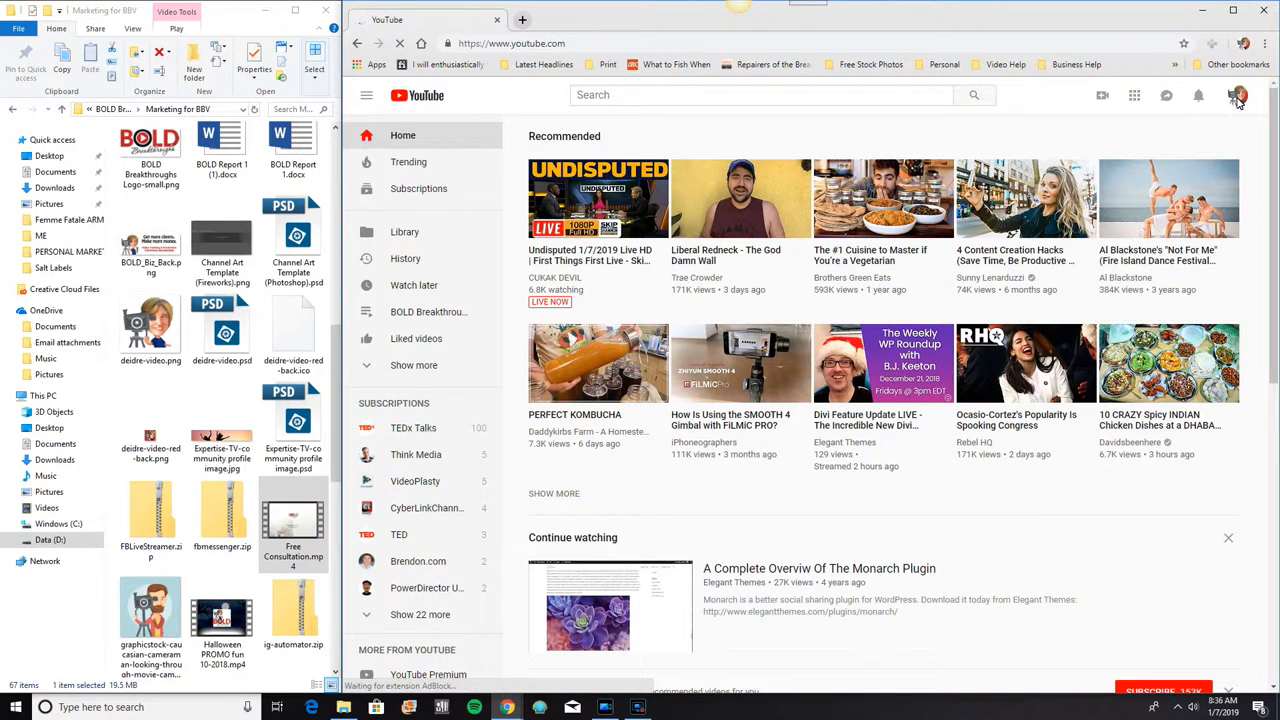
click(1239, 95)
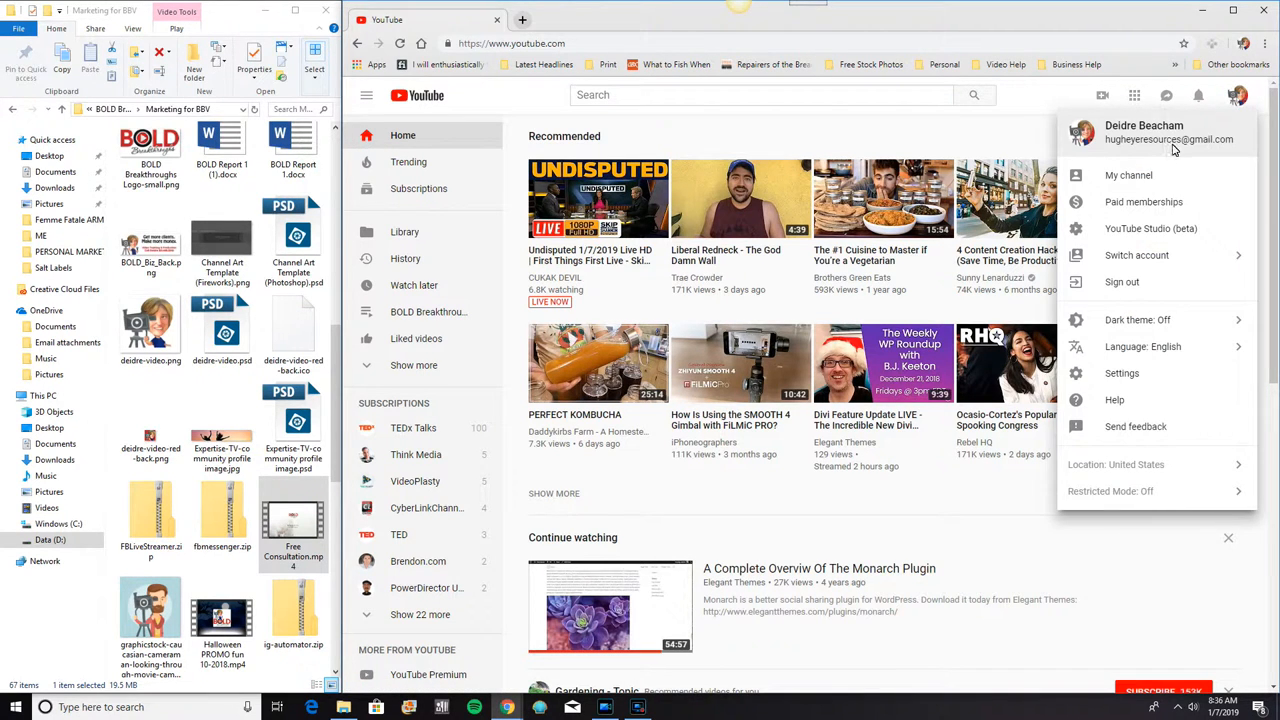
click(1129, 175)
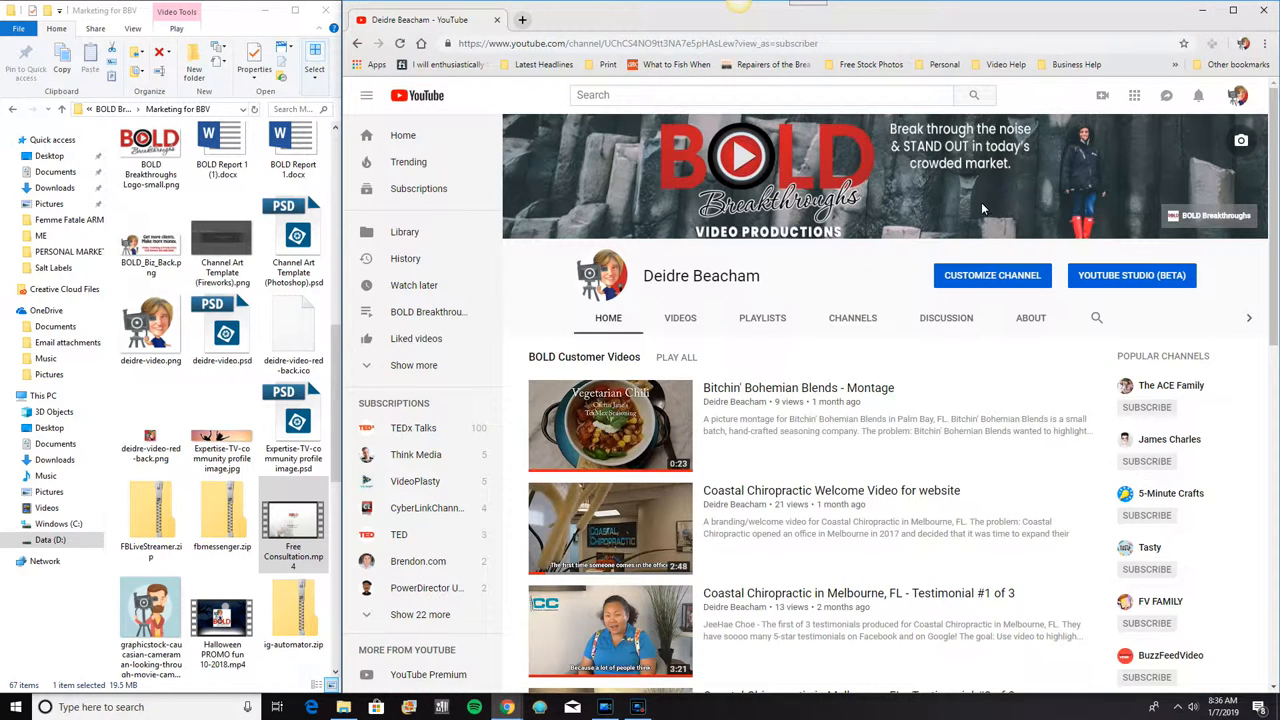
mouse_move(905, 230)
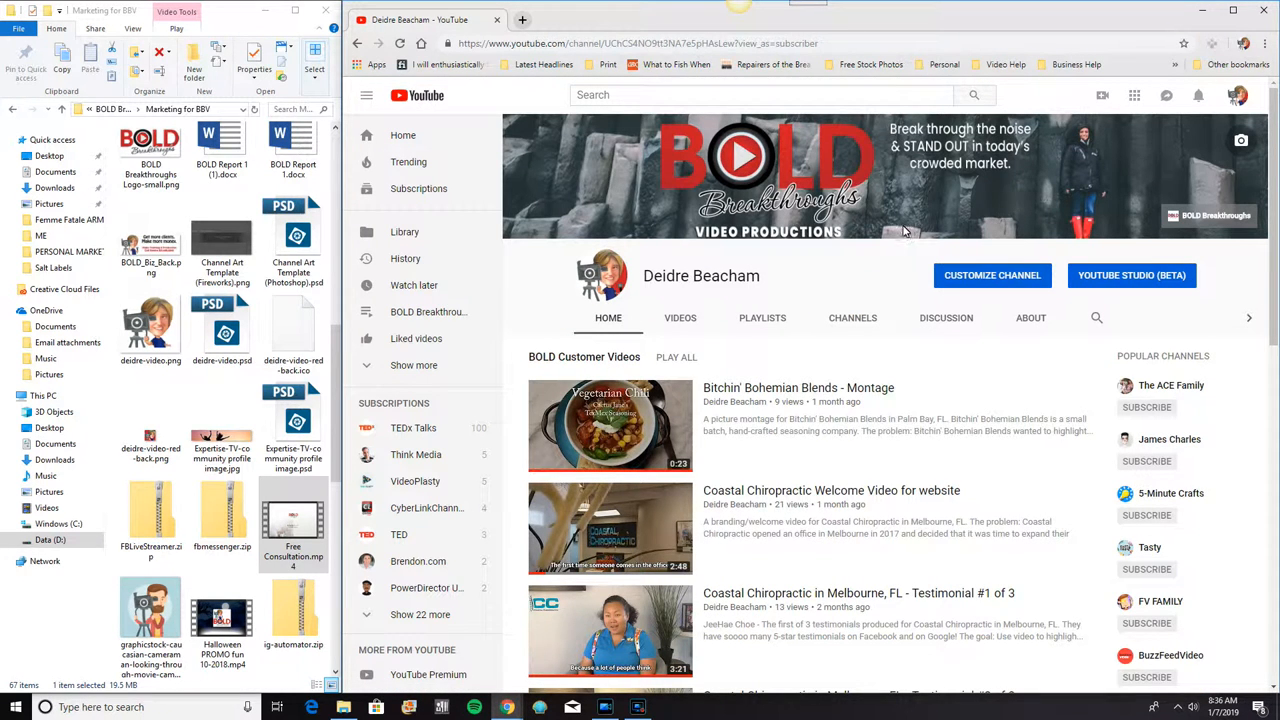
mouse_move(780, 250)
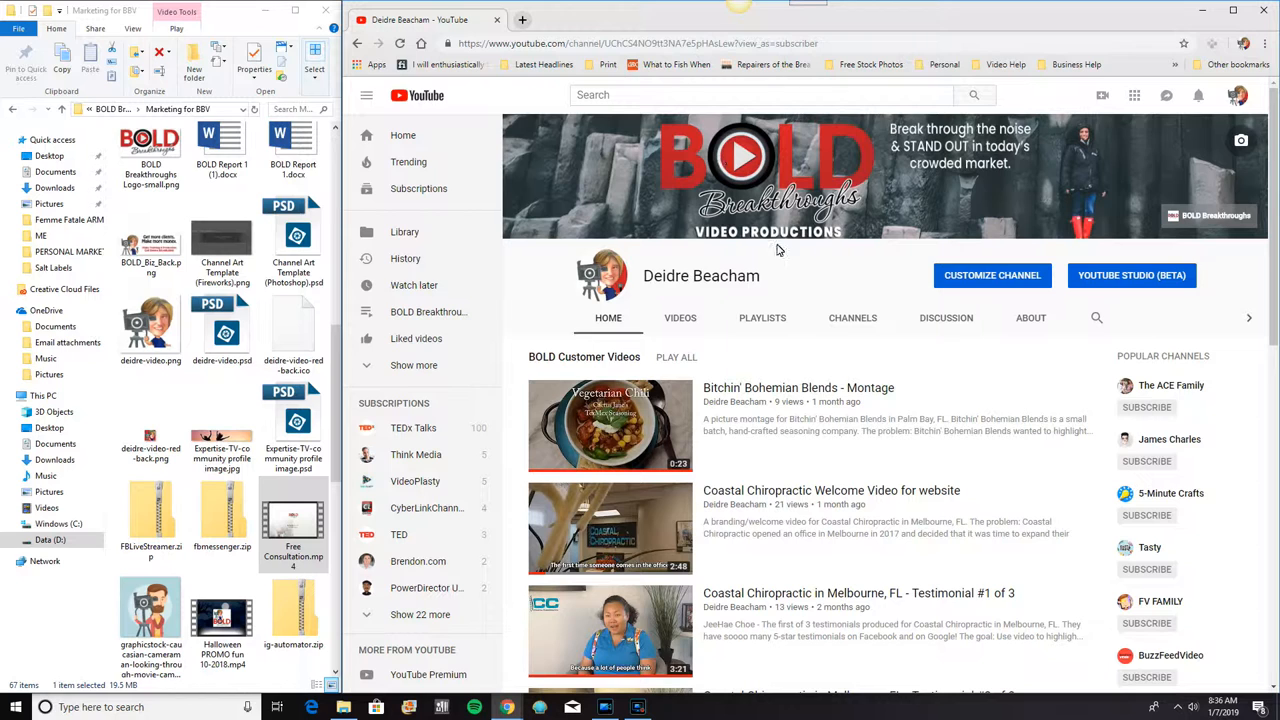
mouse_move(1238, 95)
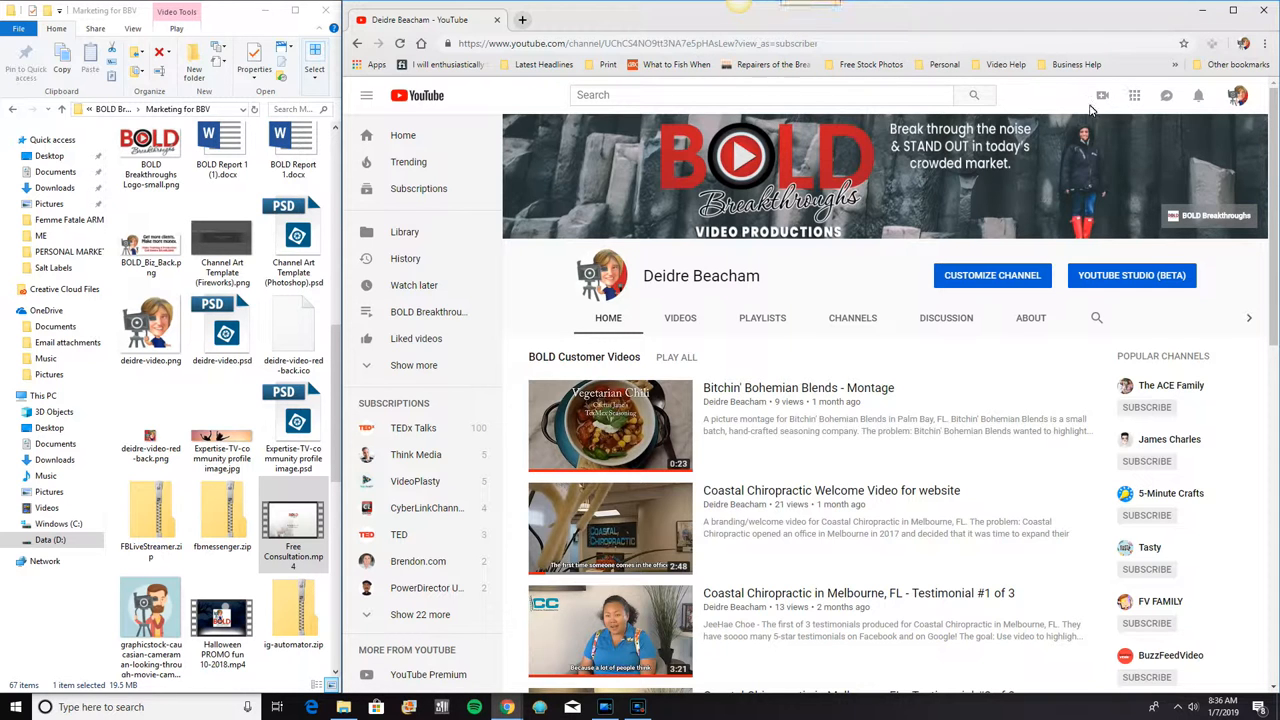
mouse_move(1102, 95)
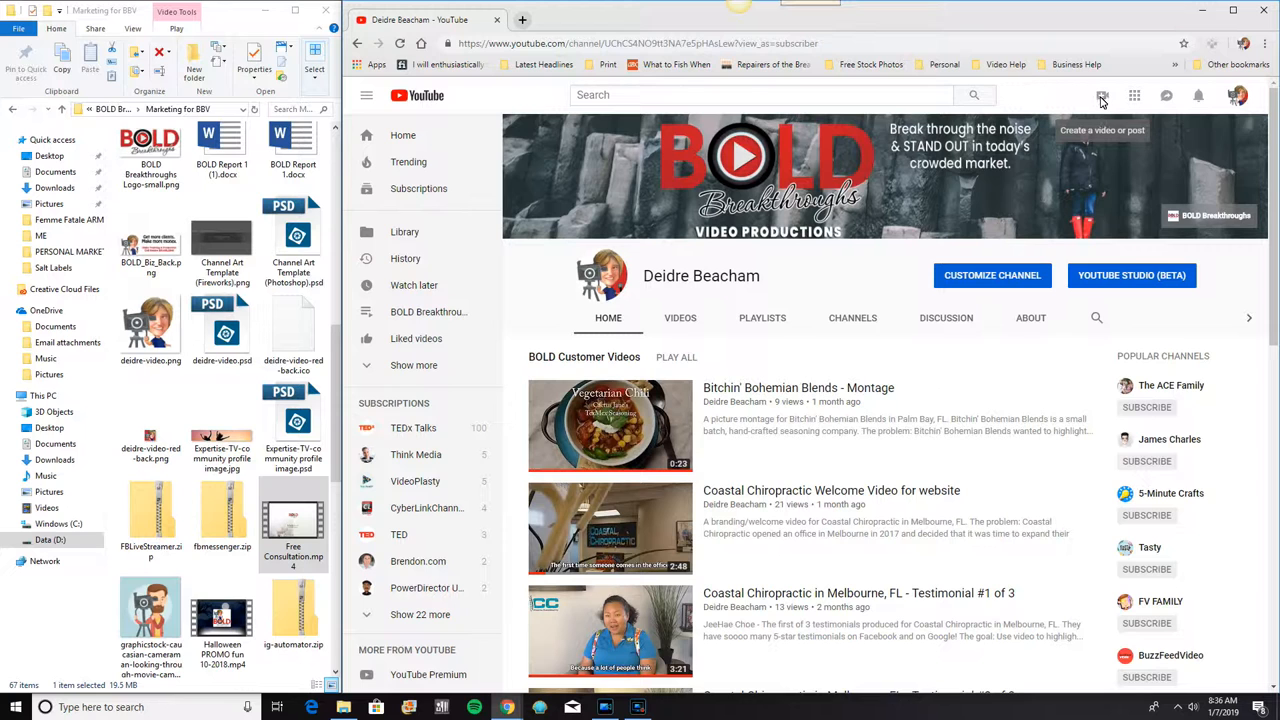
Choose Upload video from the Create menu to reach the upload page
click(1101, 95)
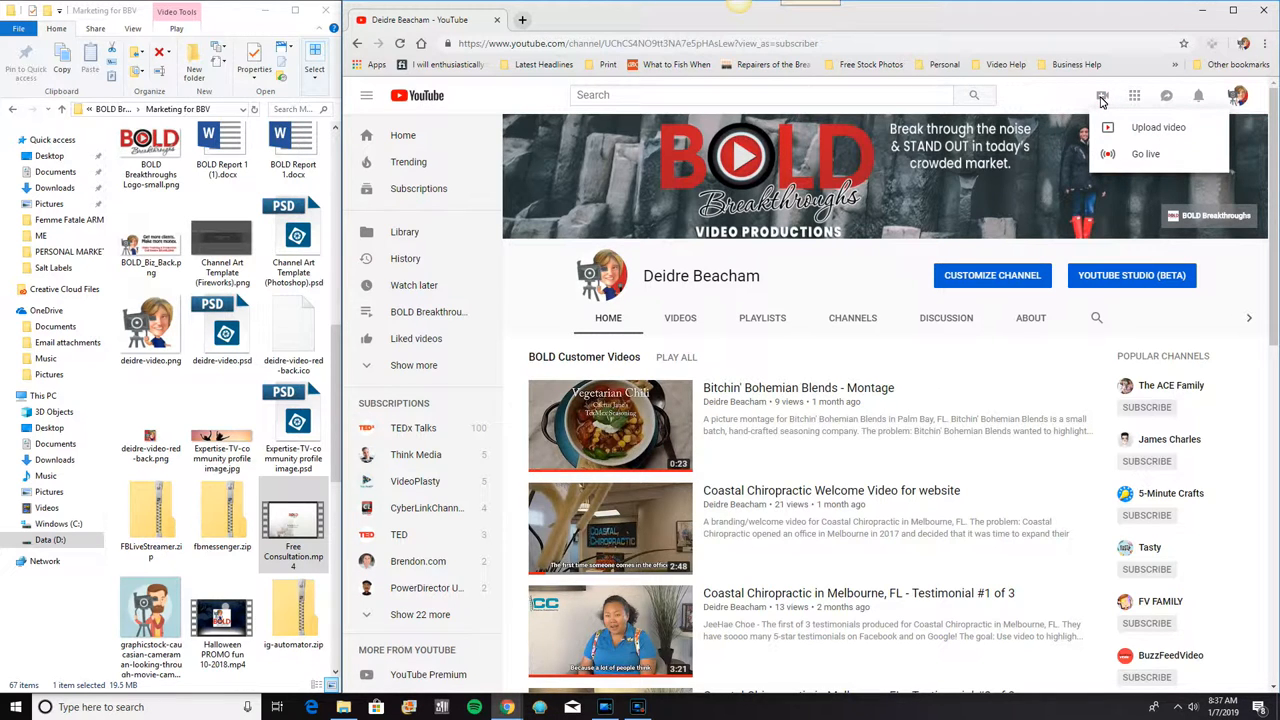
mouse_move(1135, 127)
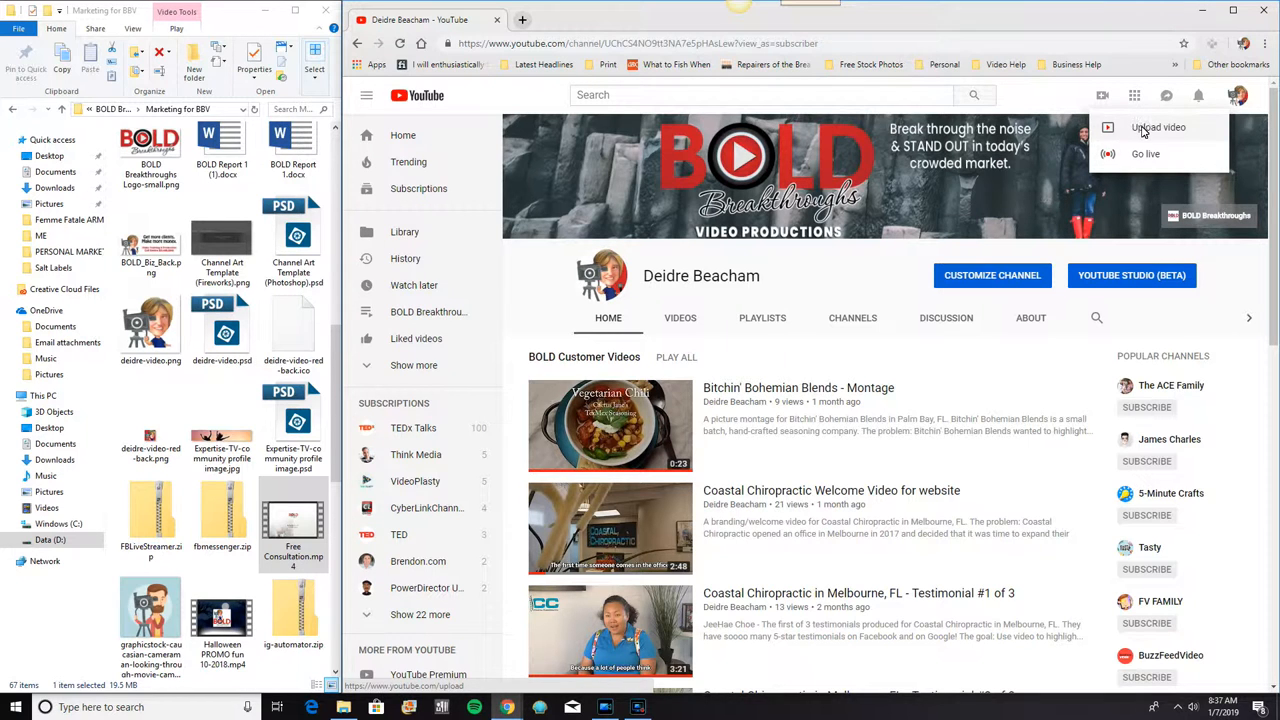
click(1158, 127)
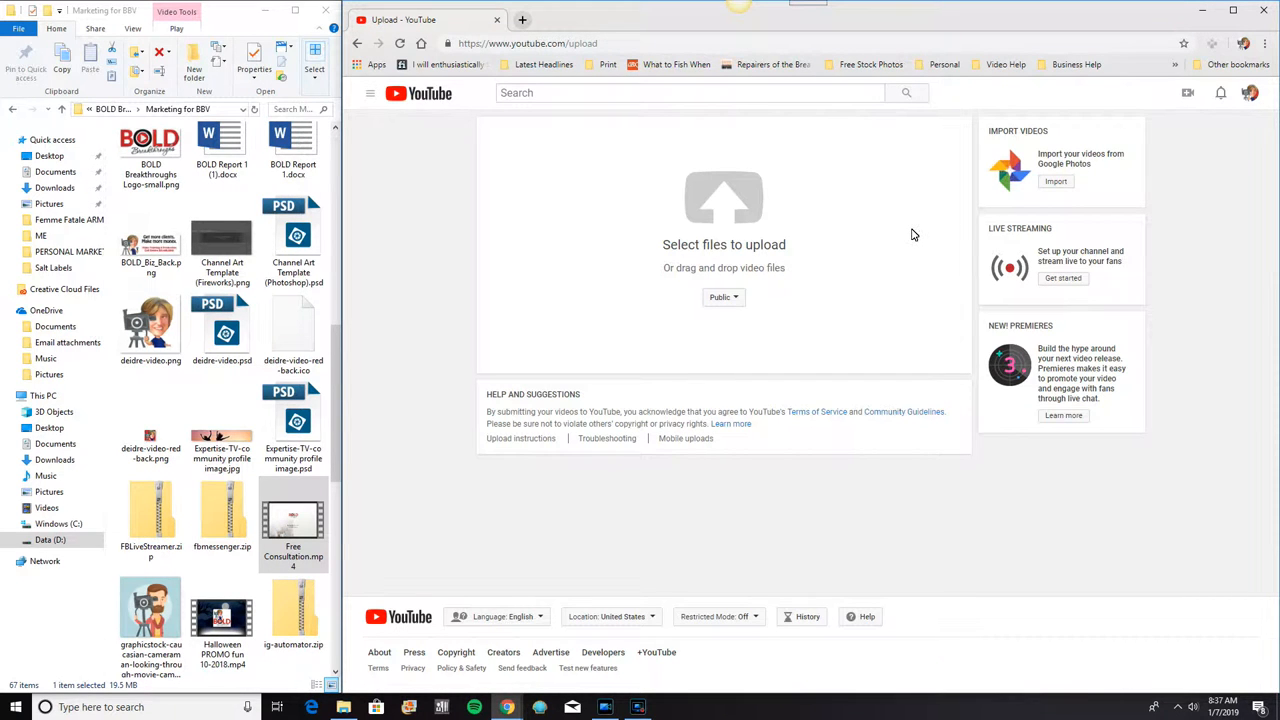
mouse_move(858, 312)
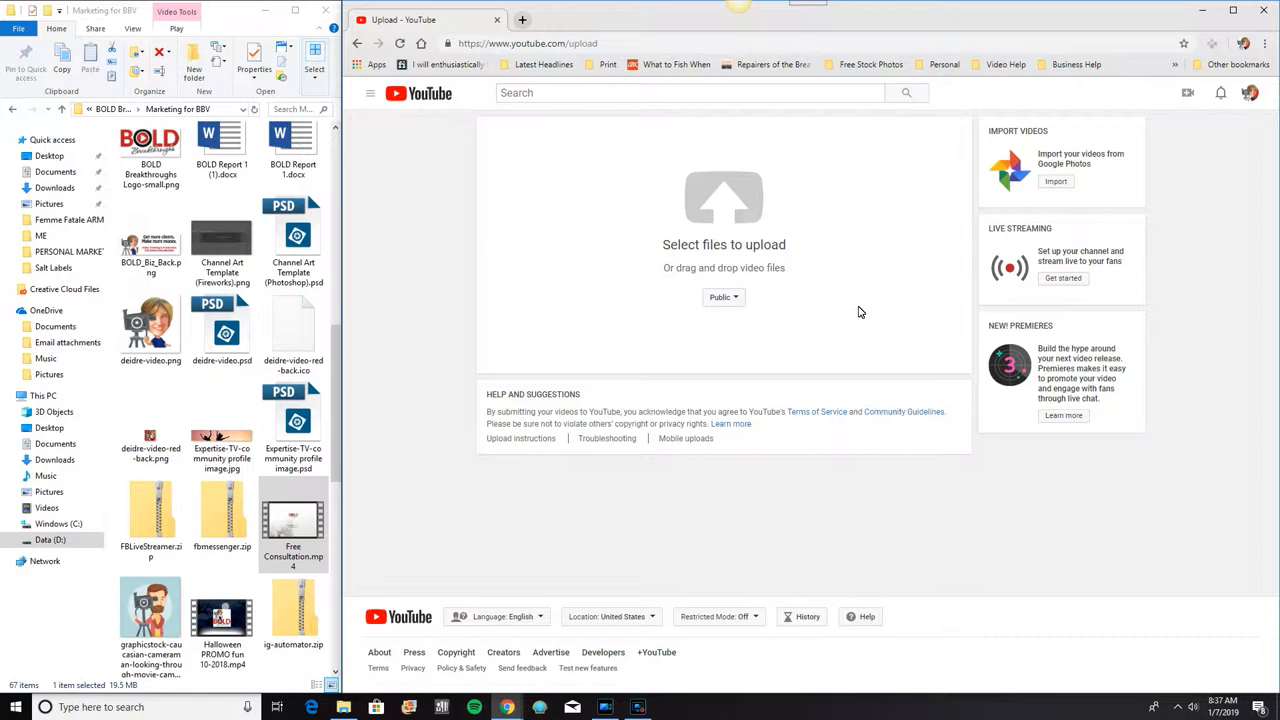
mouse_move(724, 297)
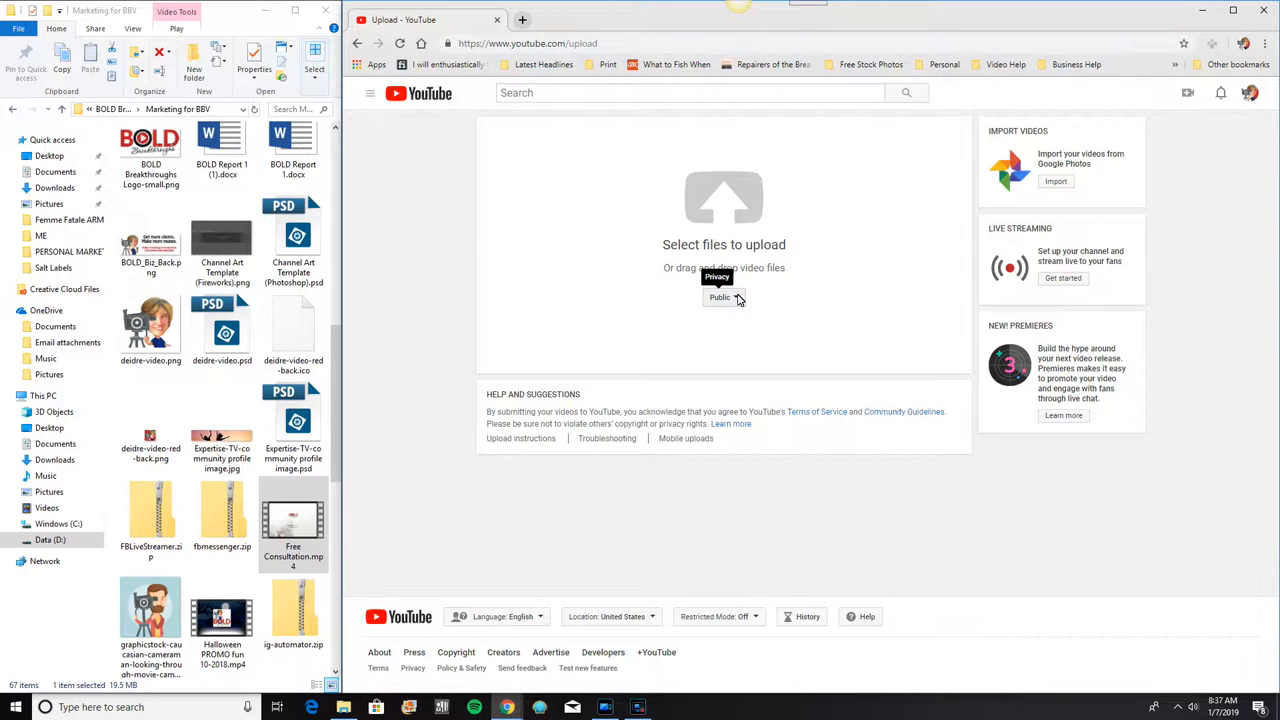
click(725, 297)
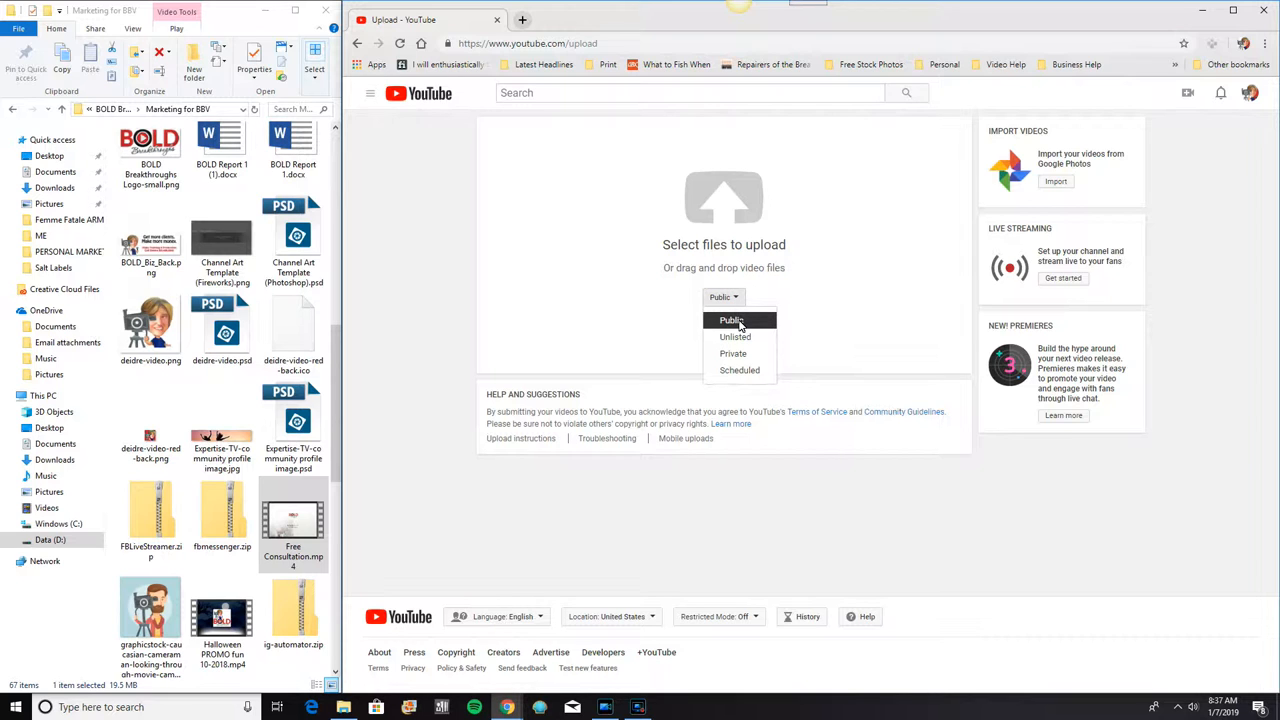
mouse_move(735, 337)
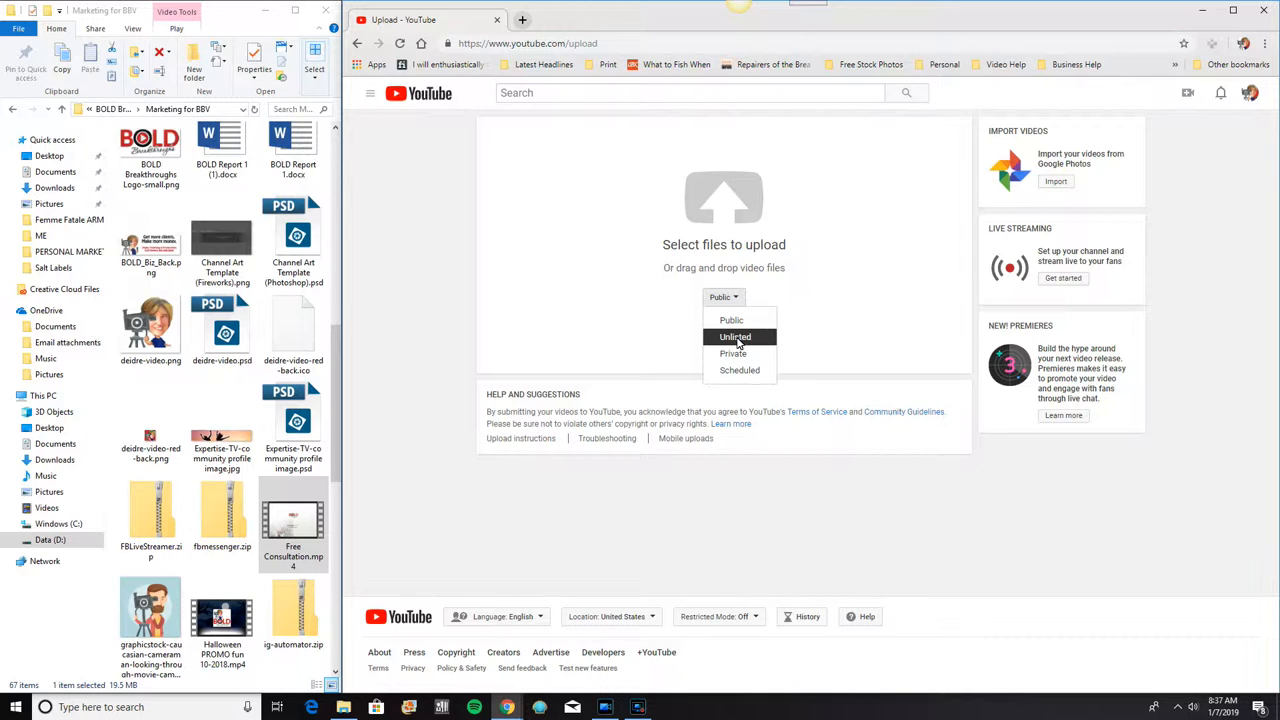
mouse_move(733, 354)
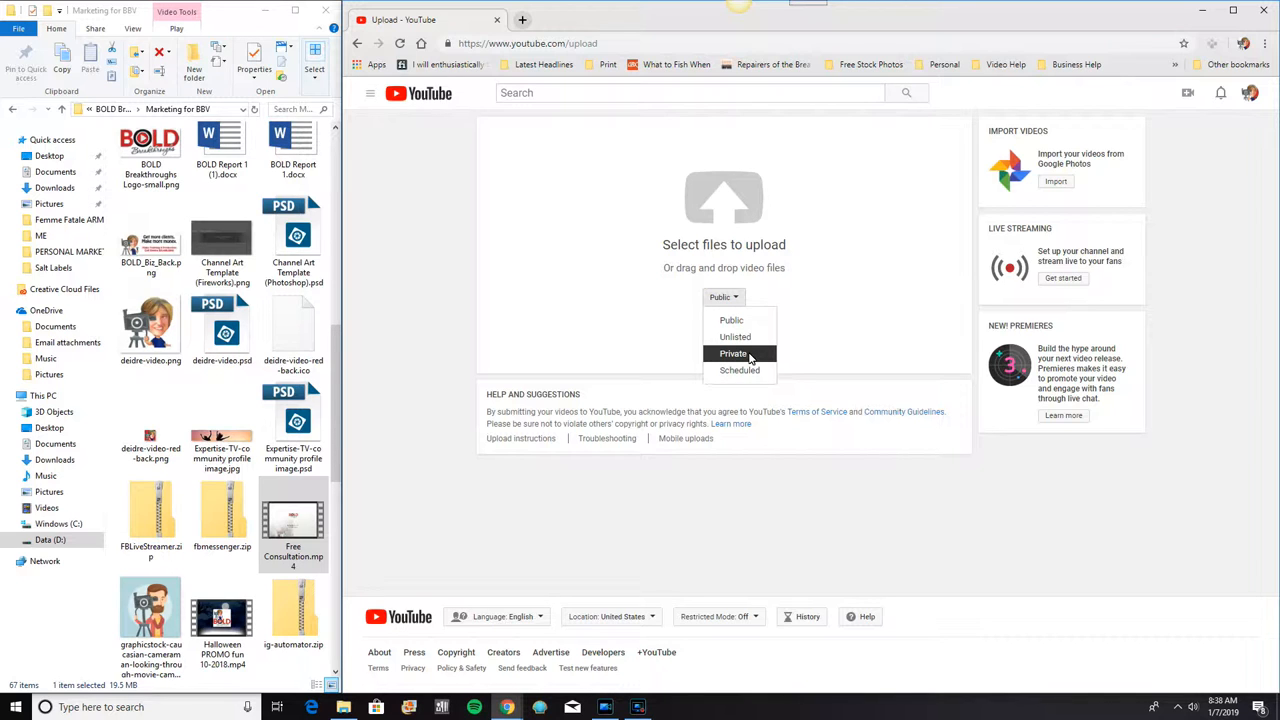
mouse_move(745, 370)
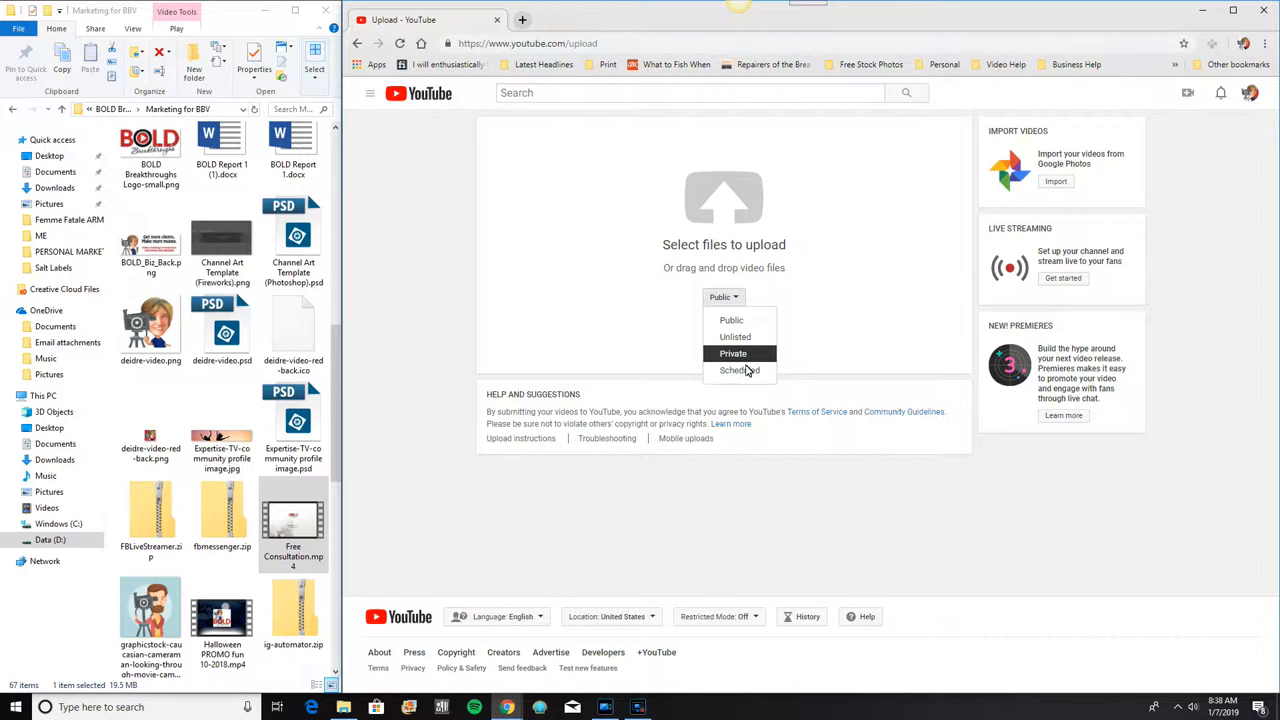
mouse_move(739, 370)
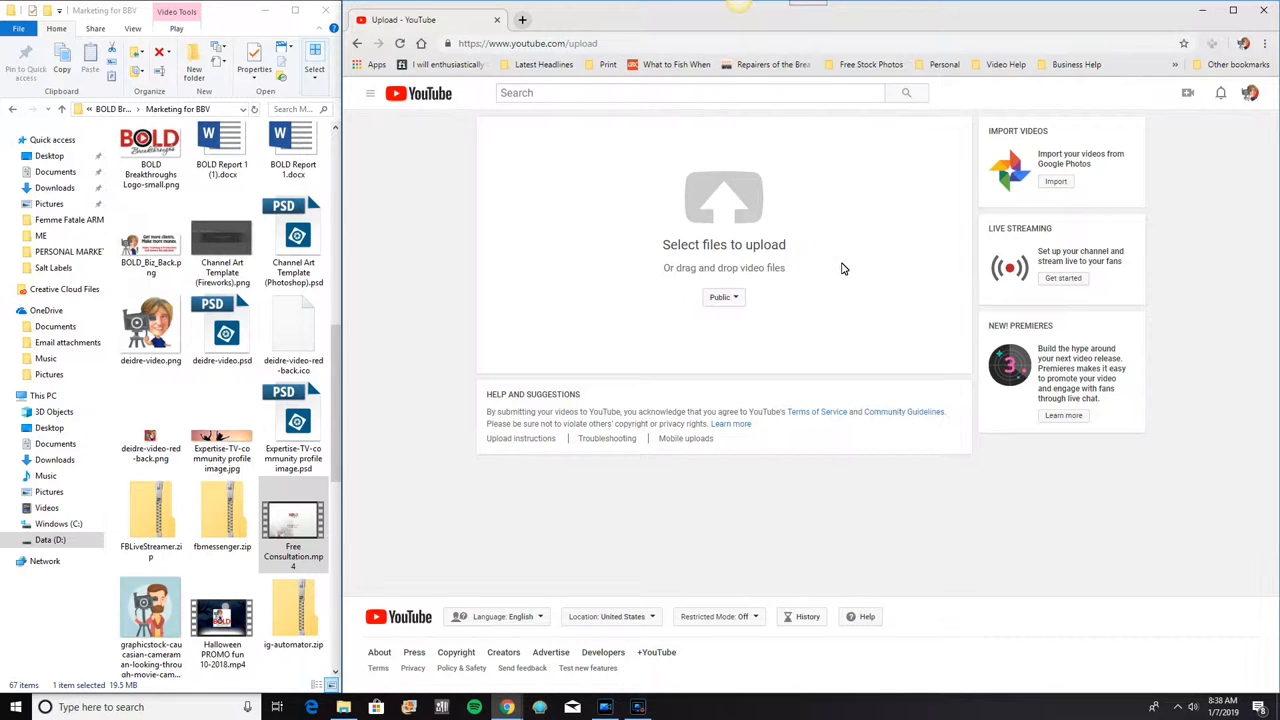
mouse_move(724, 297)
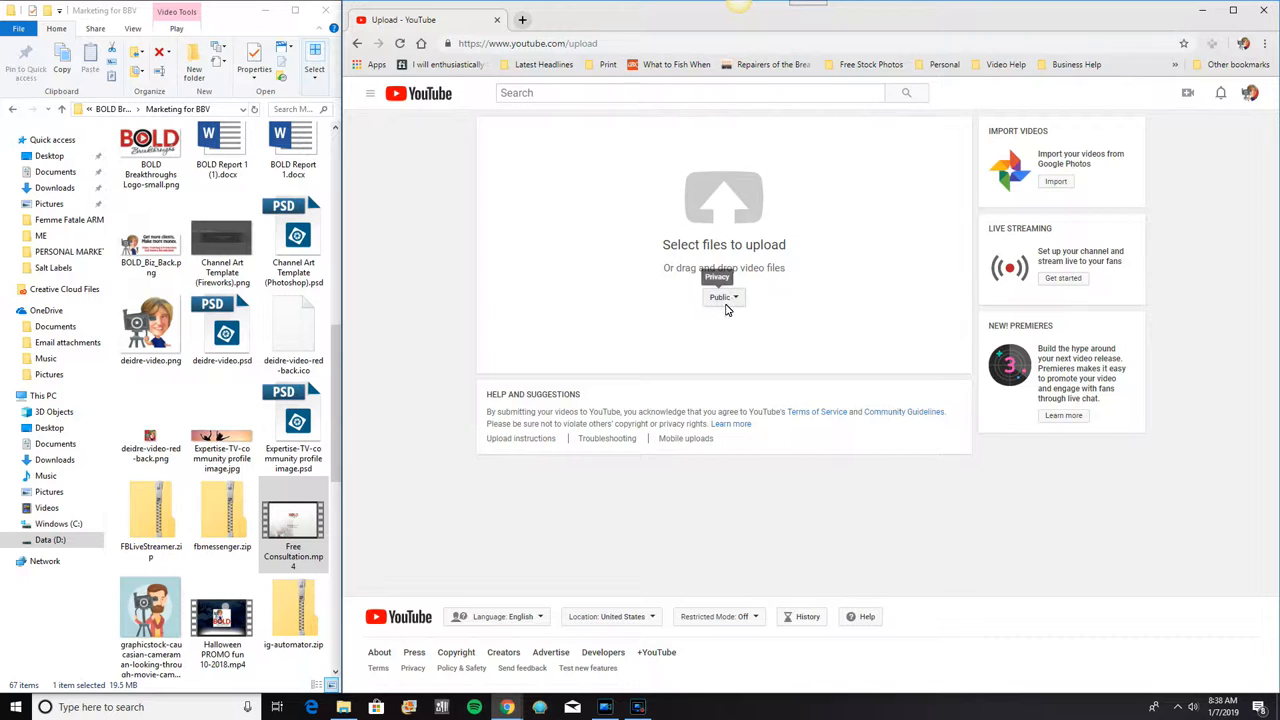
mouse_move(821, 307)
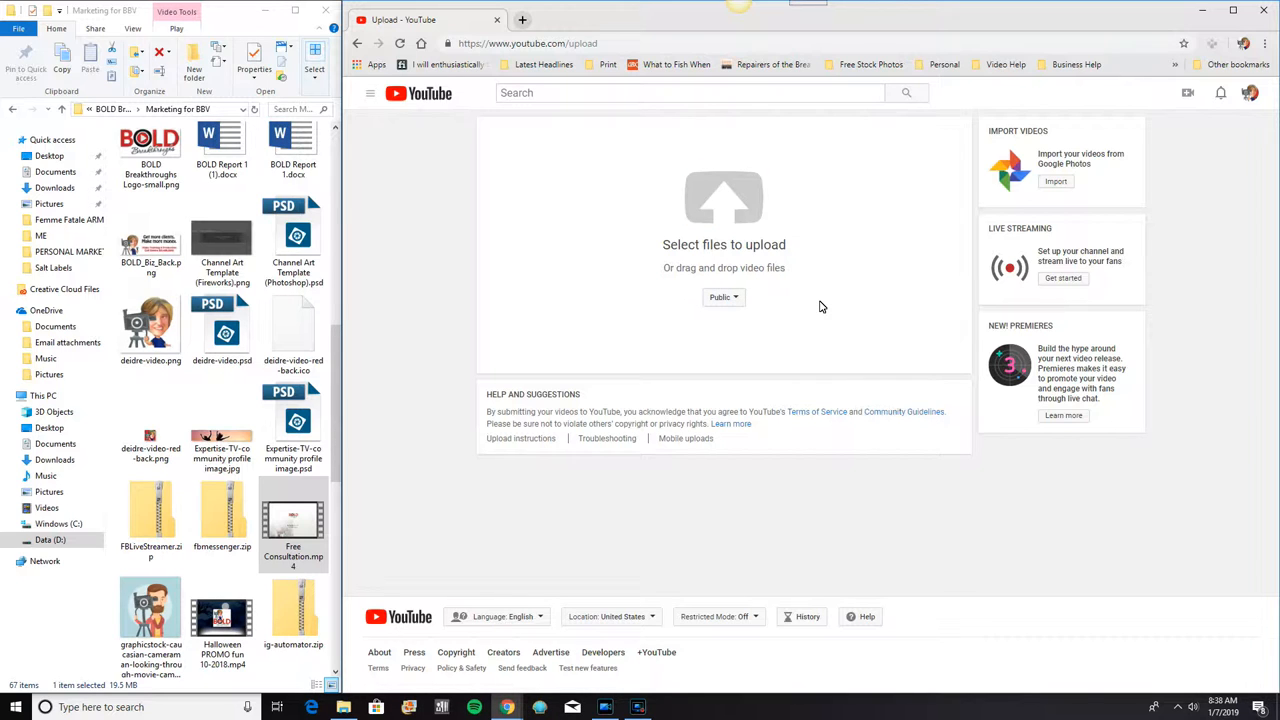
mouse_move(803, 281)
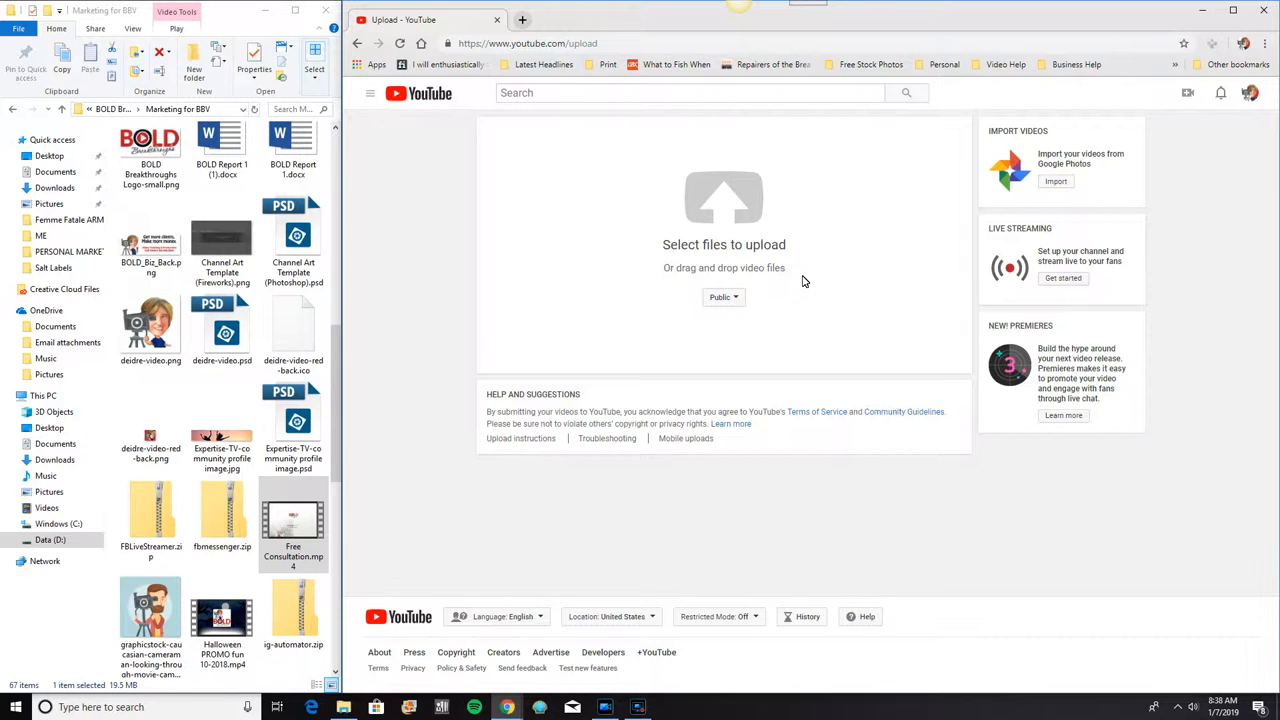
mouse_move(805, 288)
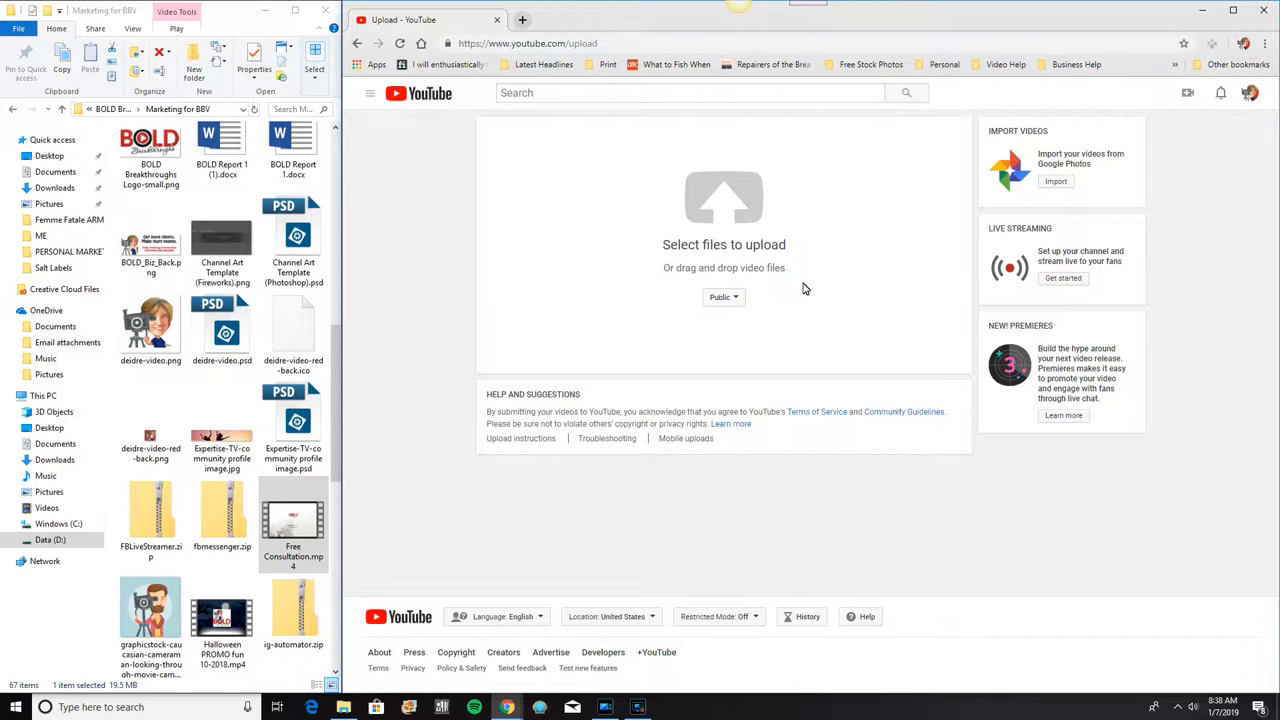
mouse_move(801, 296)
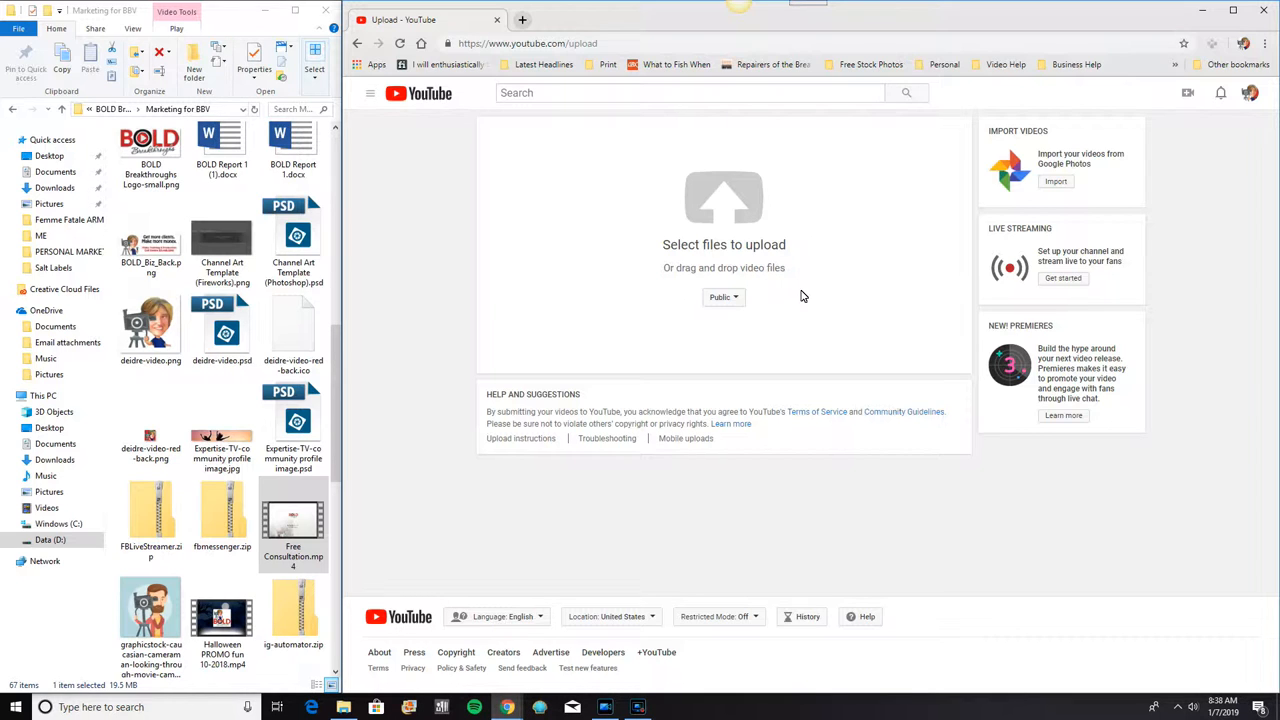
mouse_move(815, 296)
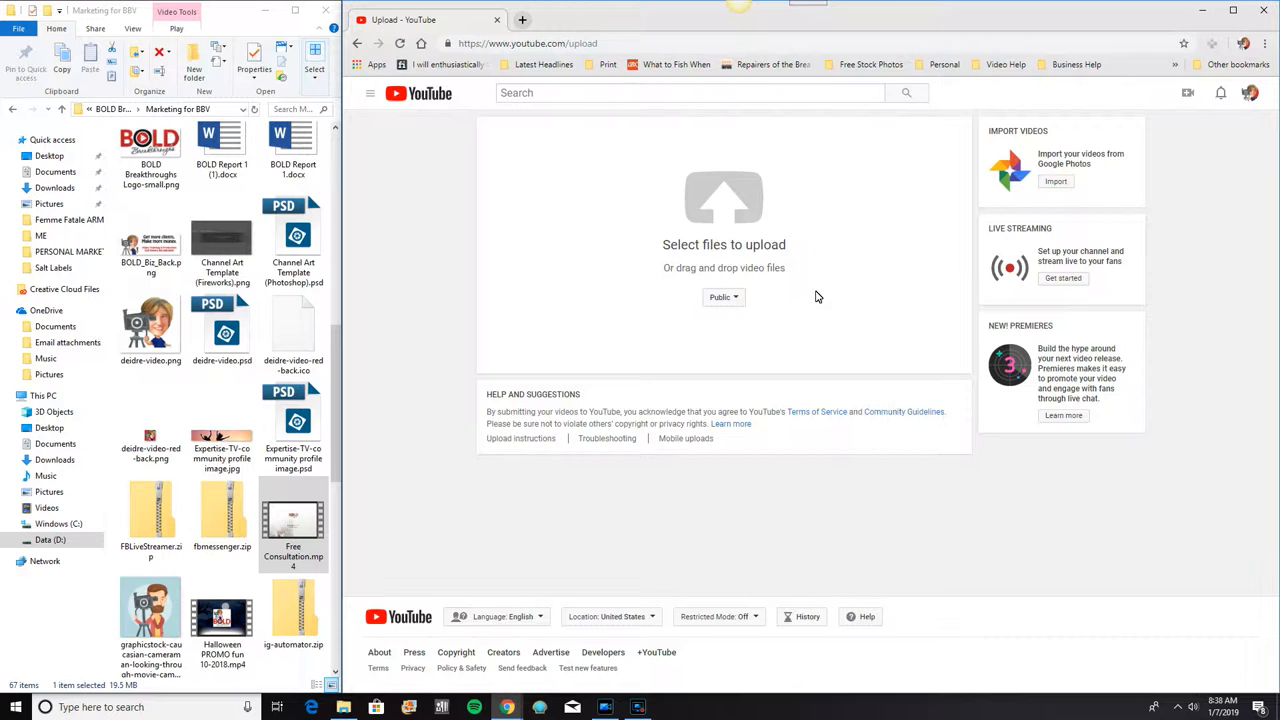
mouse_move(813, 300)
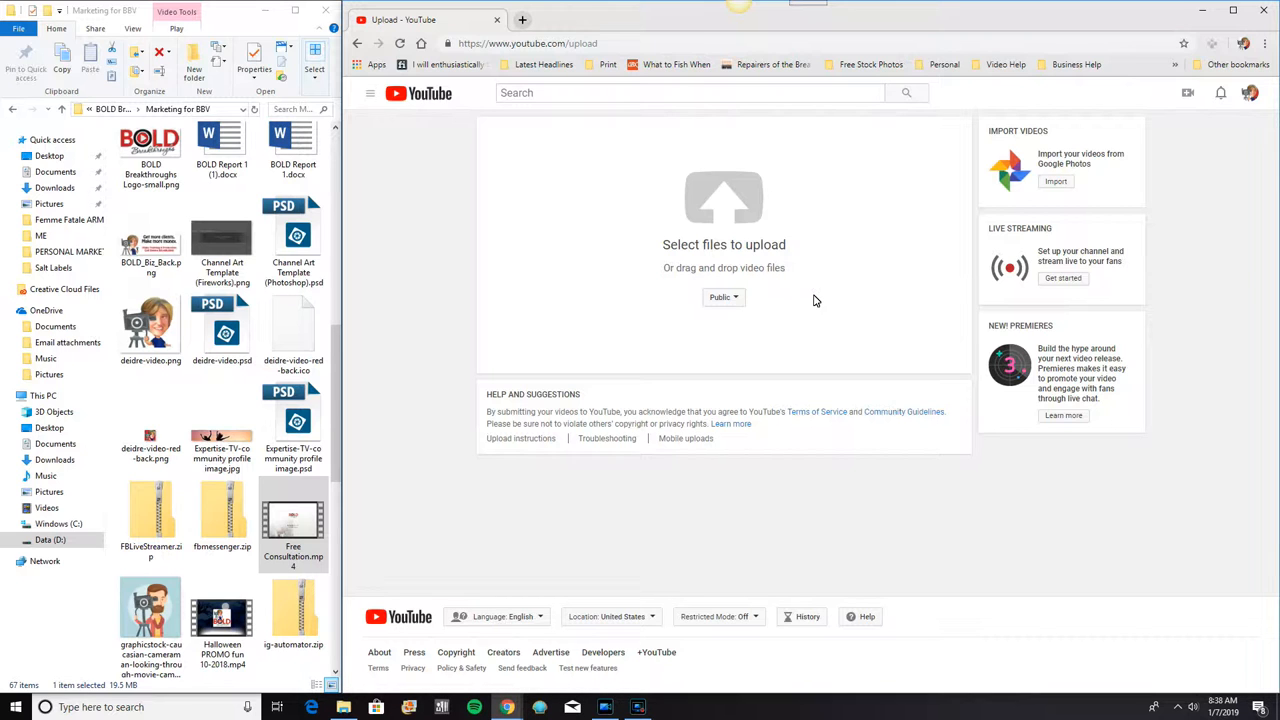
mouse_move(723, 197)
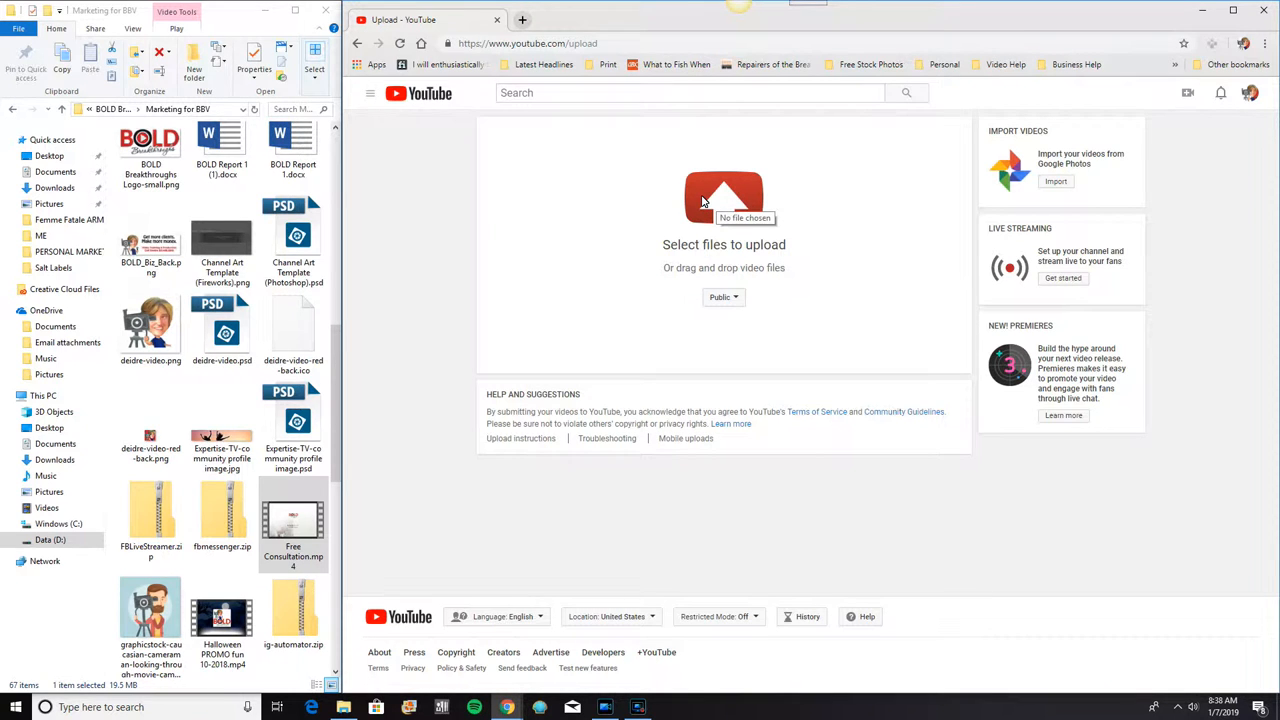
mouse_move(715, 207)
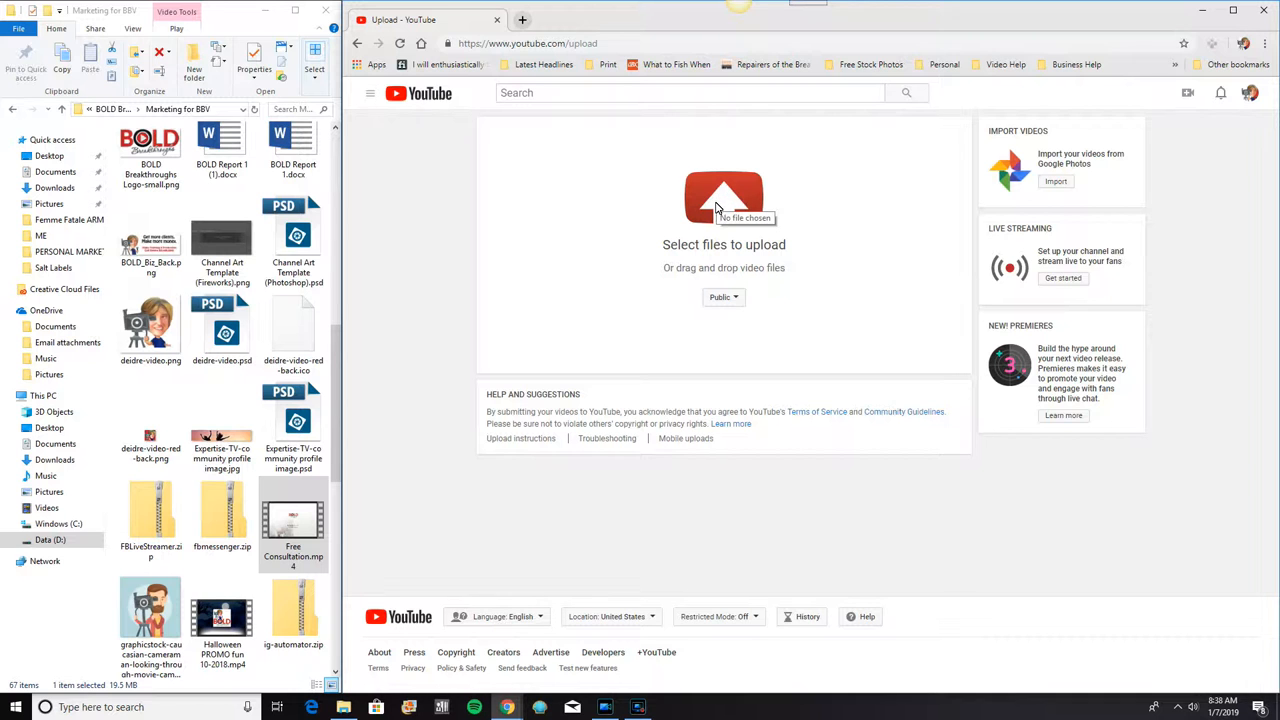
mouse_move(726, 201)
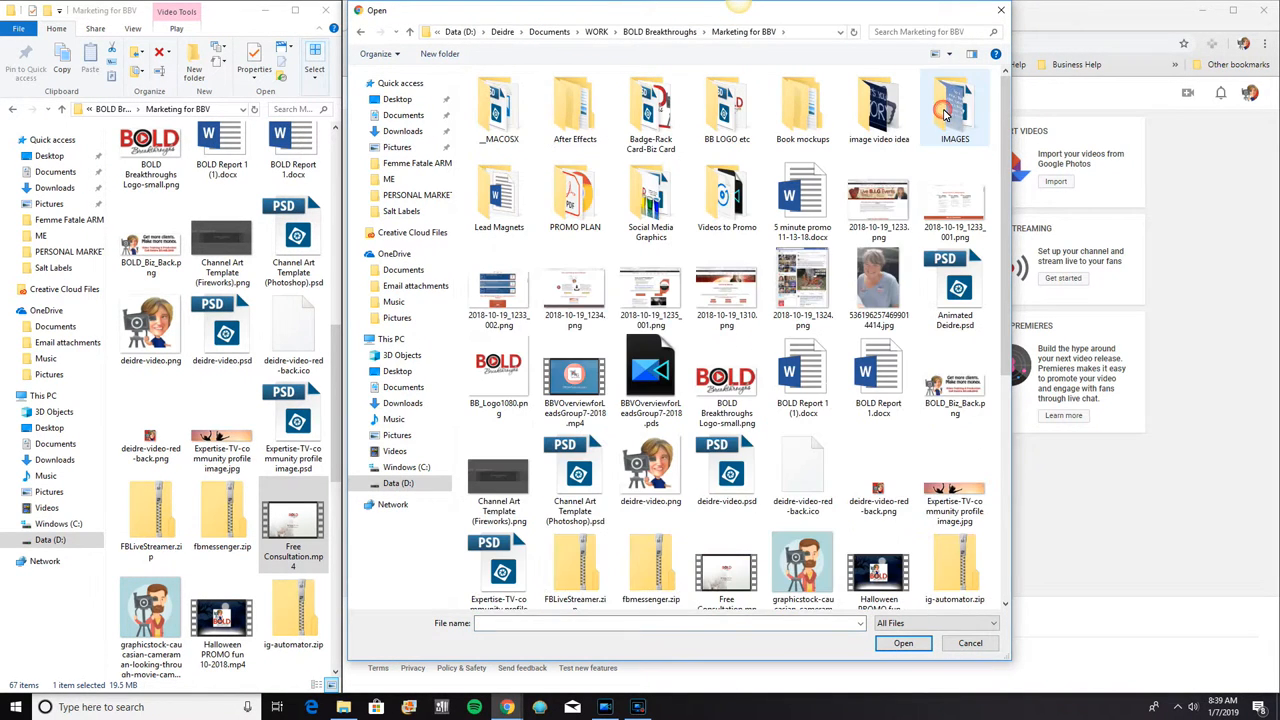
scroll(down, 3)
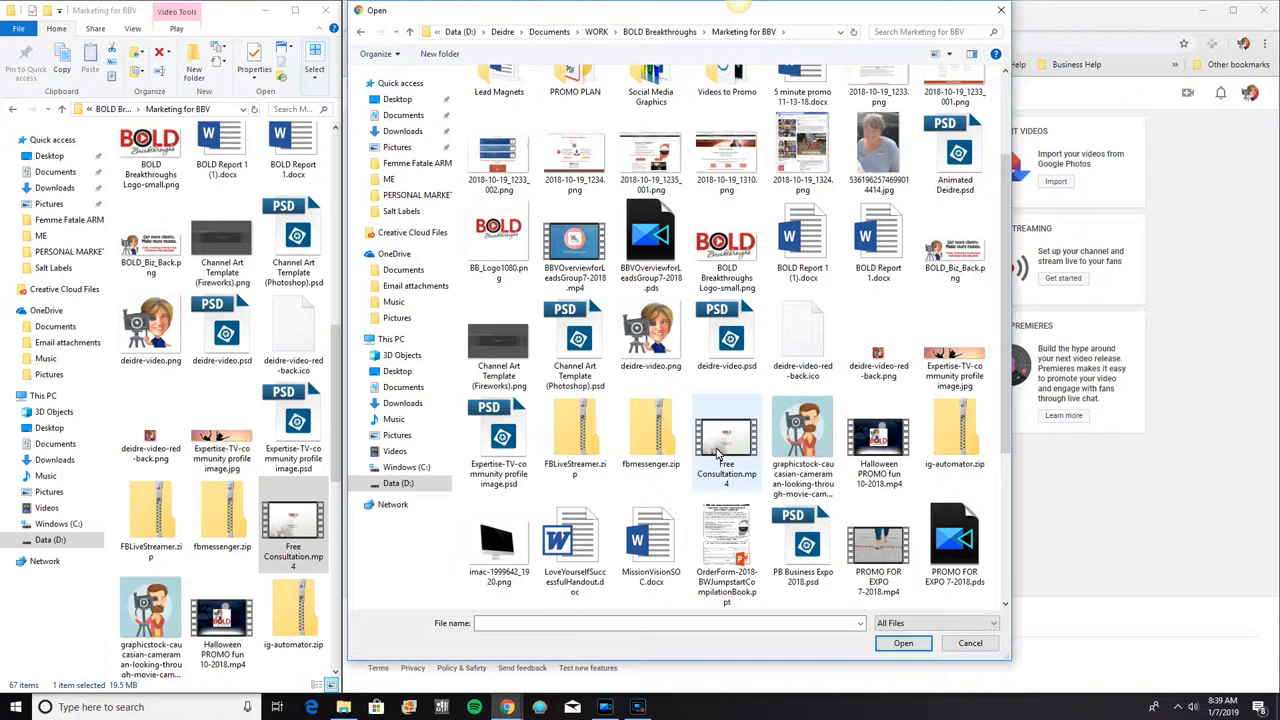
mouse_move(727, 445)
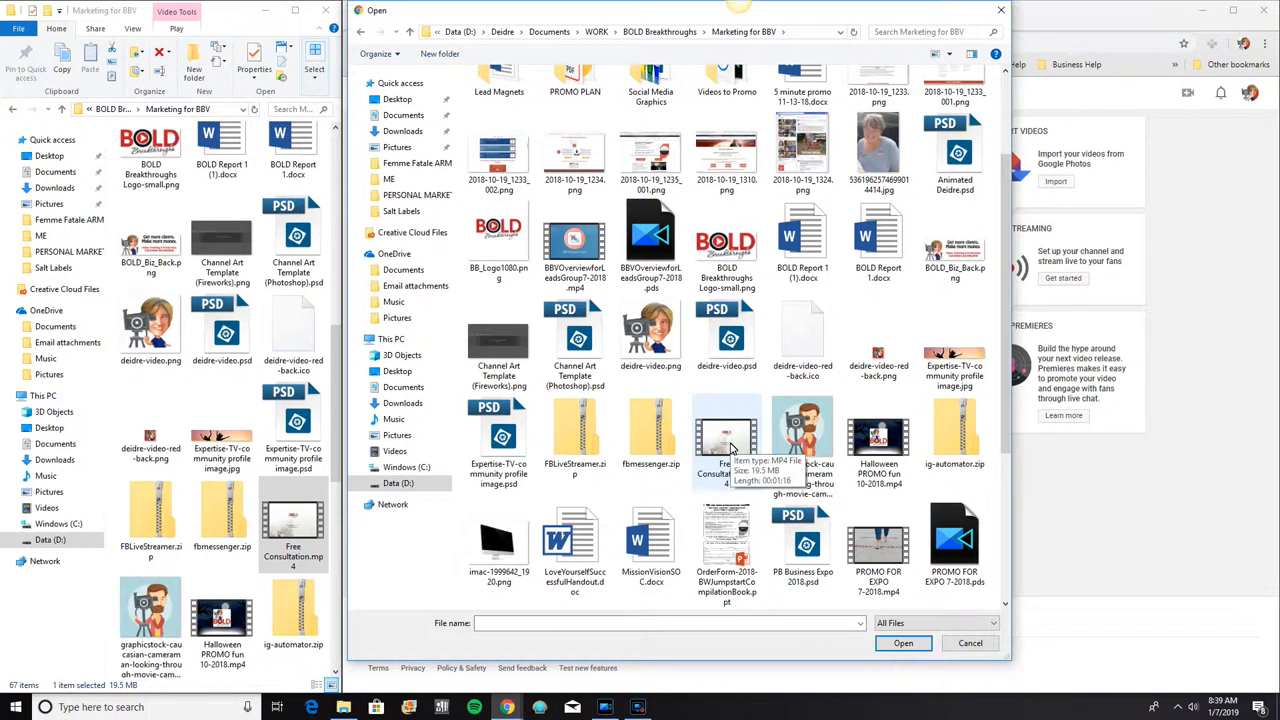
click(726, 435)
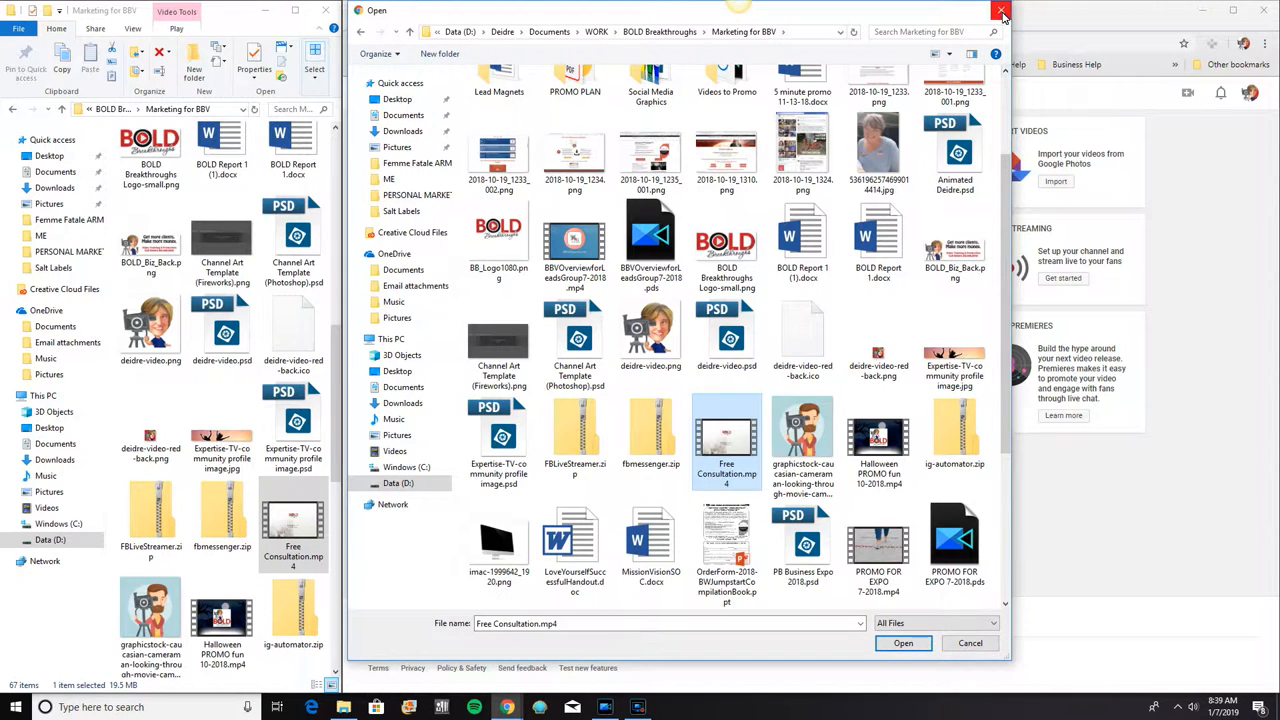
click(1001, 10)
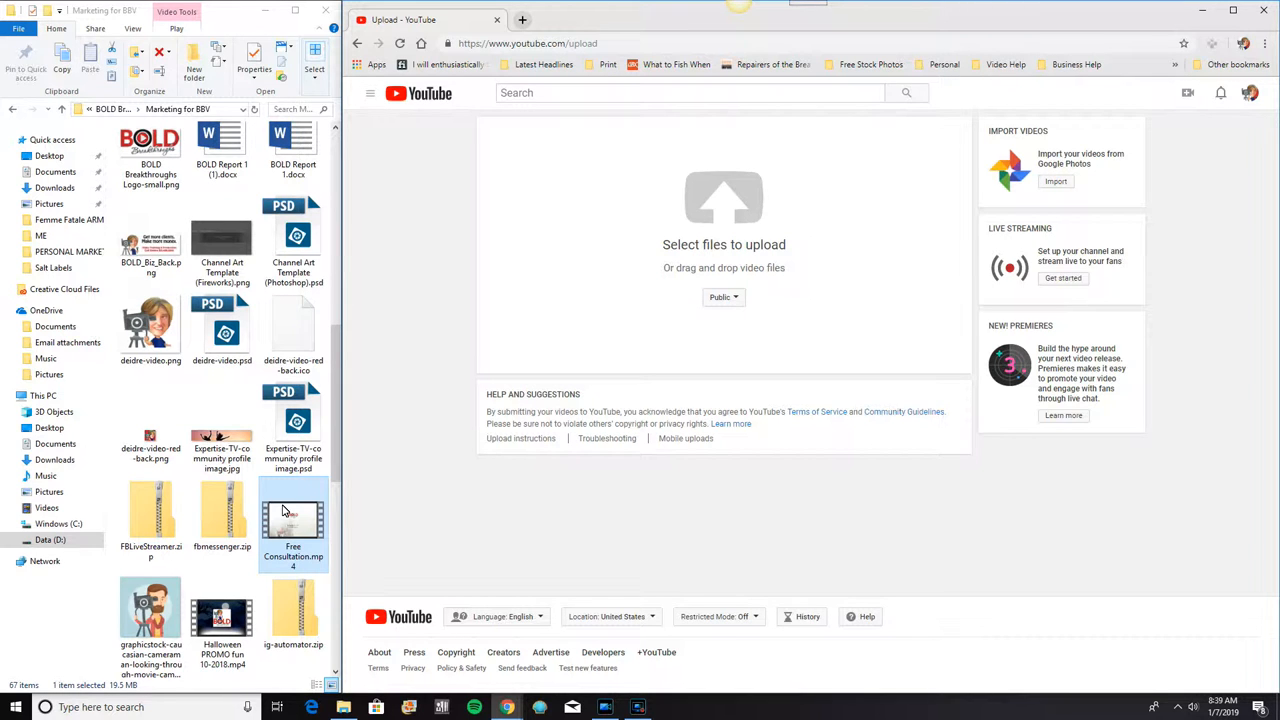
Drag Free Consultation.mp4 onto the upload area to start uploading it
drag(293, 520, 724, 240)
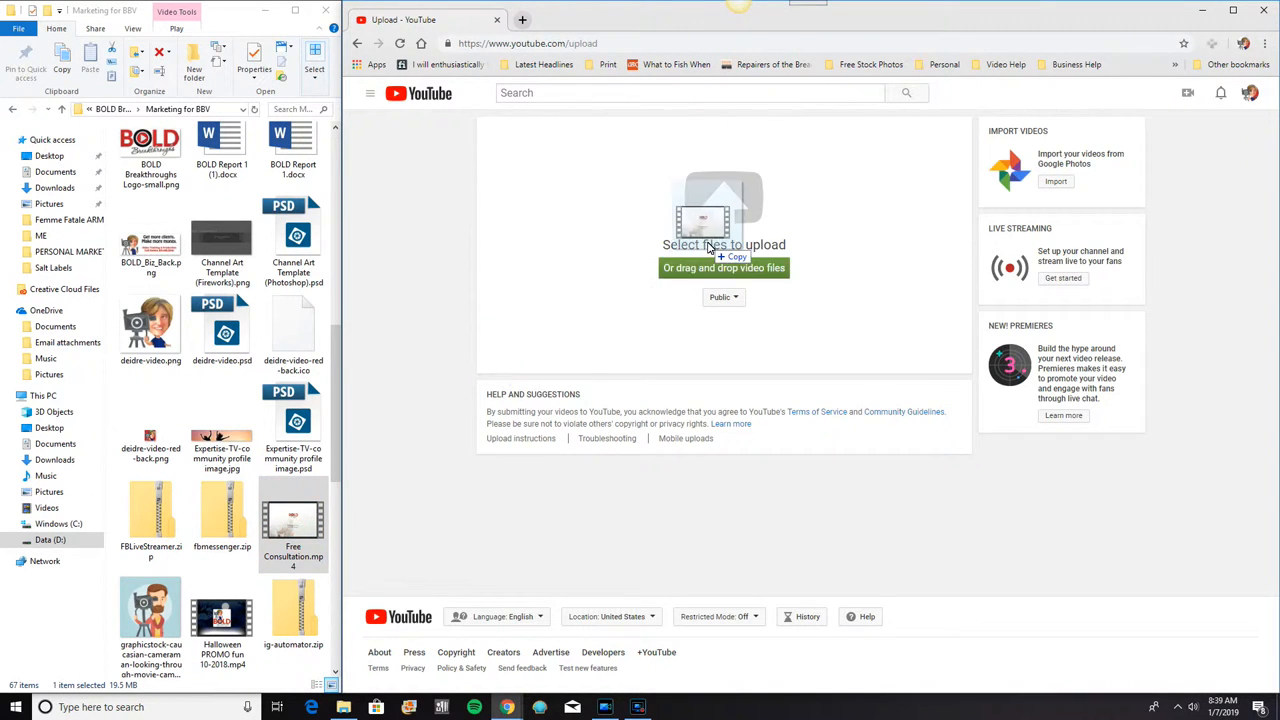
click(723, 217)
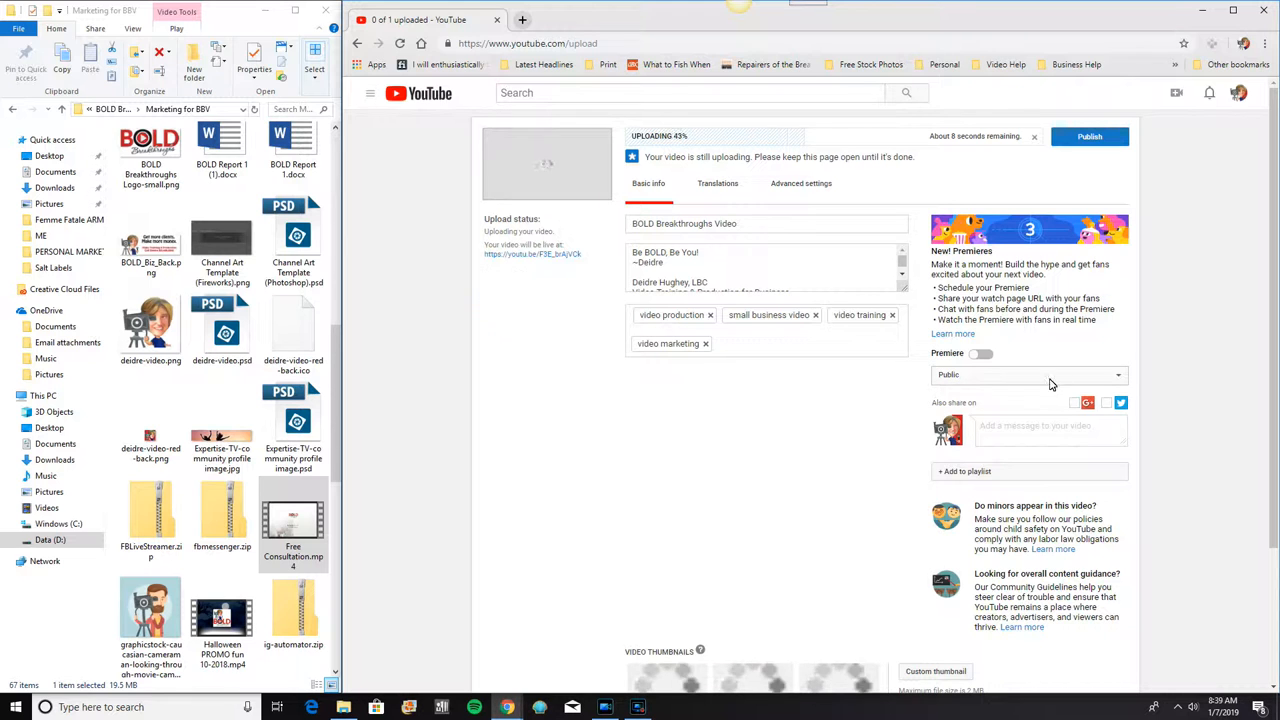
Set the uploading video's privacy to Unlisted
click(1028, 374)
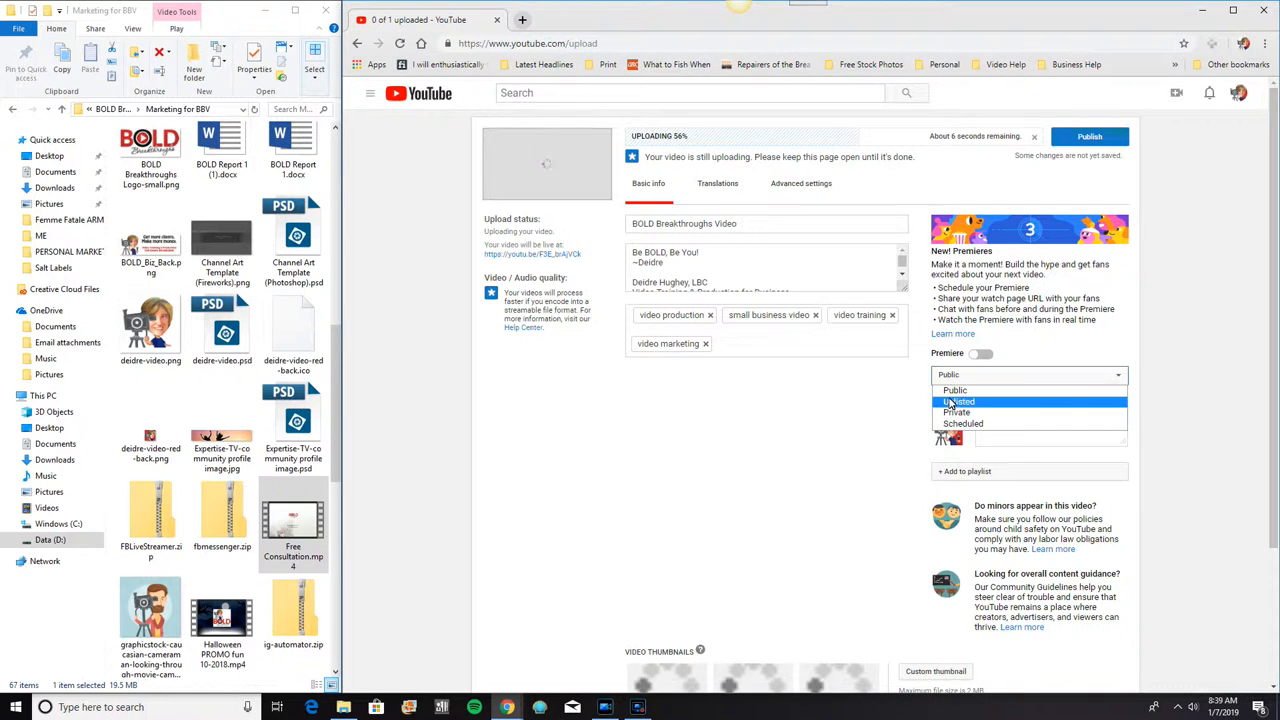
click(958, 401)
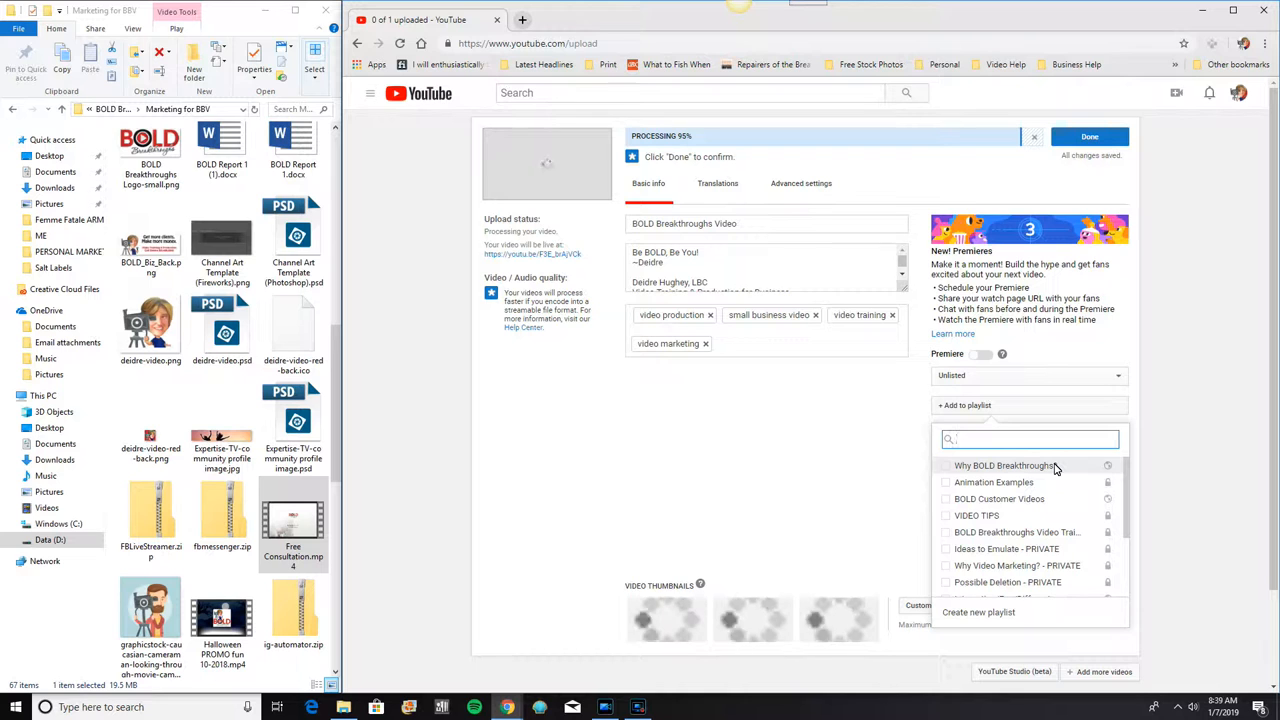
mouse_move(1045, 476)
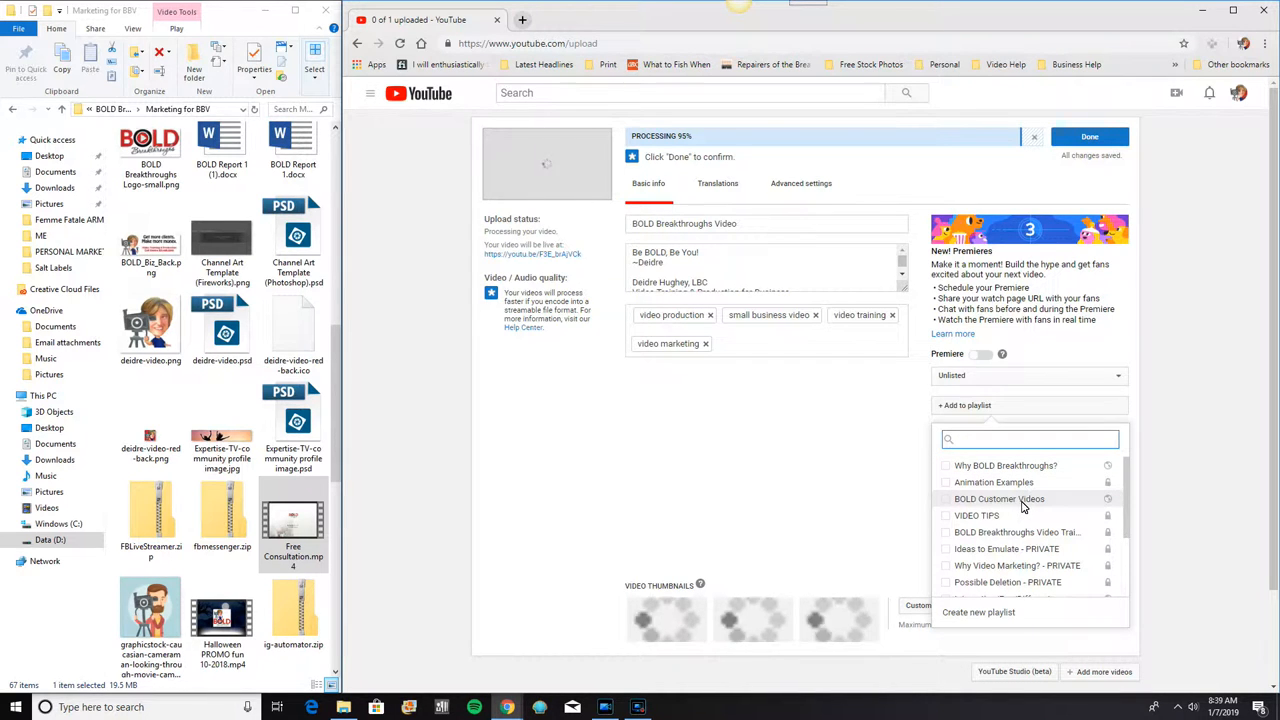
mouse_move(1028, 508)
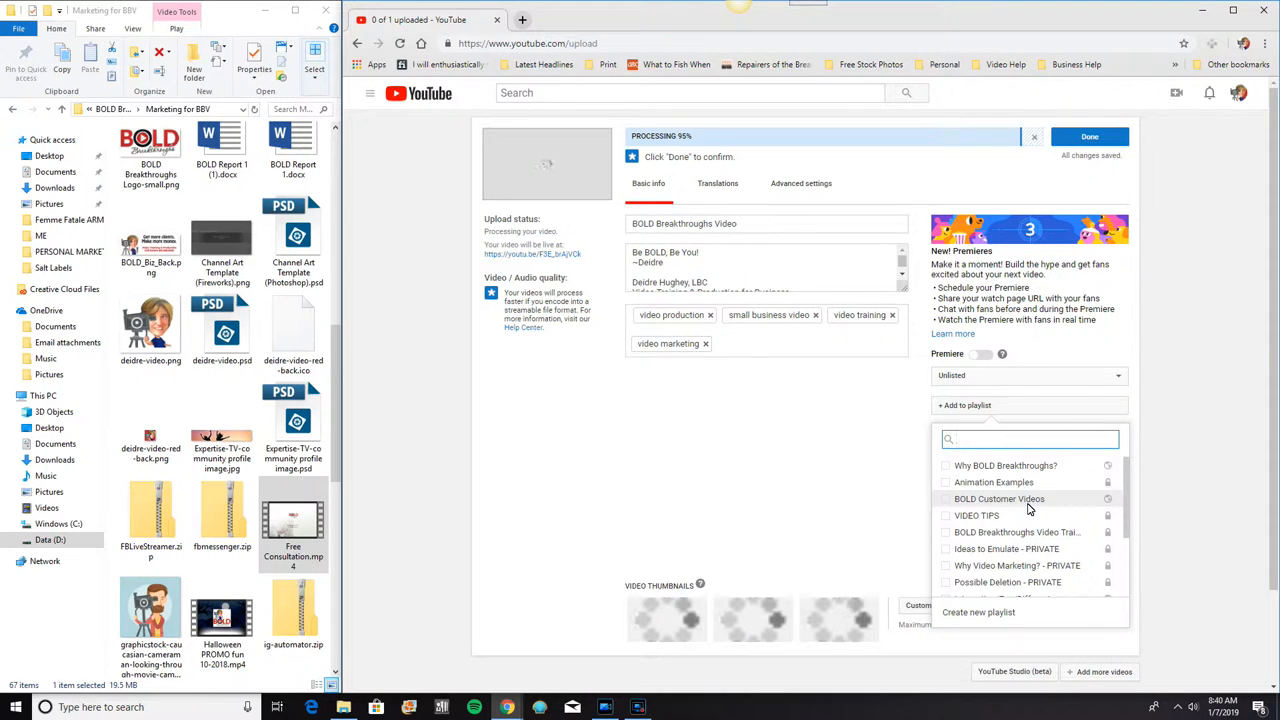
scroll(down, 3)
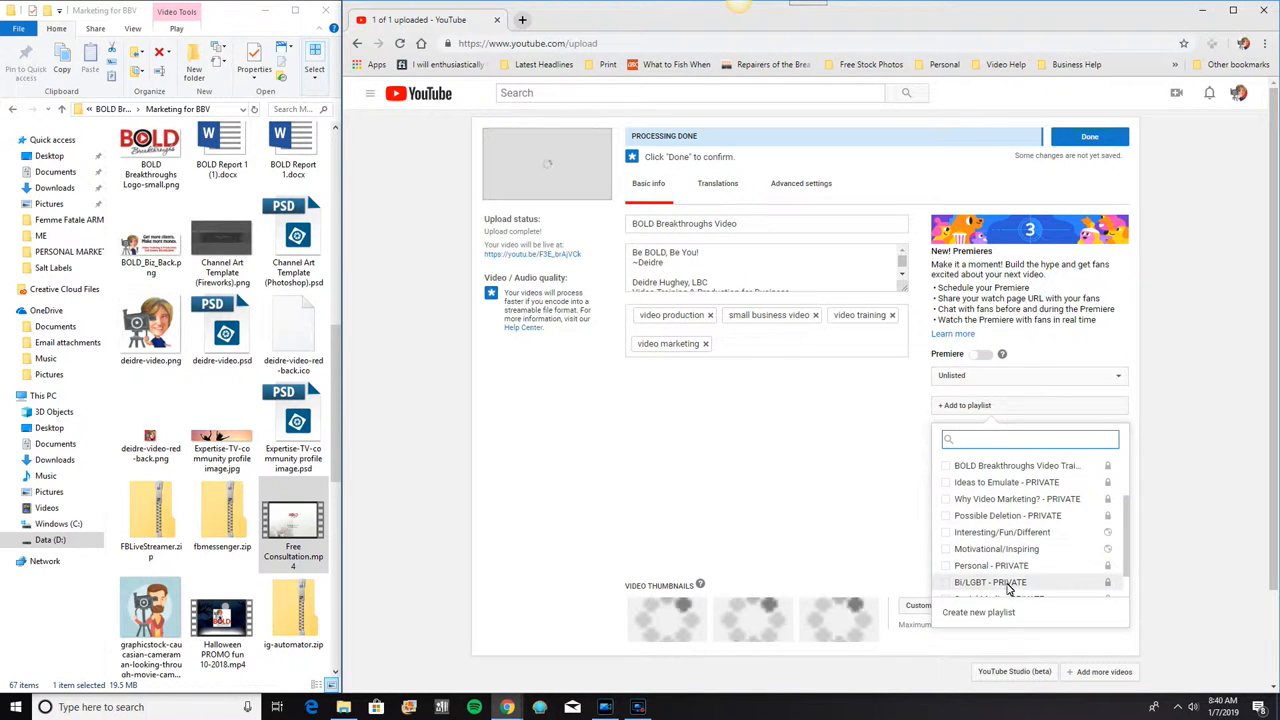
scroll(down, 3)
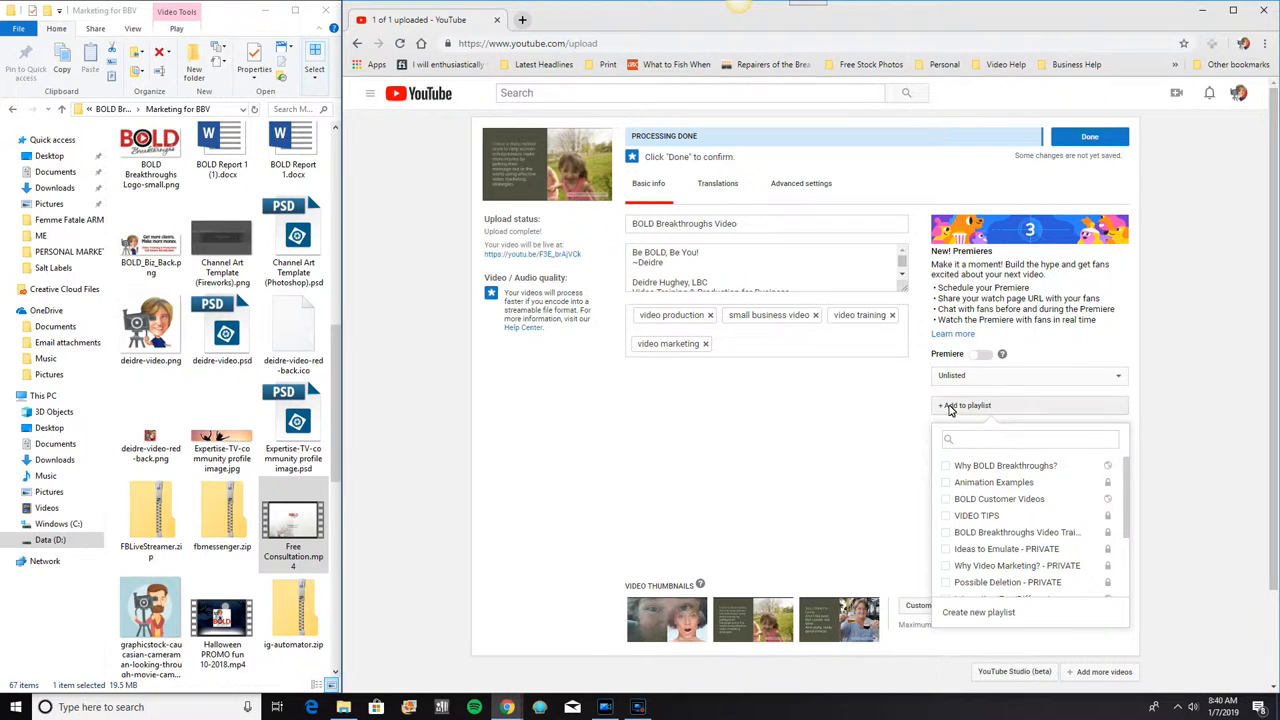
Close the playlist list without adding one and select the title 'BOLD Breakthroughs Video'
click(965, 405)
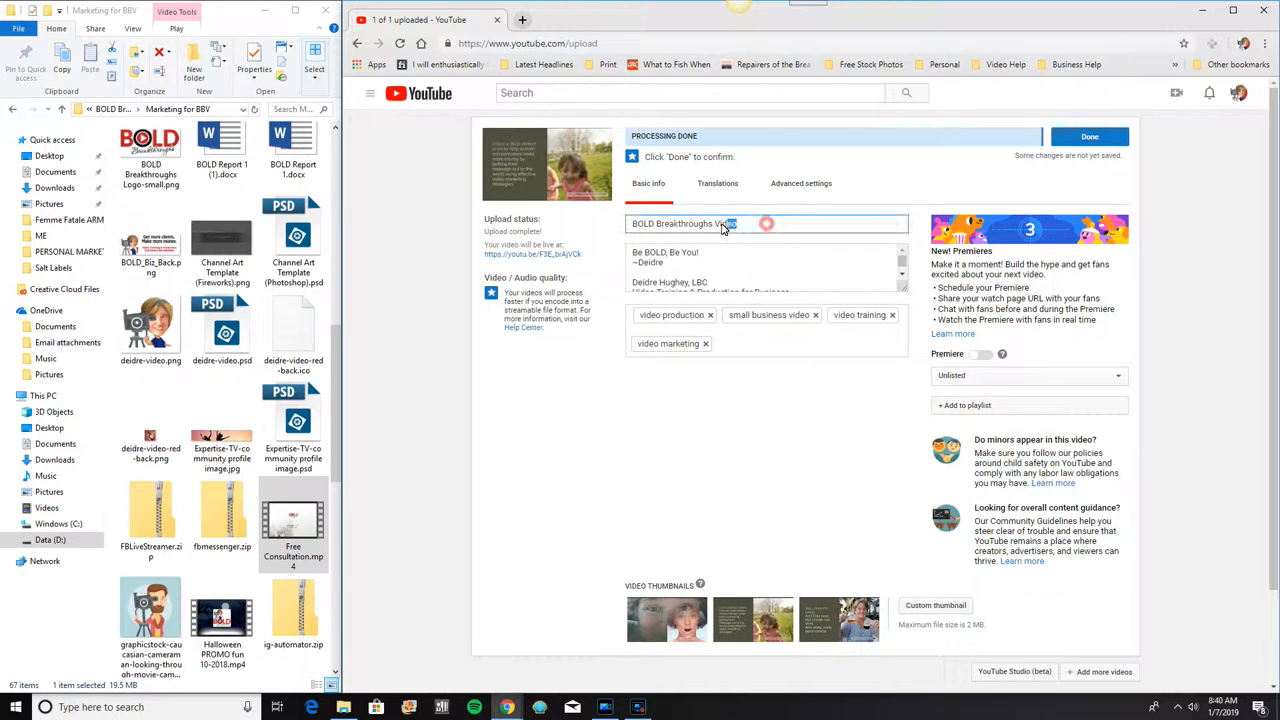
triple_click(720, 223)
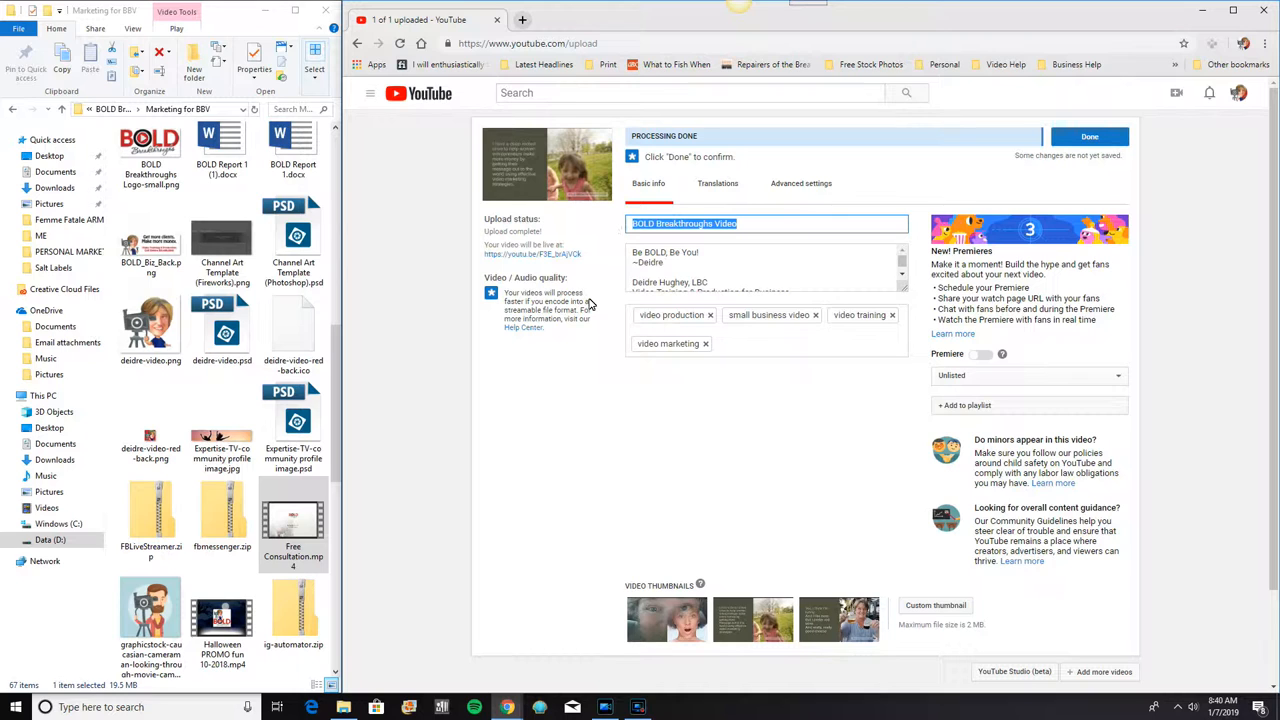
mouse_move(590, 300)
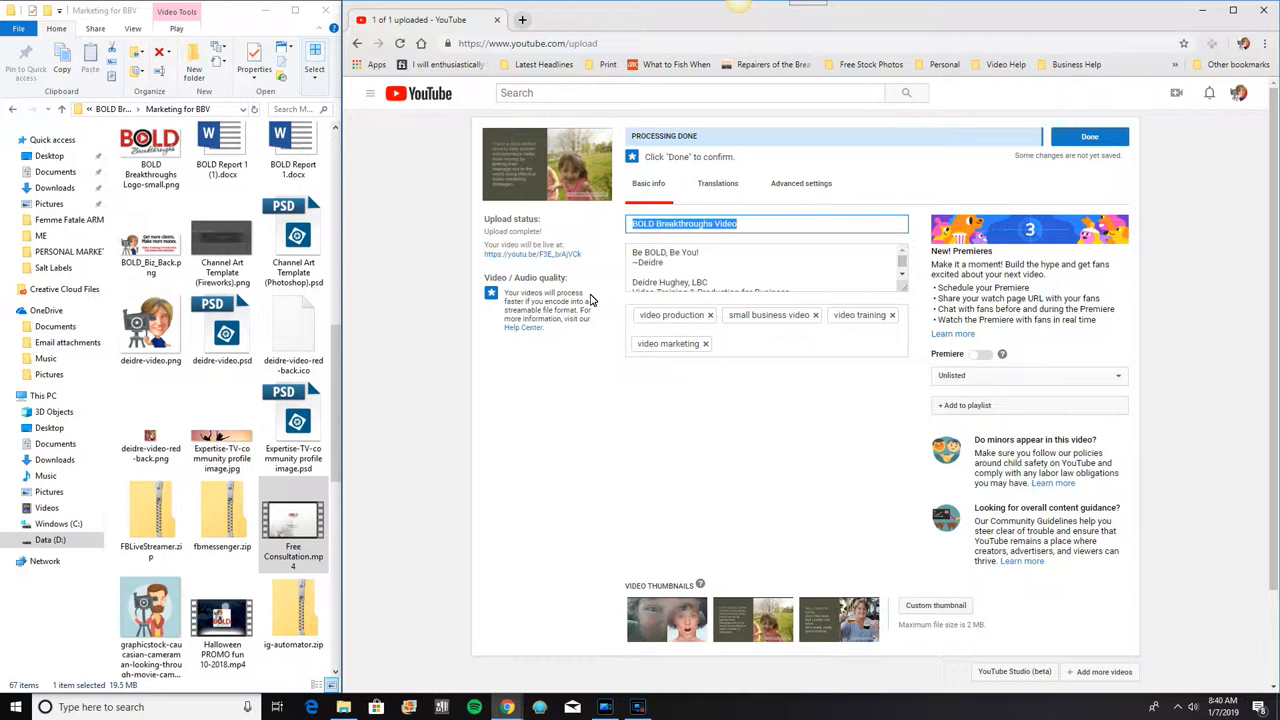
mouse_move(603, 285)
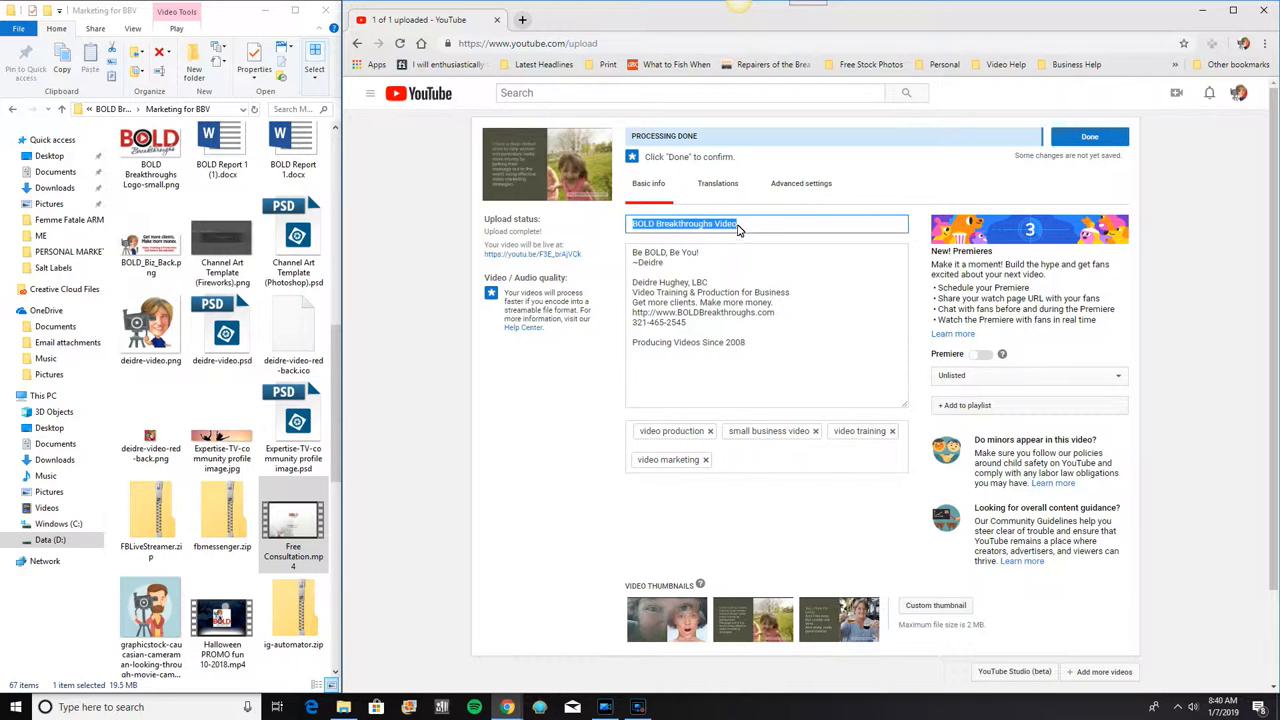
mouse_move(745, 227)
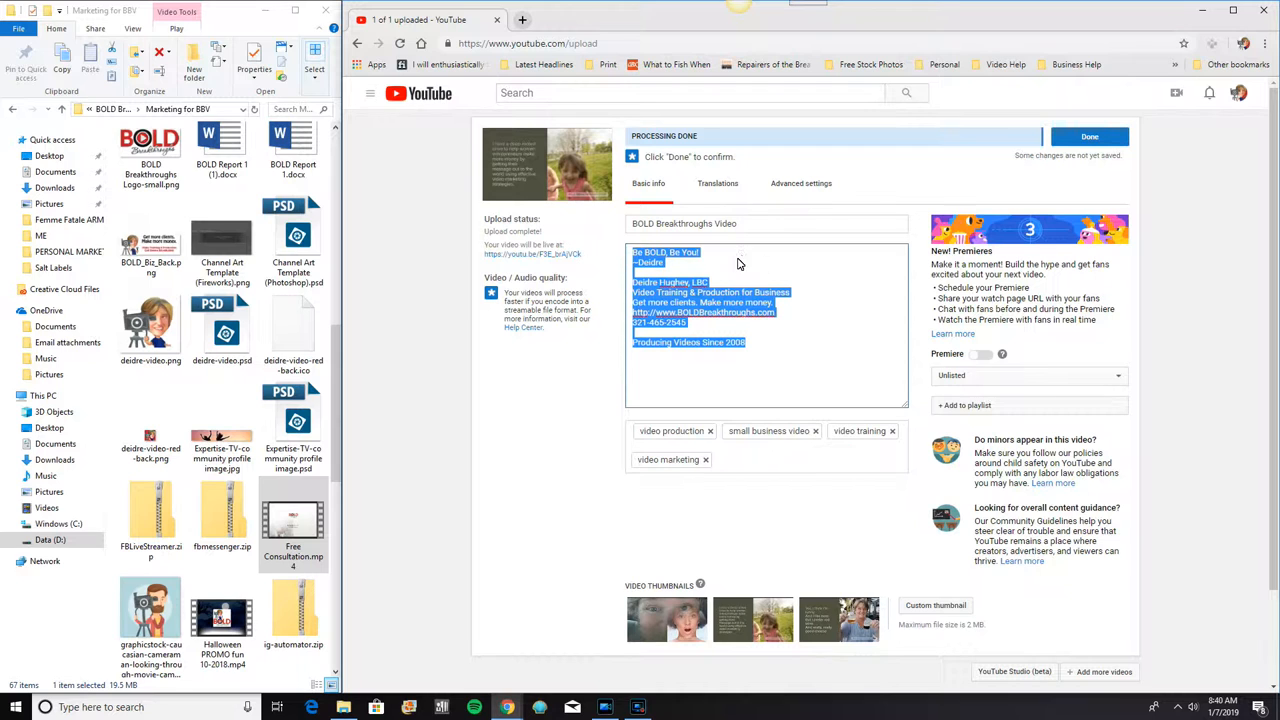
Type 'description' as a new first line of the video description
click(631, 252)
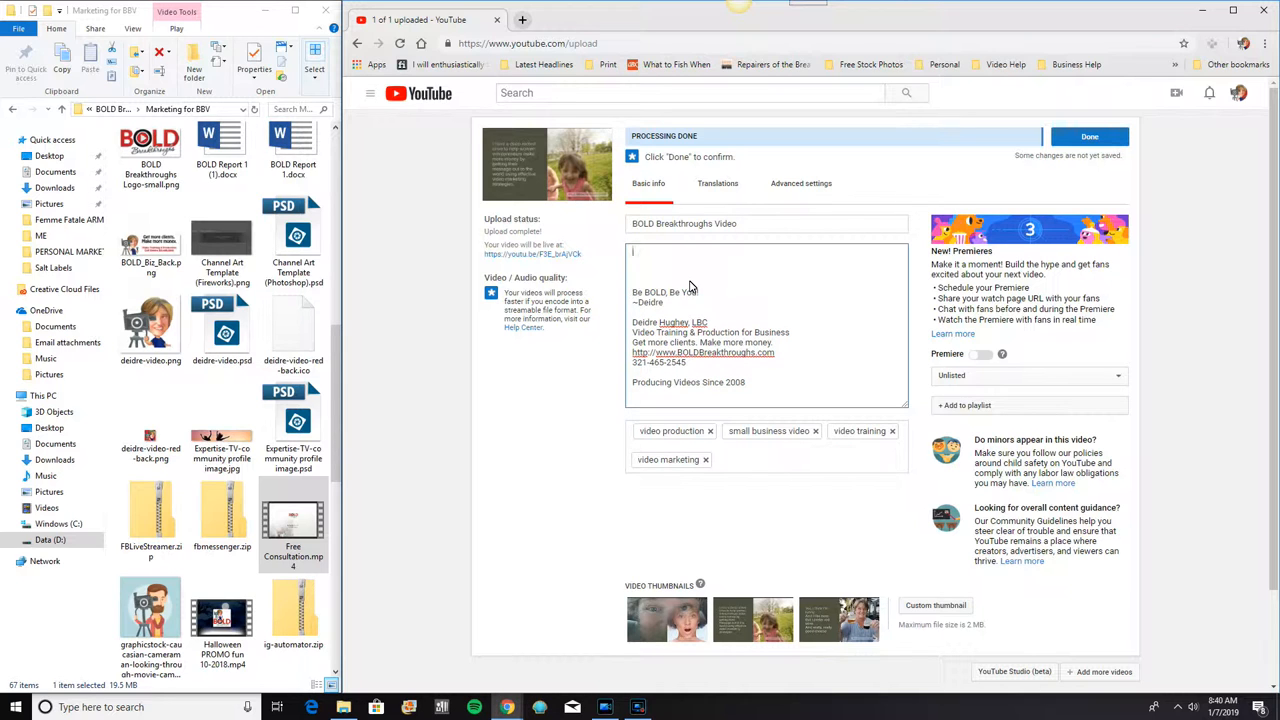
text(desc)
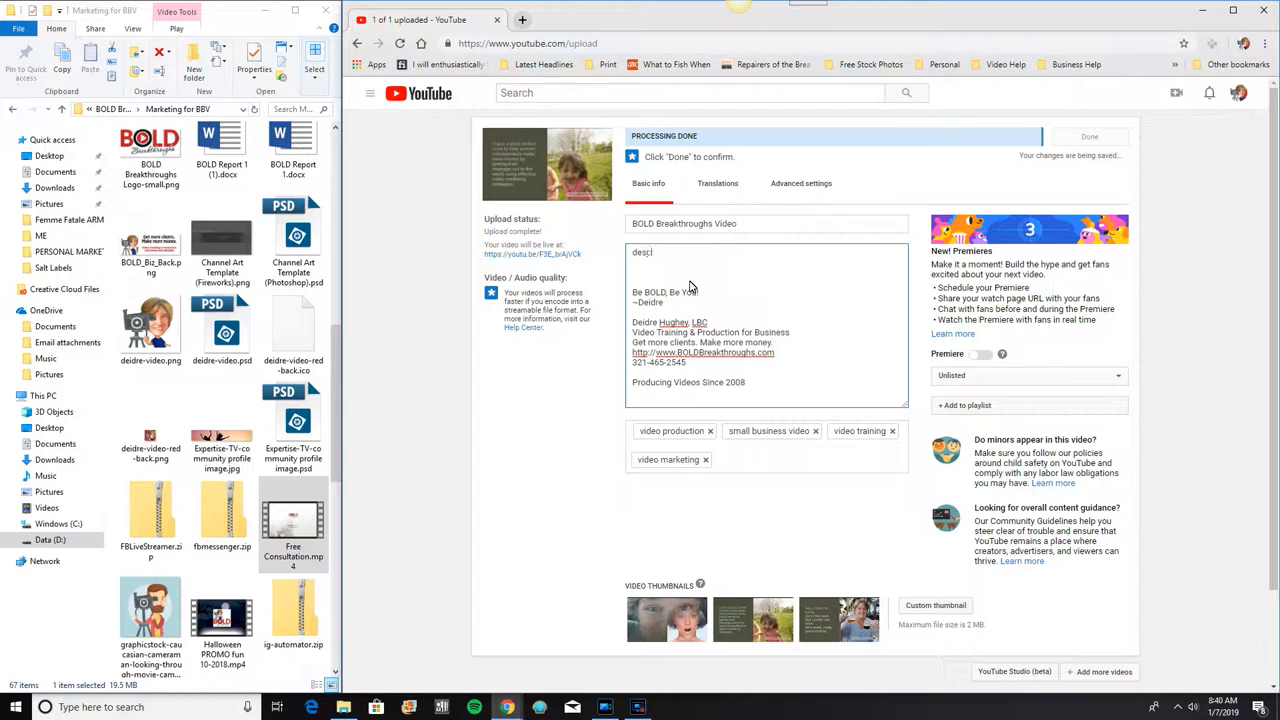
text(ription)
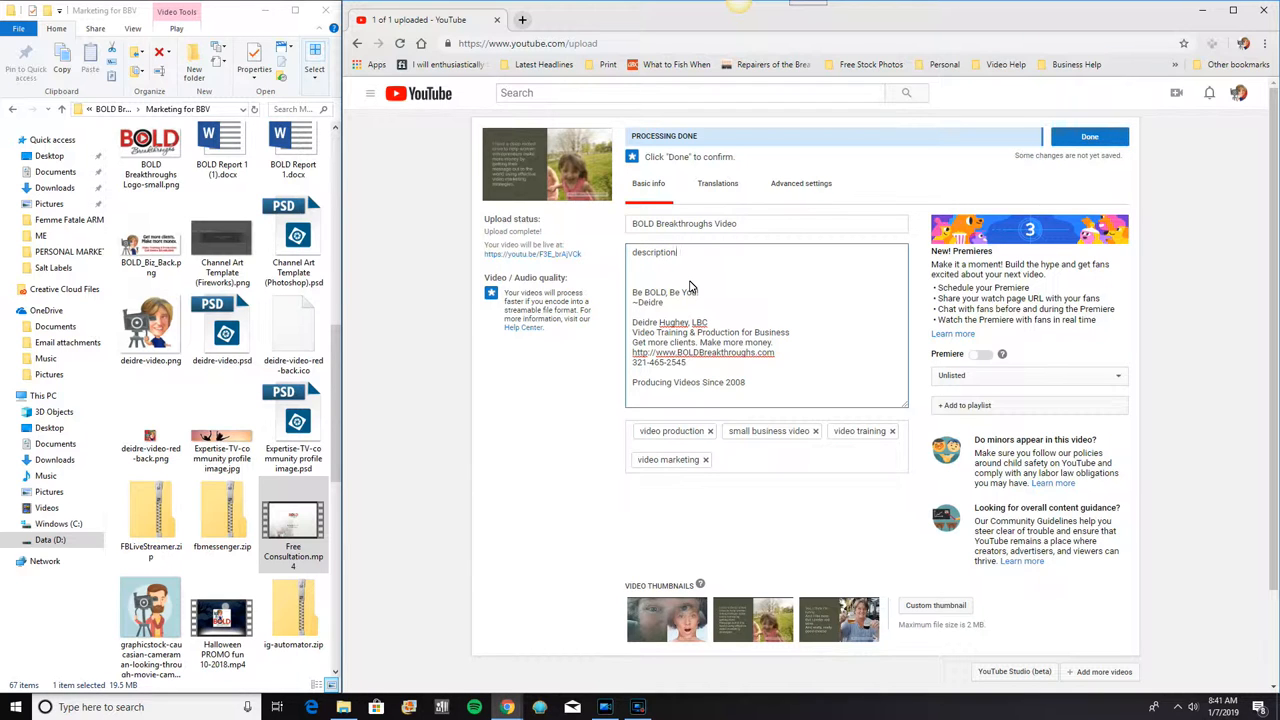
mouse_move(632, 301)
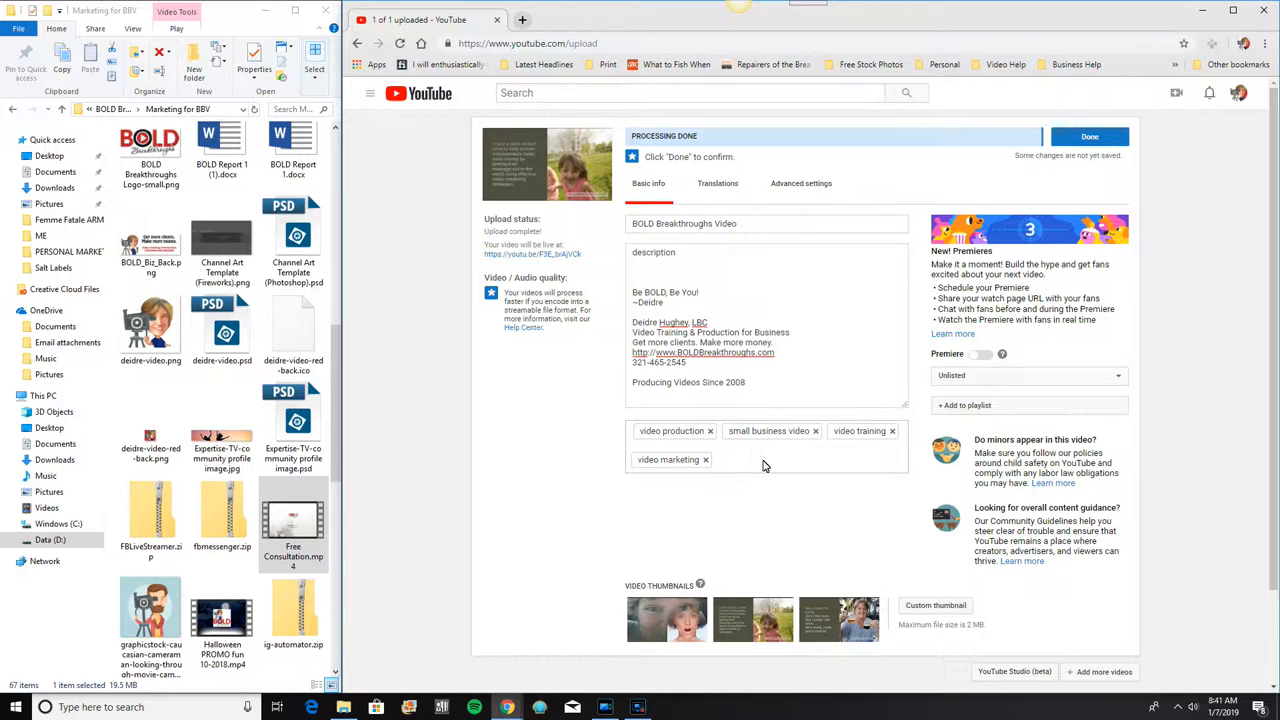
text(video strategy call)
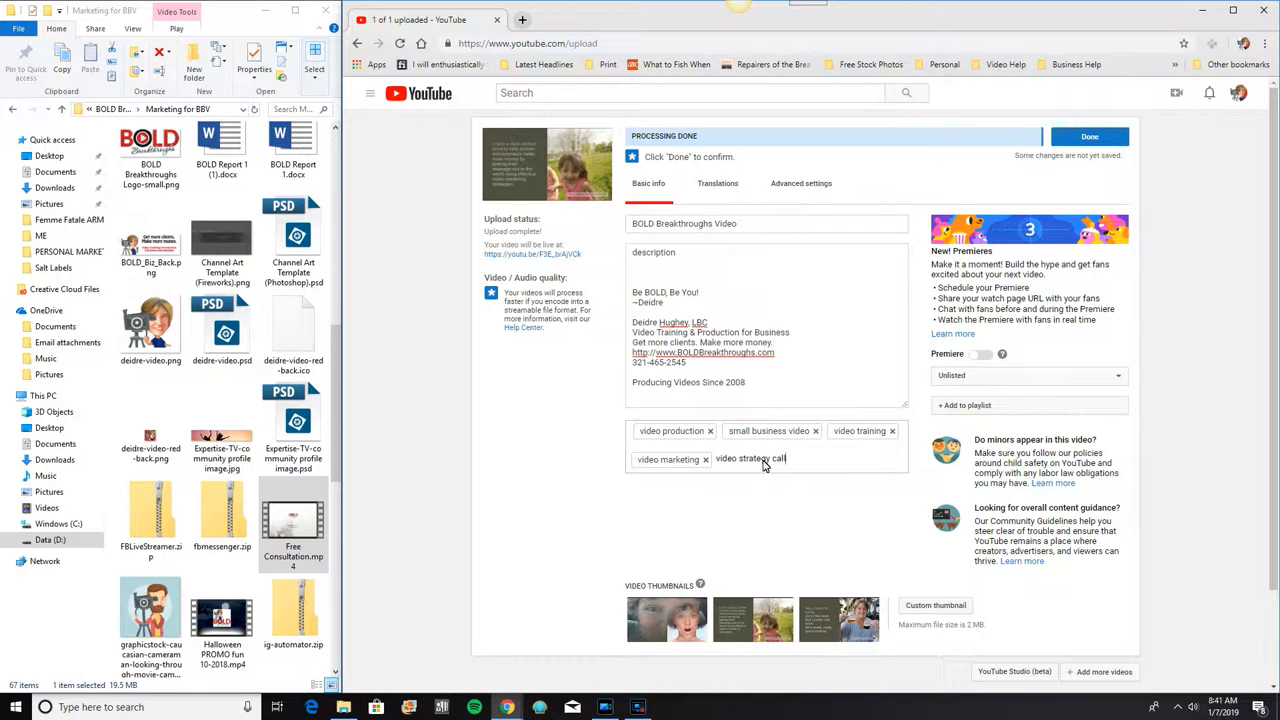
key(enter)
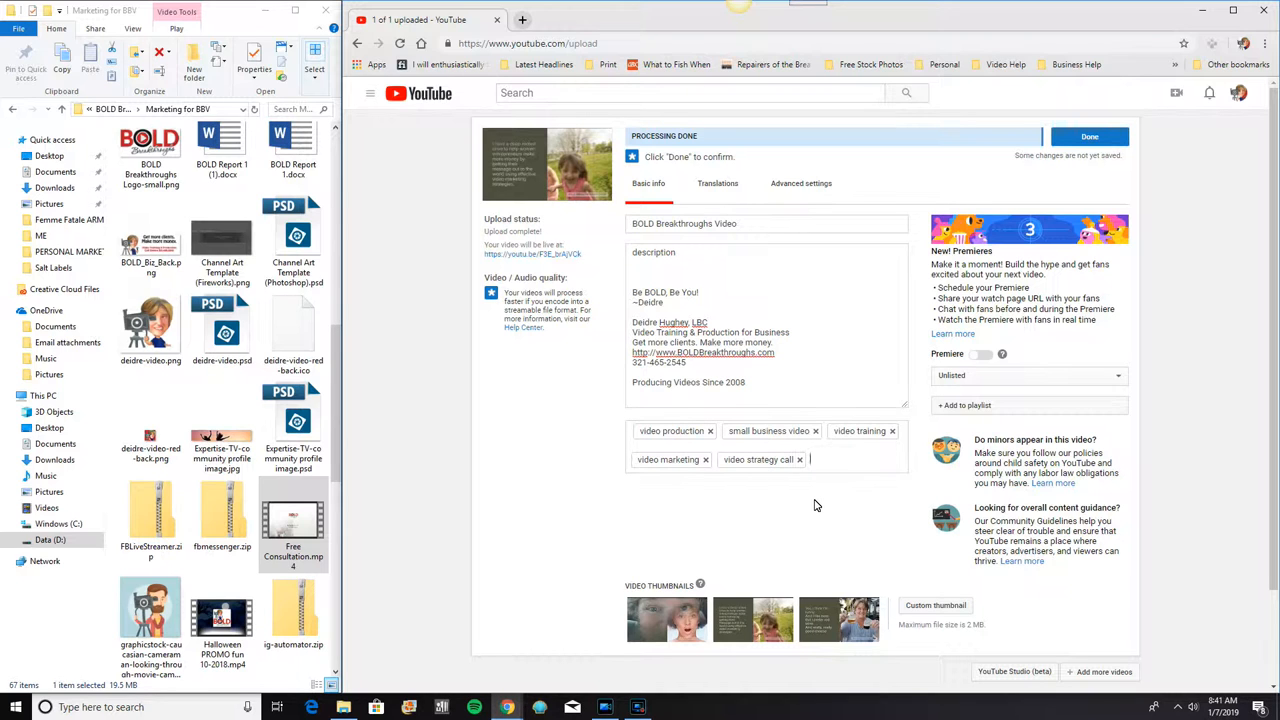
scroll(down, 3)
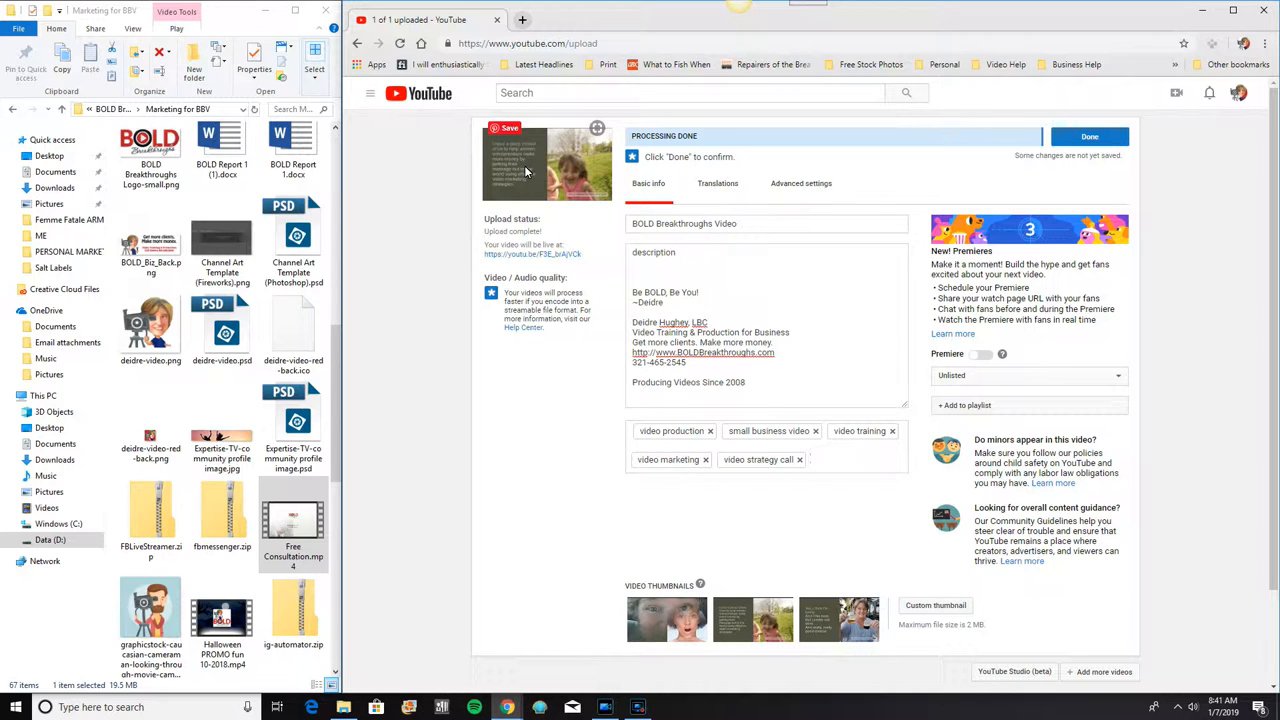
Set the third suggested frame, the smiling woman, as thumbnail and save
click(810, 459)
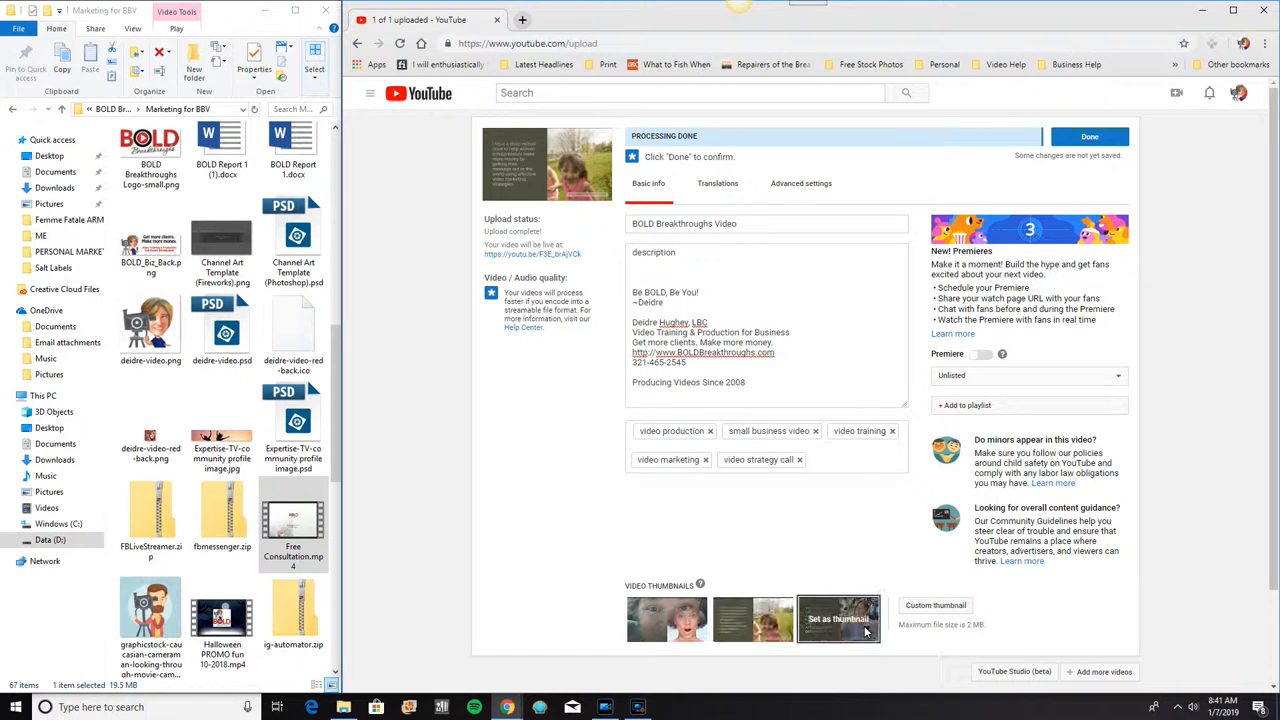
click(838, 618)
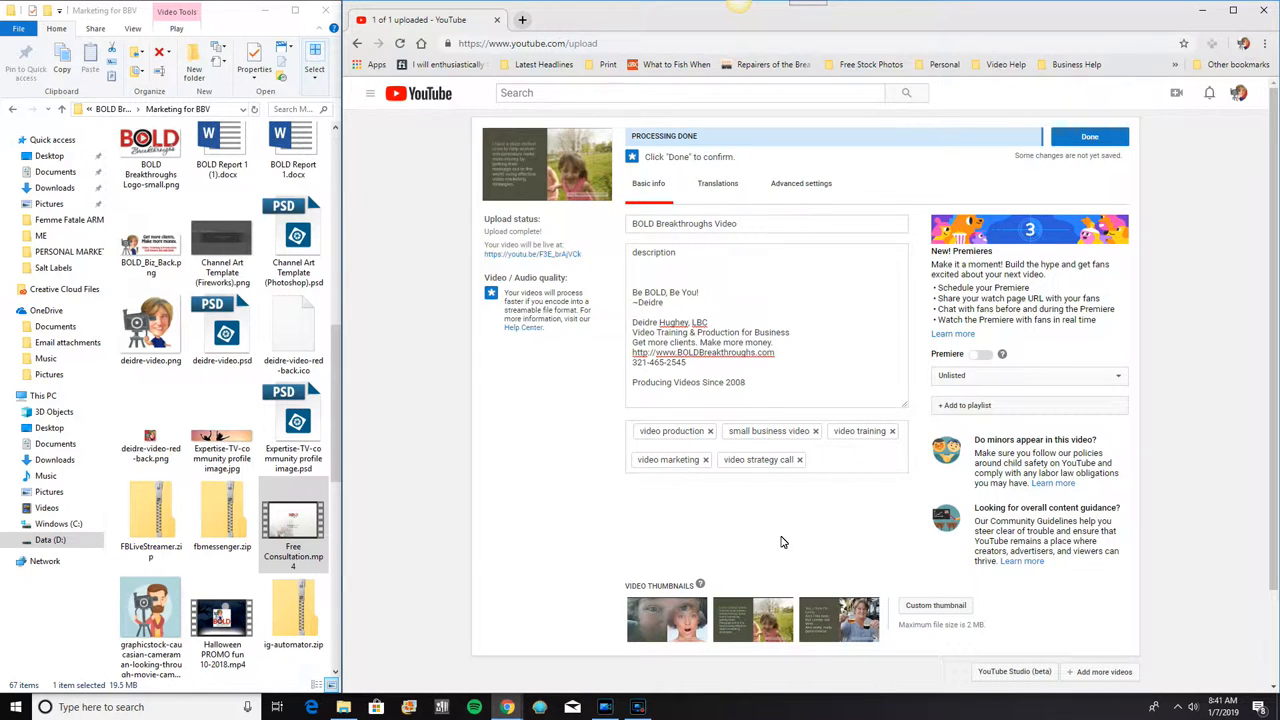
mouse_move(762, 567)
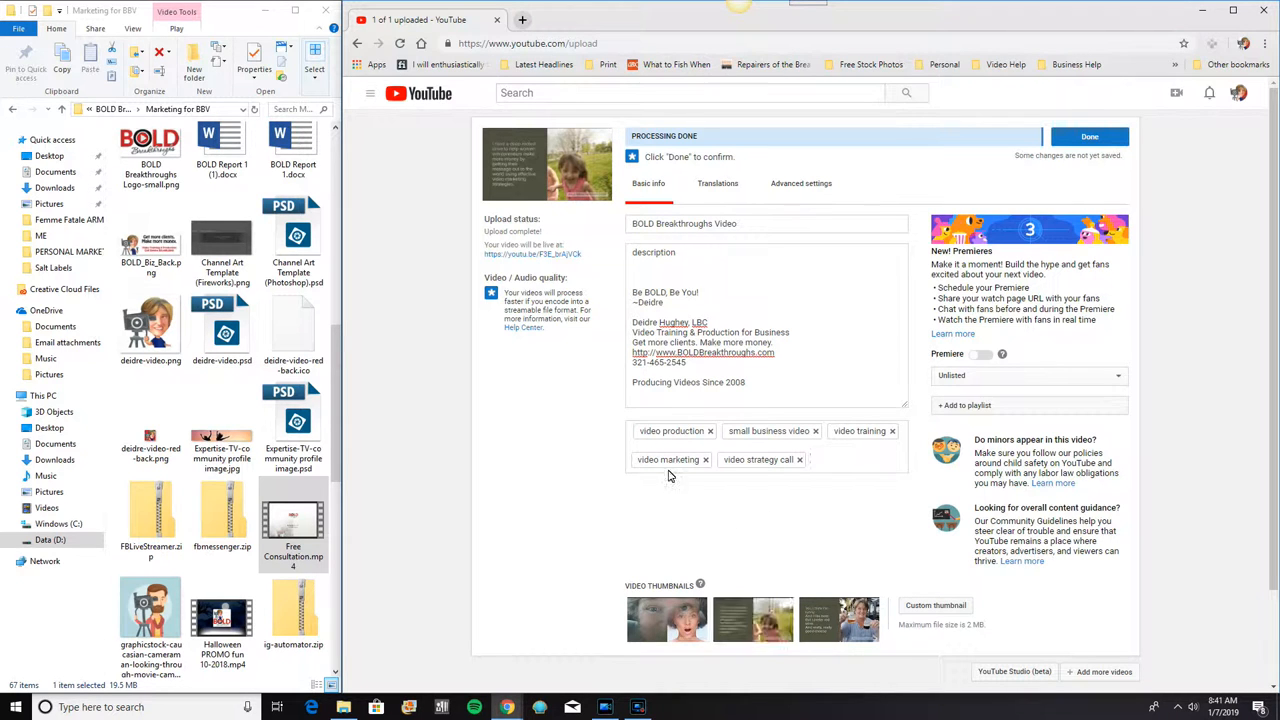
mouse_move(847, 543)
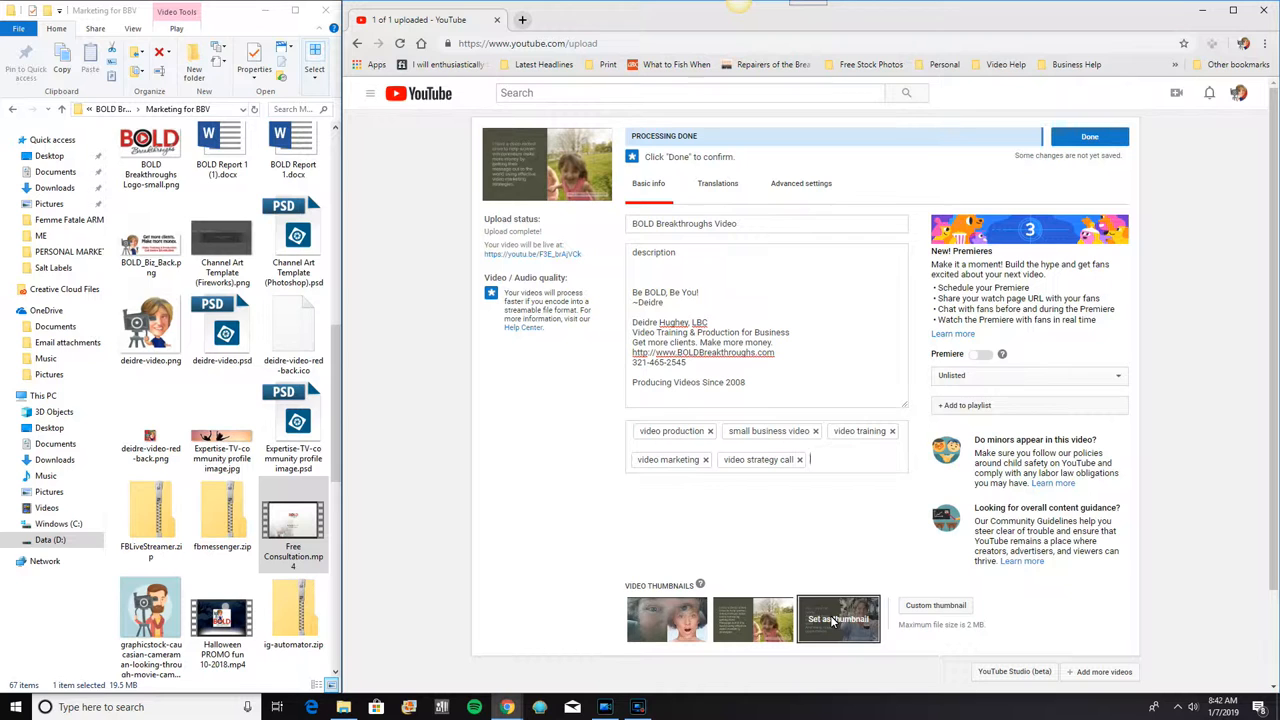
click(838, 618)
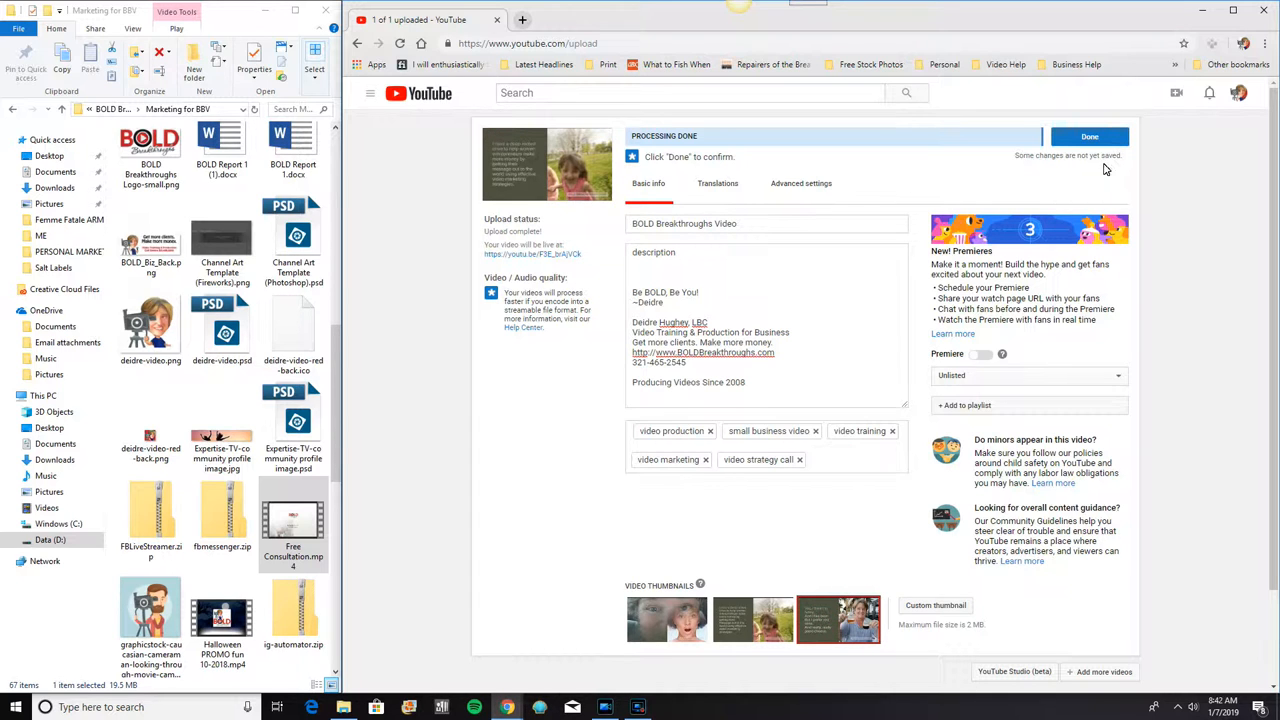
click(1089, 136)
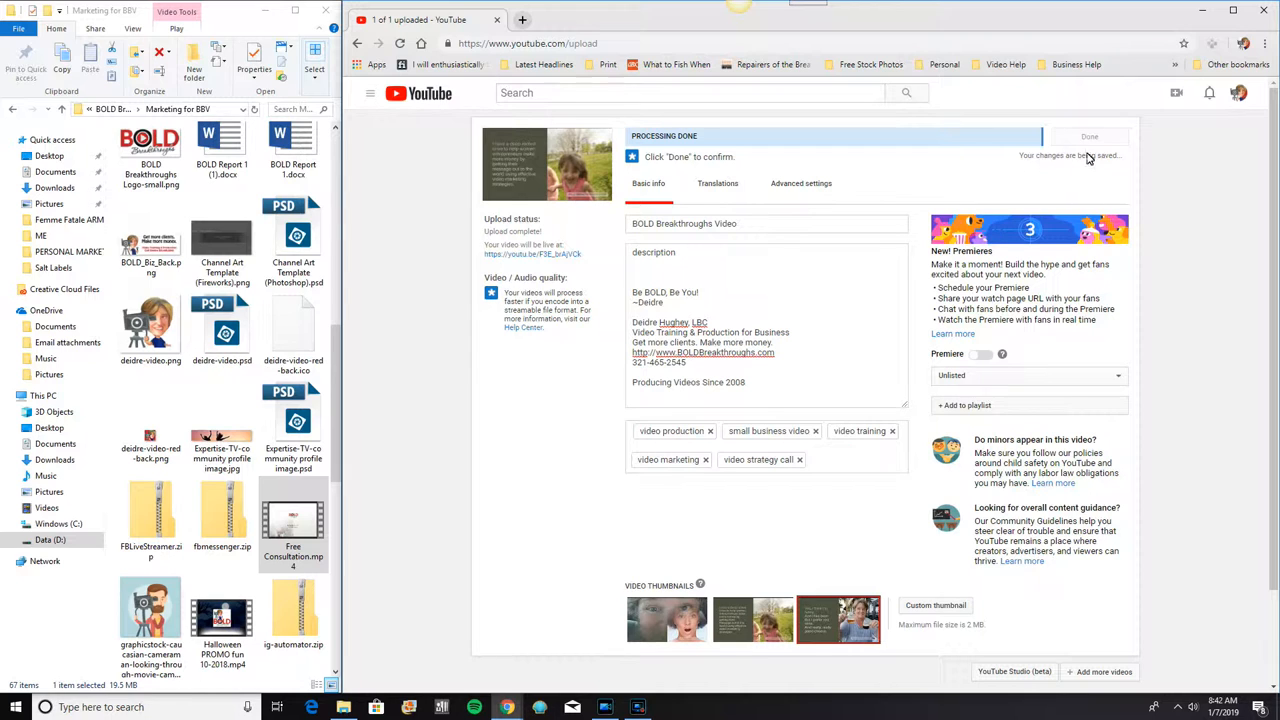
mouse_move(1093, 170)
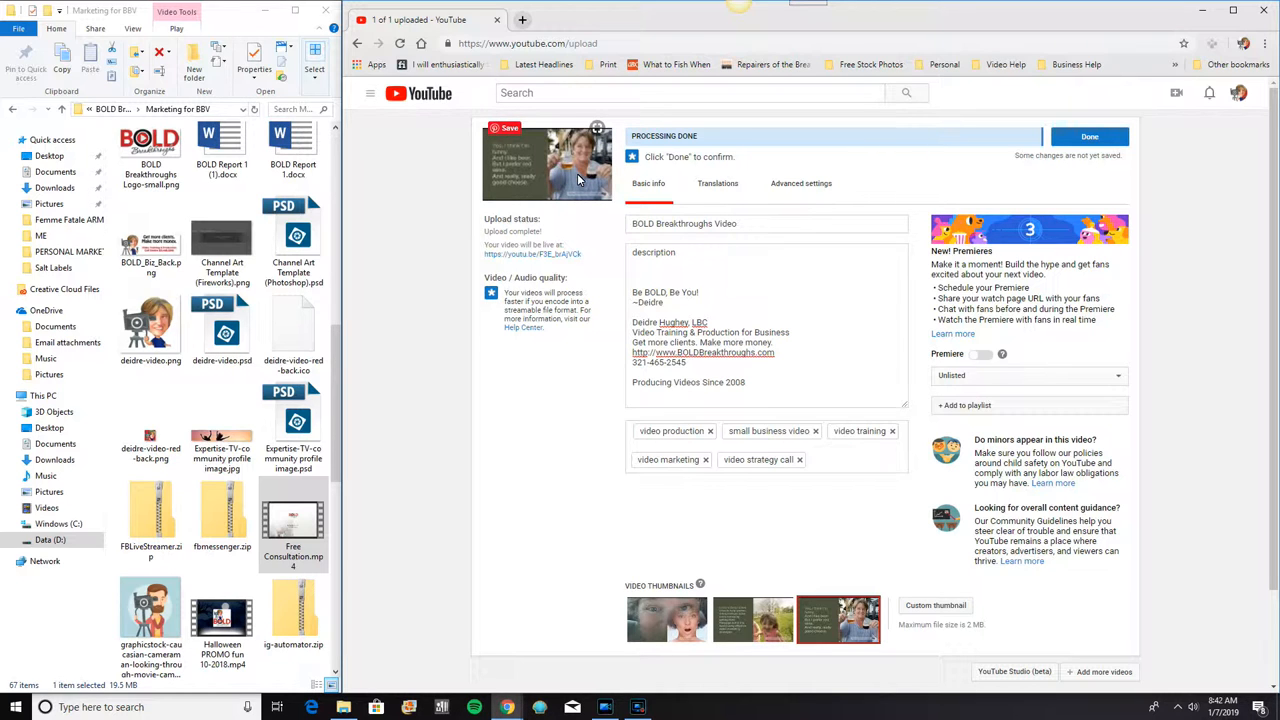
mouse_move(850, 538)
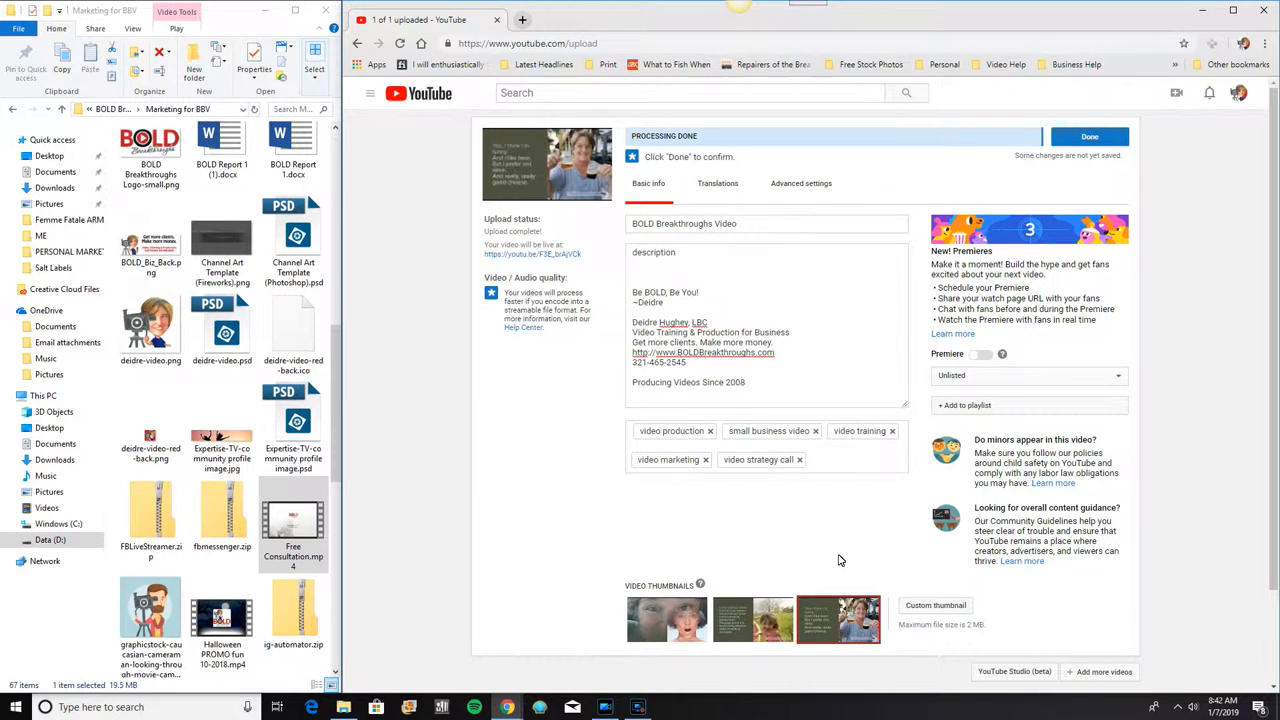
mouse_move(816, 540)
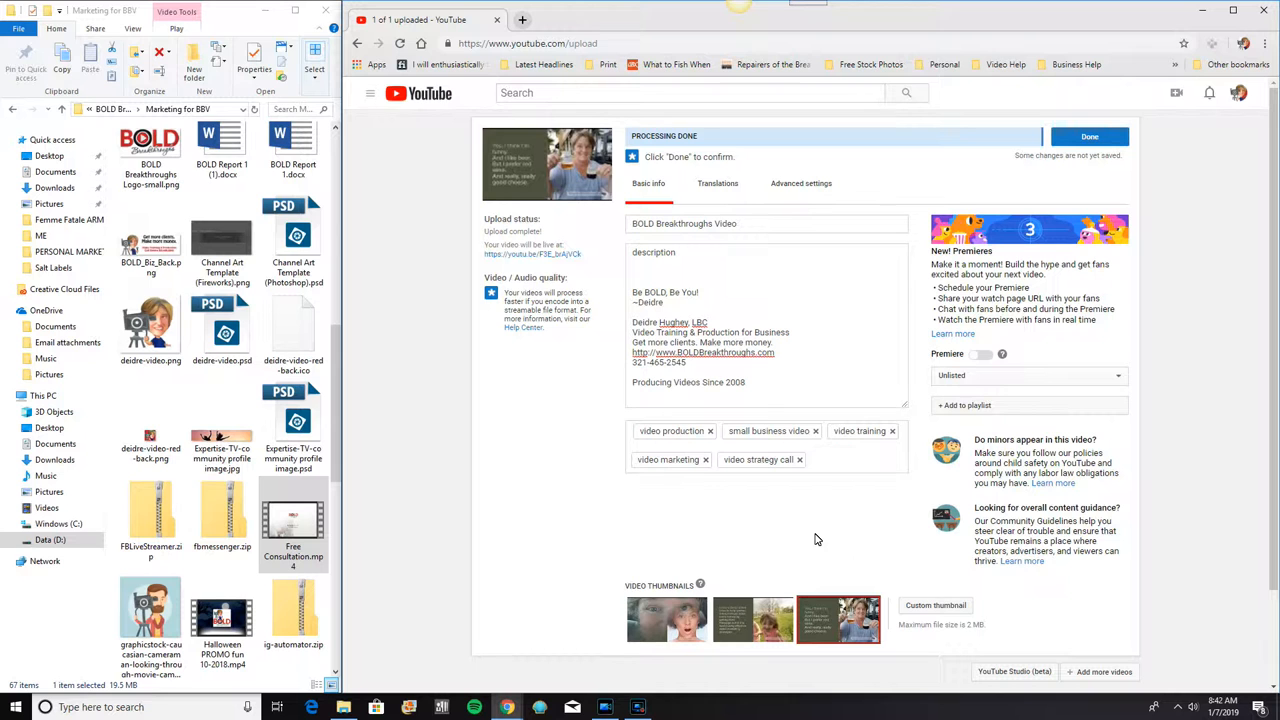
mouse_move(935, 606)
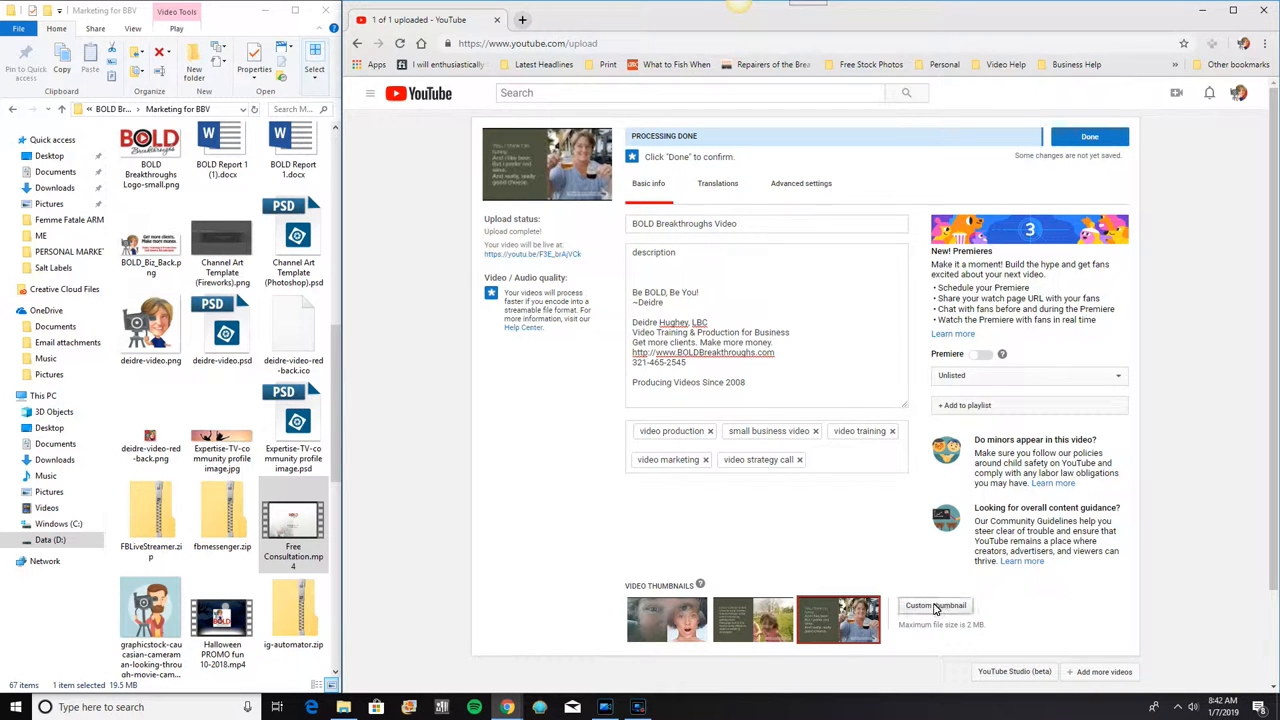
Upload cow-158552_1280.png as a custom thumbnail and save
click(934, 605)
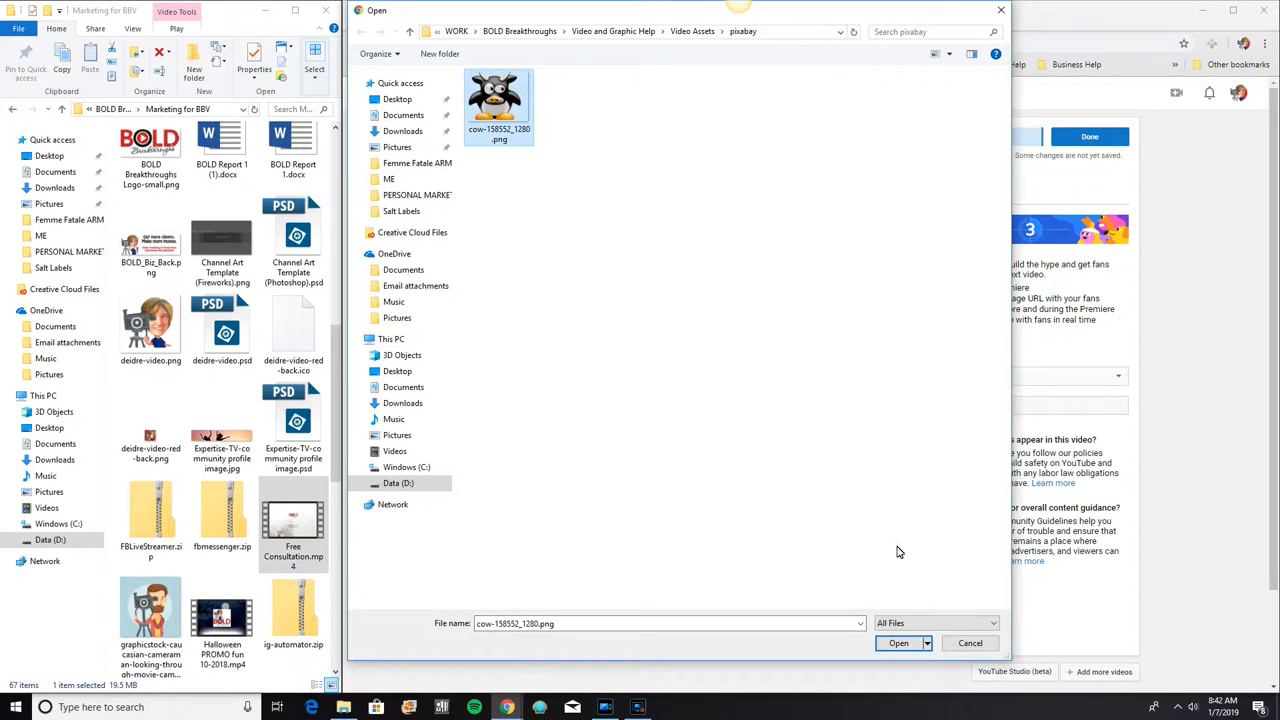
click(898, 643)
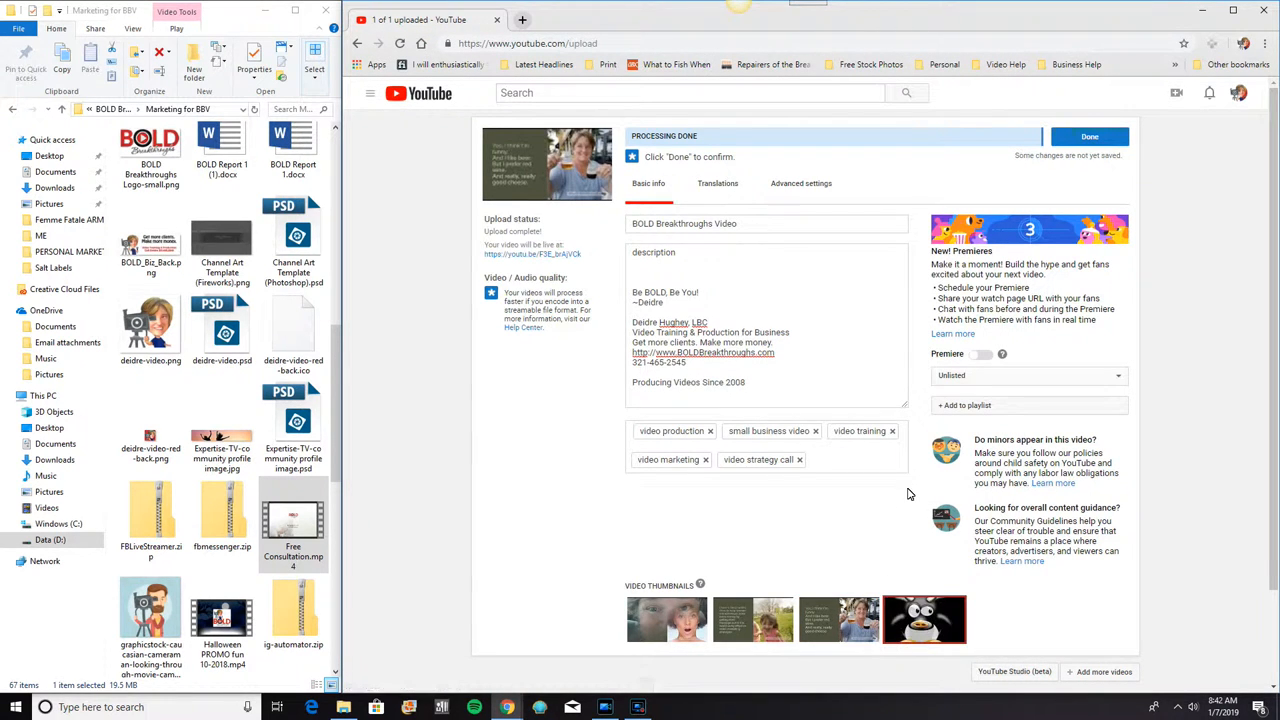
mouse_move(1038, 642)
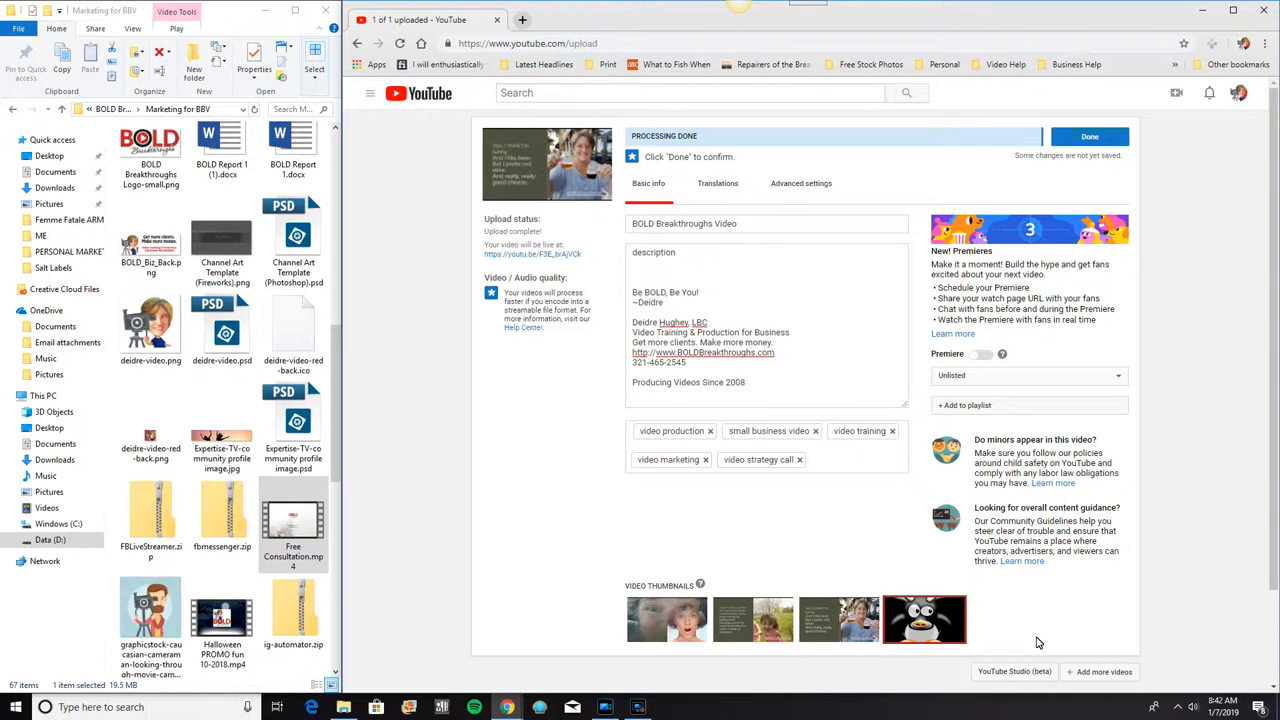
mouse_move(1035, 644)
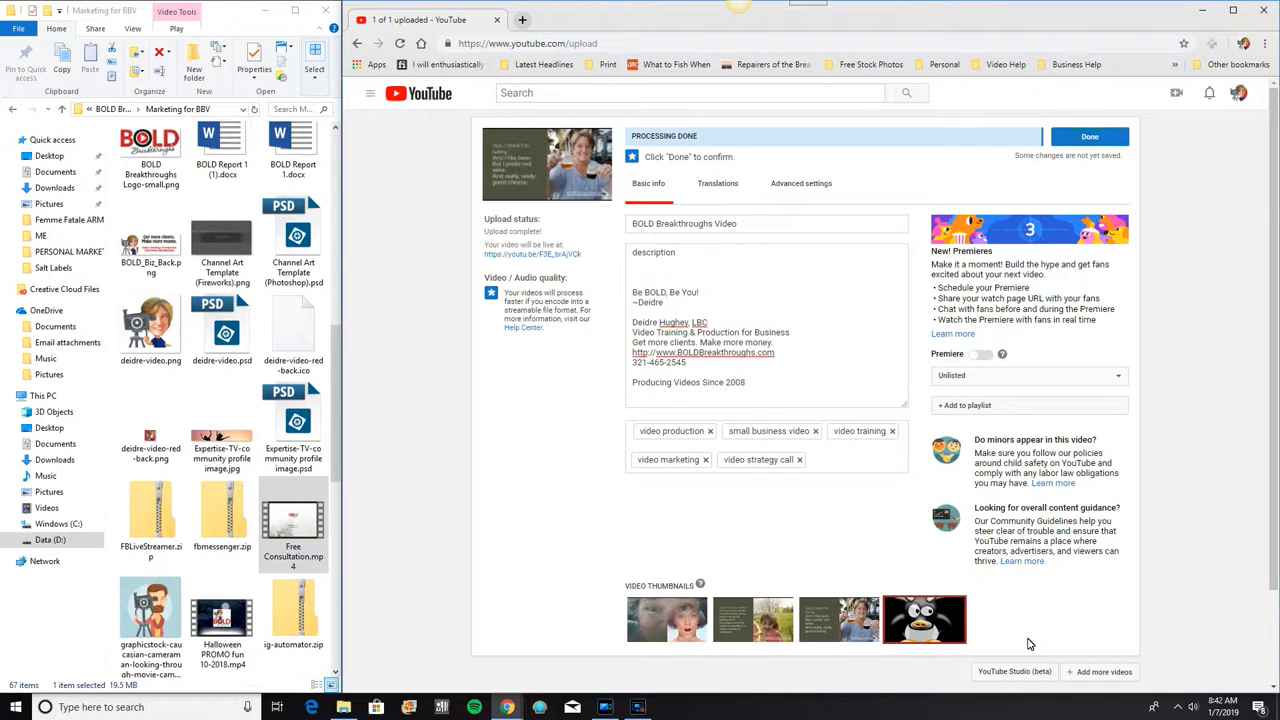
click(1089, 136)
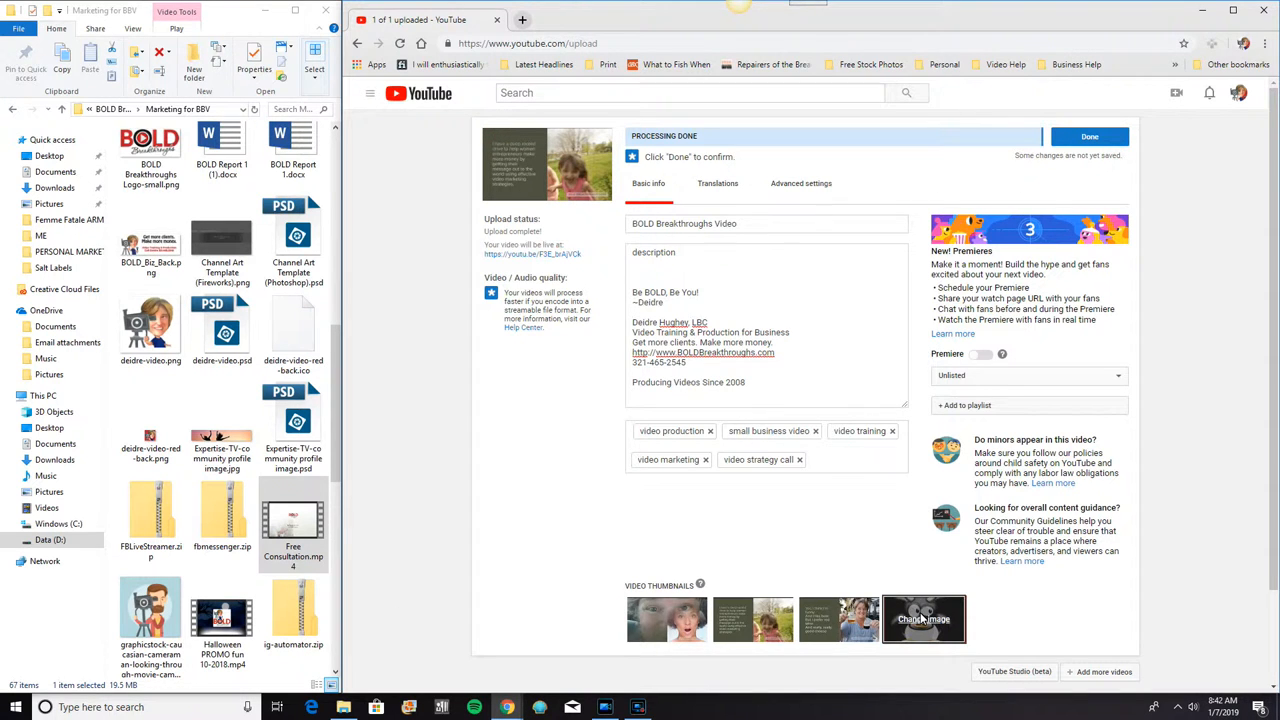
Reopen the custom thumbnail's image picker and cancel without choosing a file
click(923, 618)
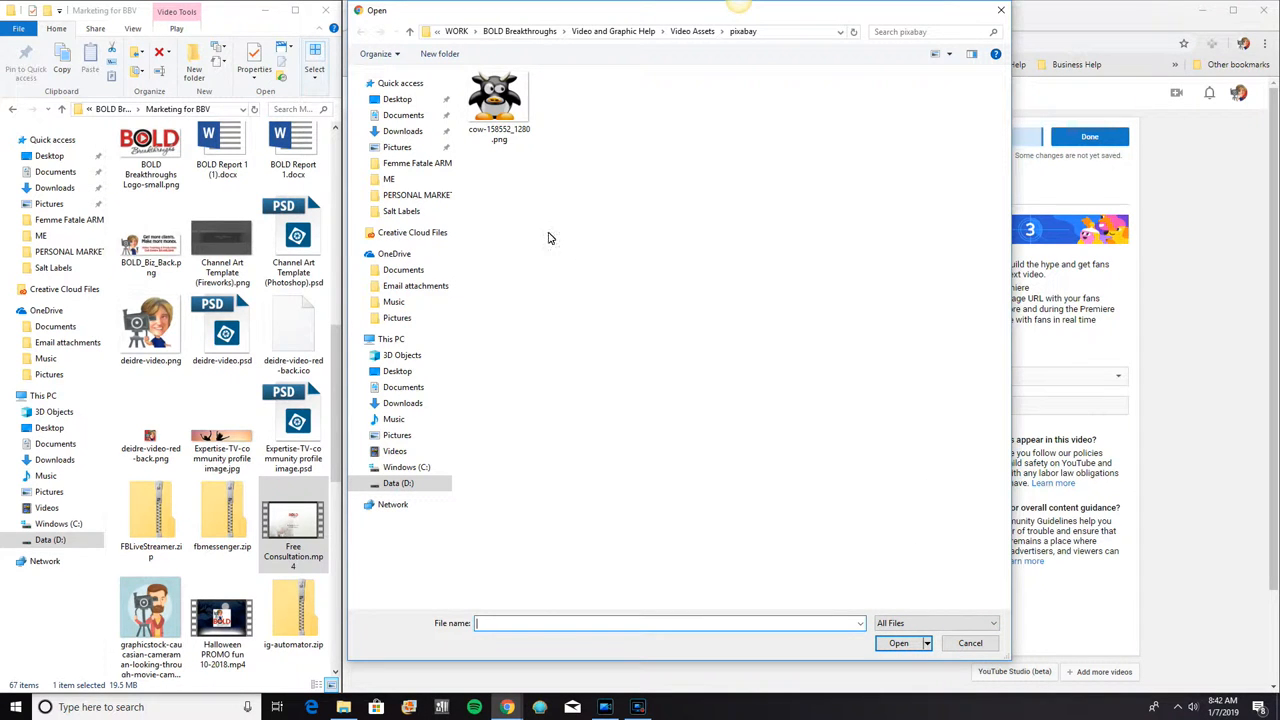
click(898, 643)
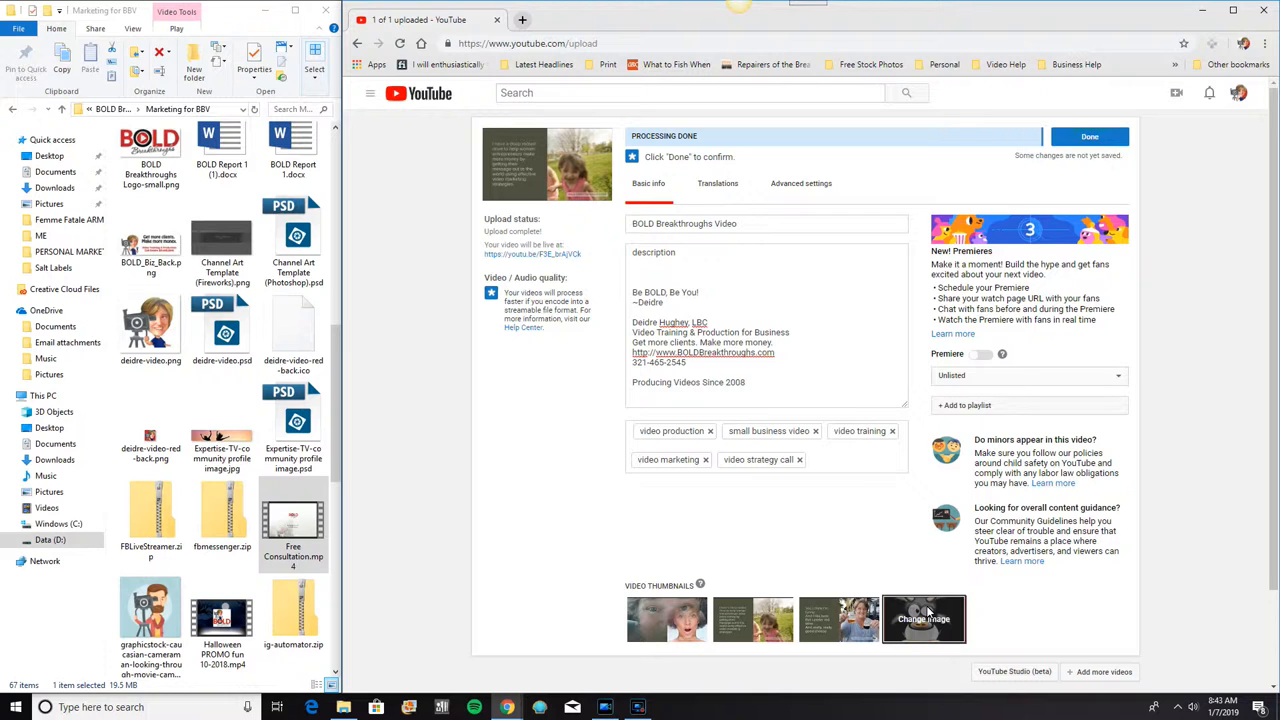
click(923, 618)
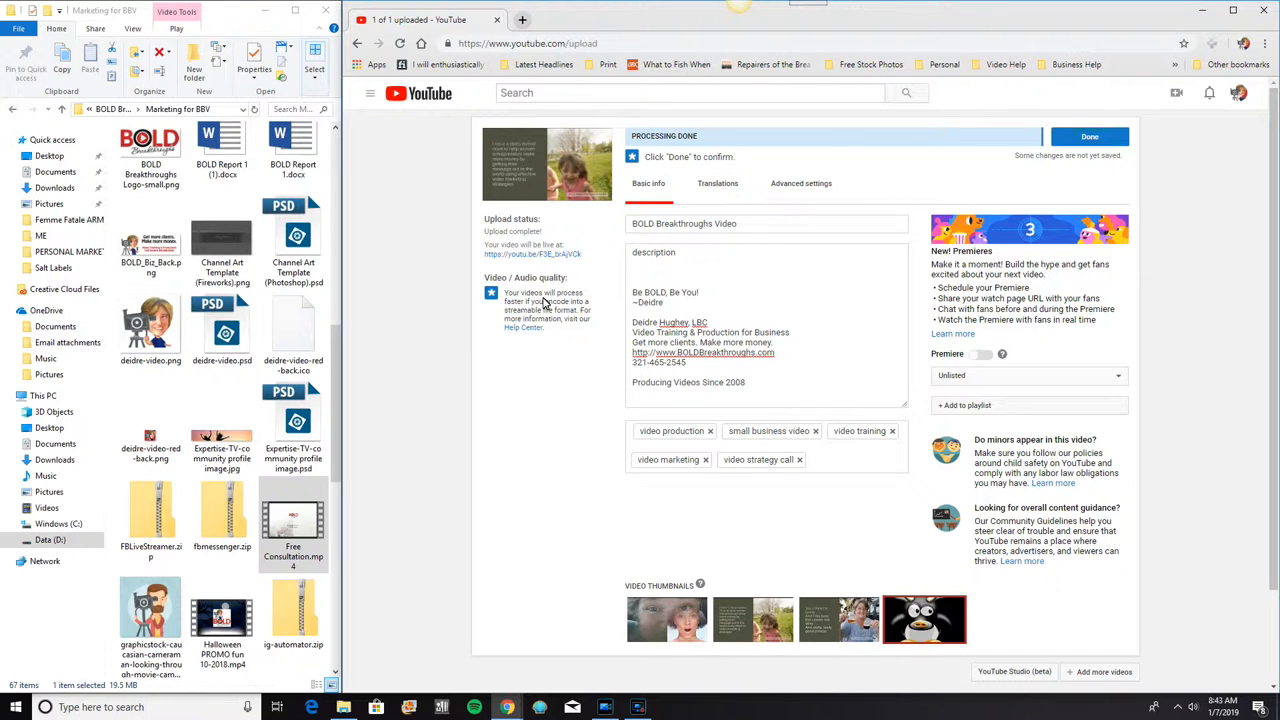
mouse_move(545, 388)
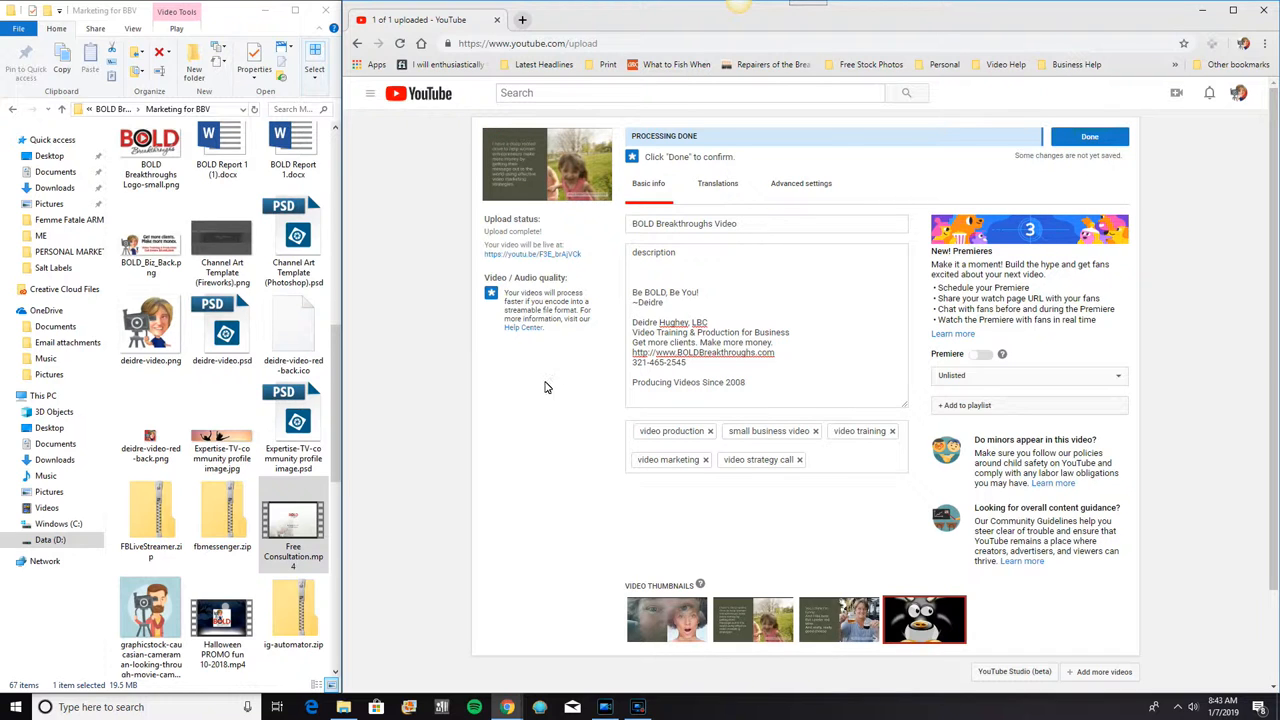
mouse_move(802, 516)
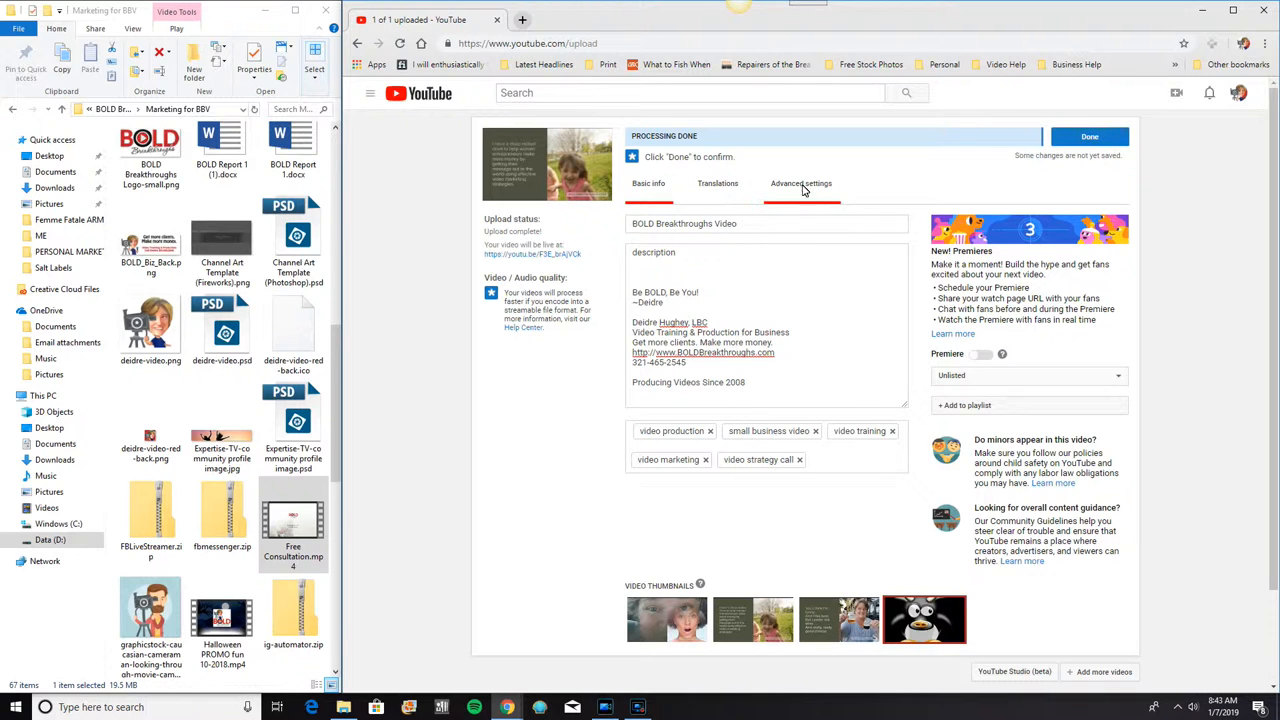
click(648, 183)
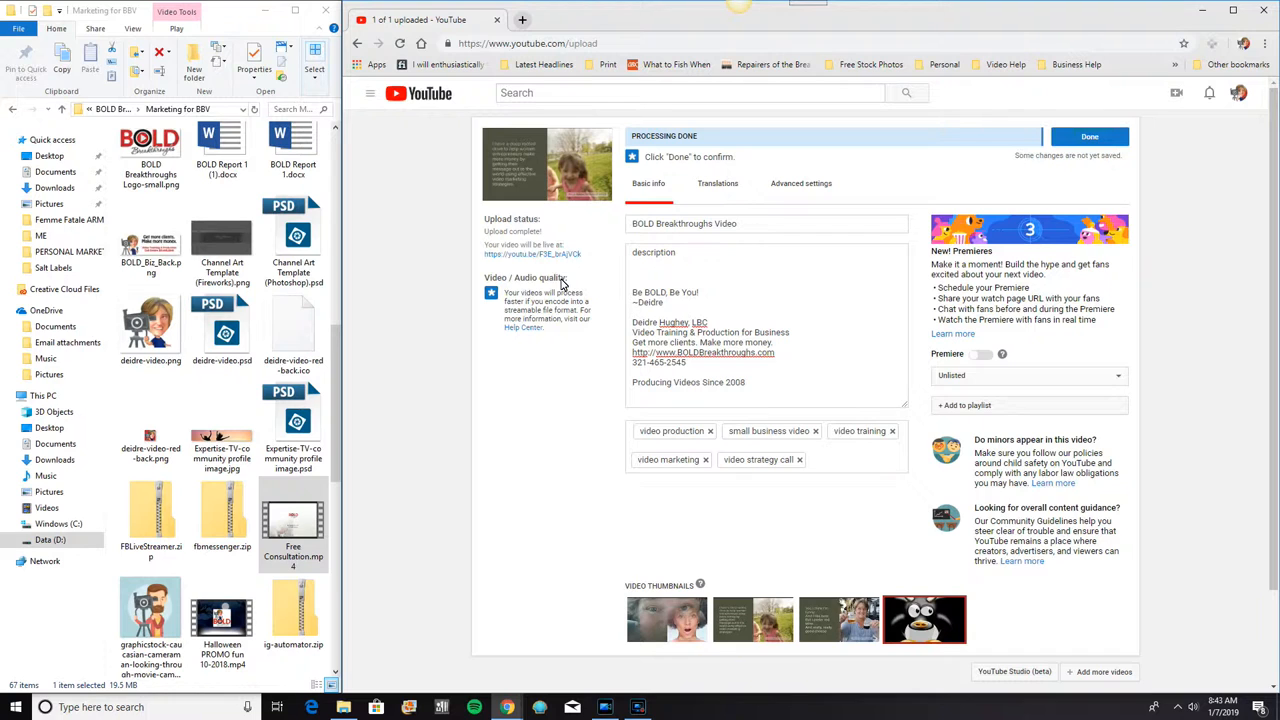
mouse_move(753, 503)
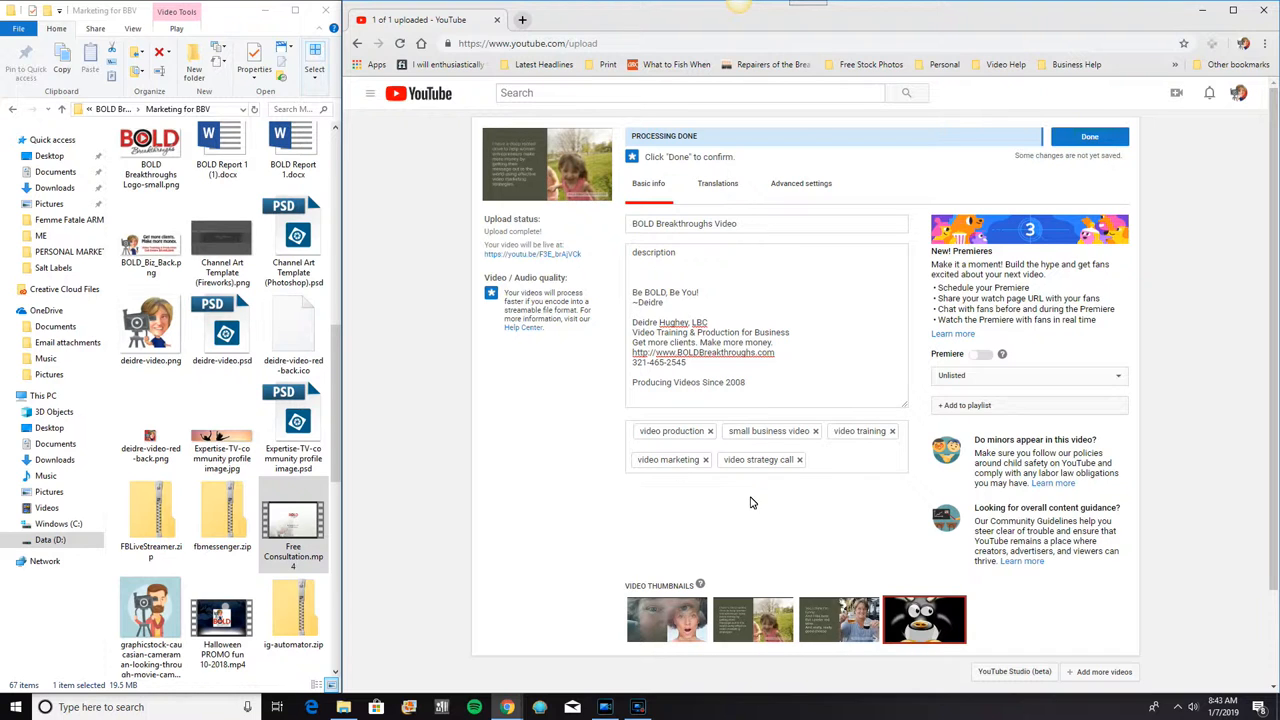
mouse_move(603, 277)
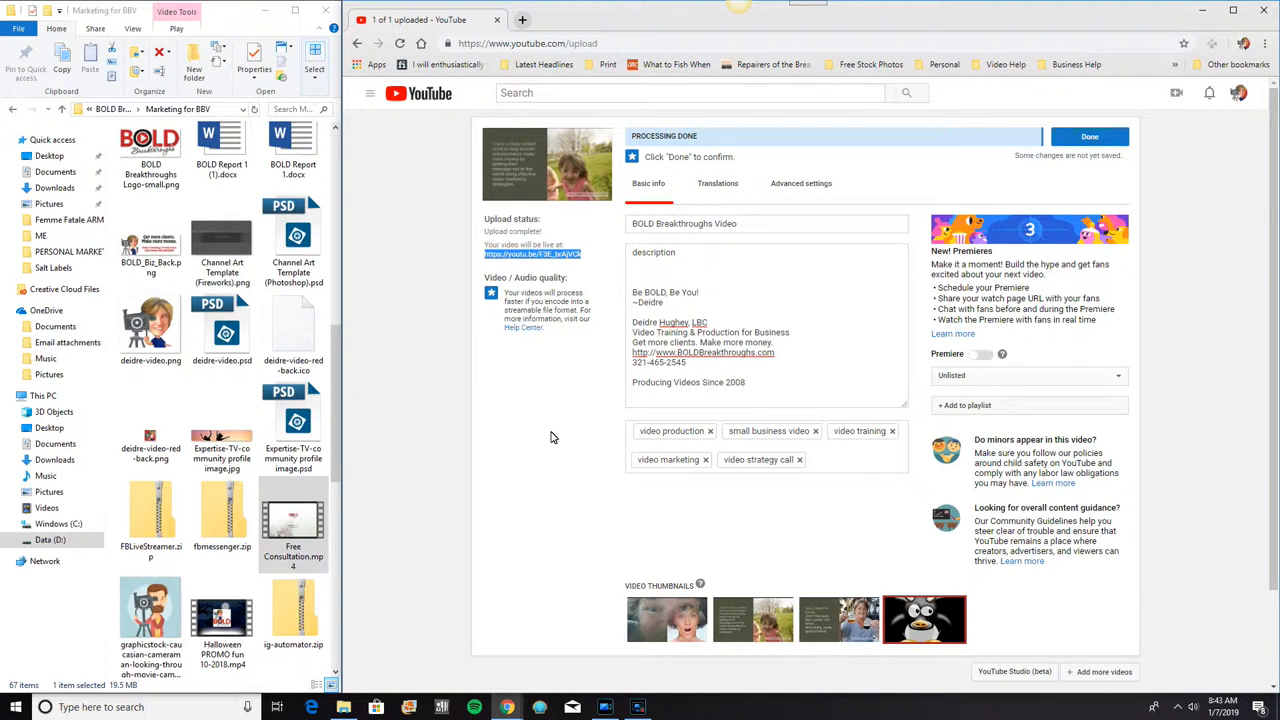
mouse_move(942, 180)
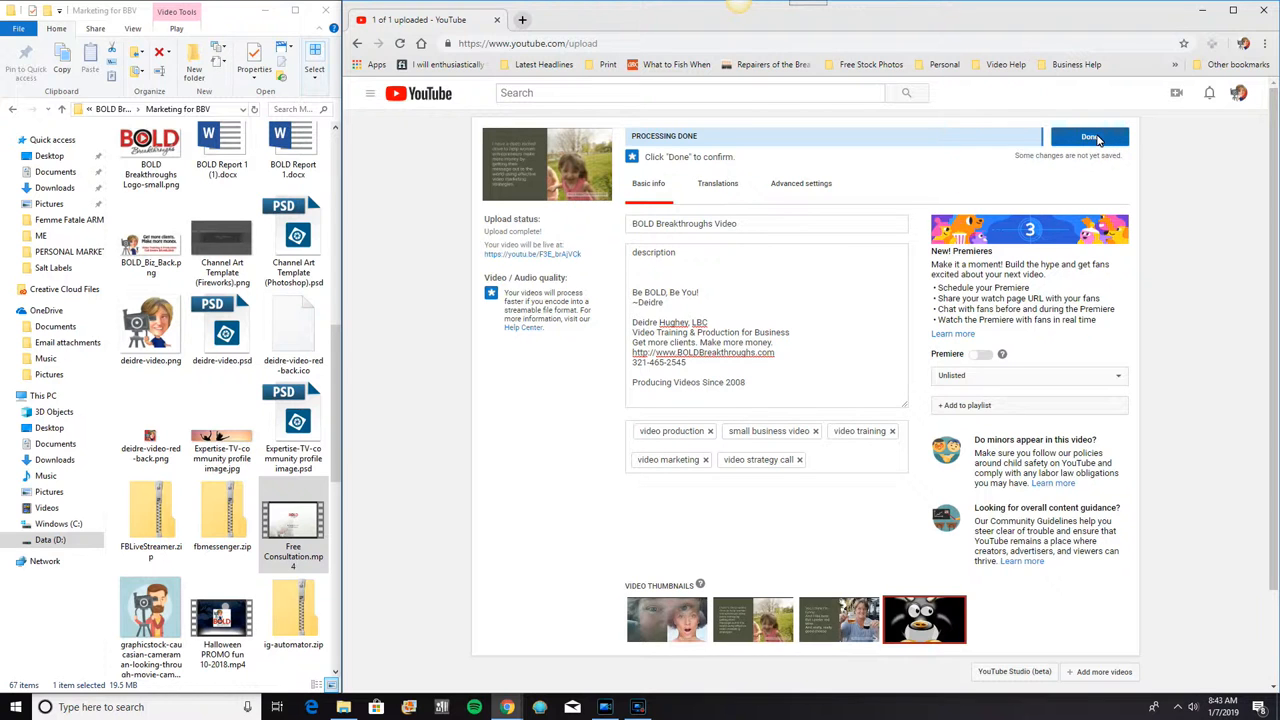
Finish the upload to show the share link, then display the video's iframe embed code
click(1089, 137)
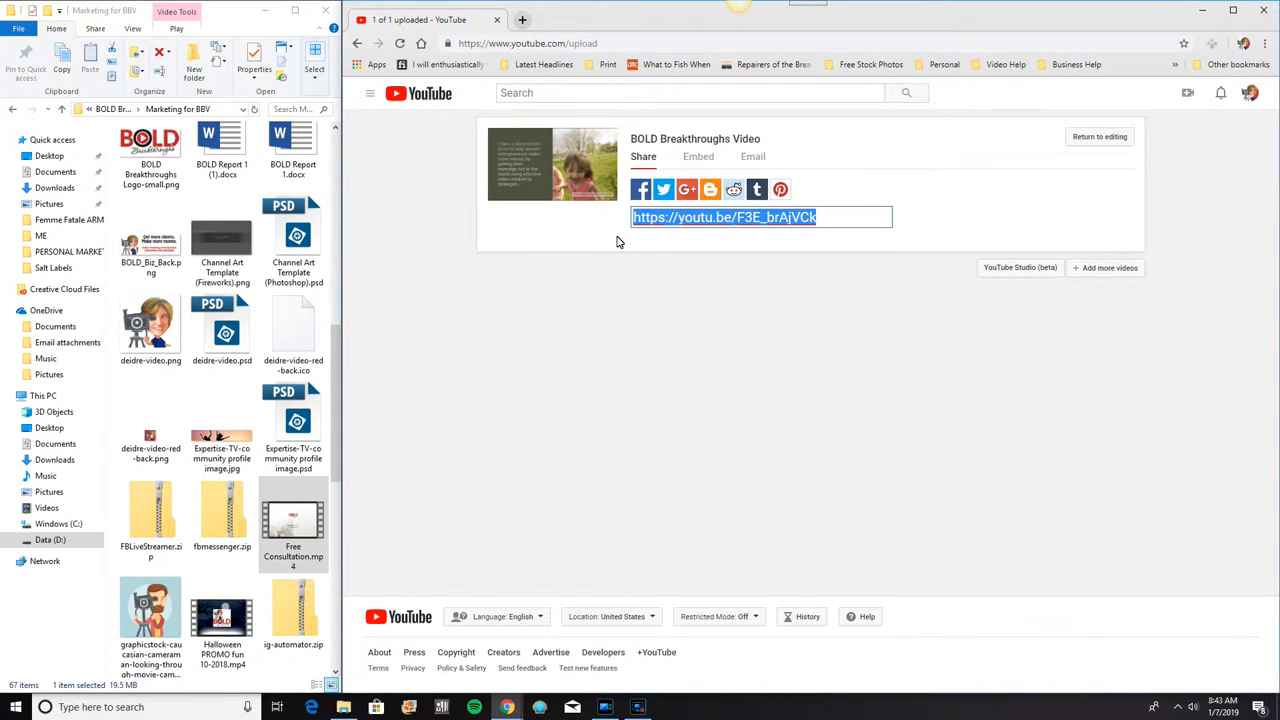
mouse_move(903, 202)
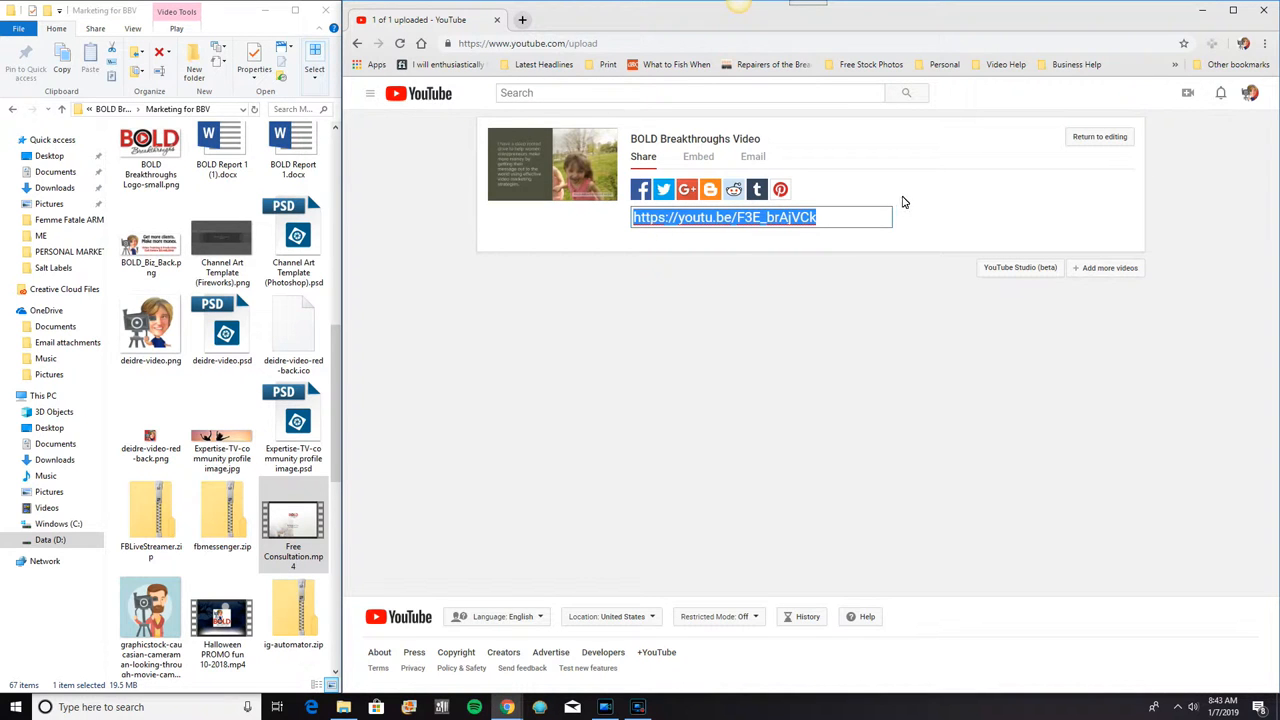
mouse_move(640, 189)
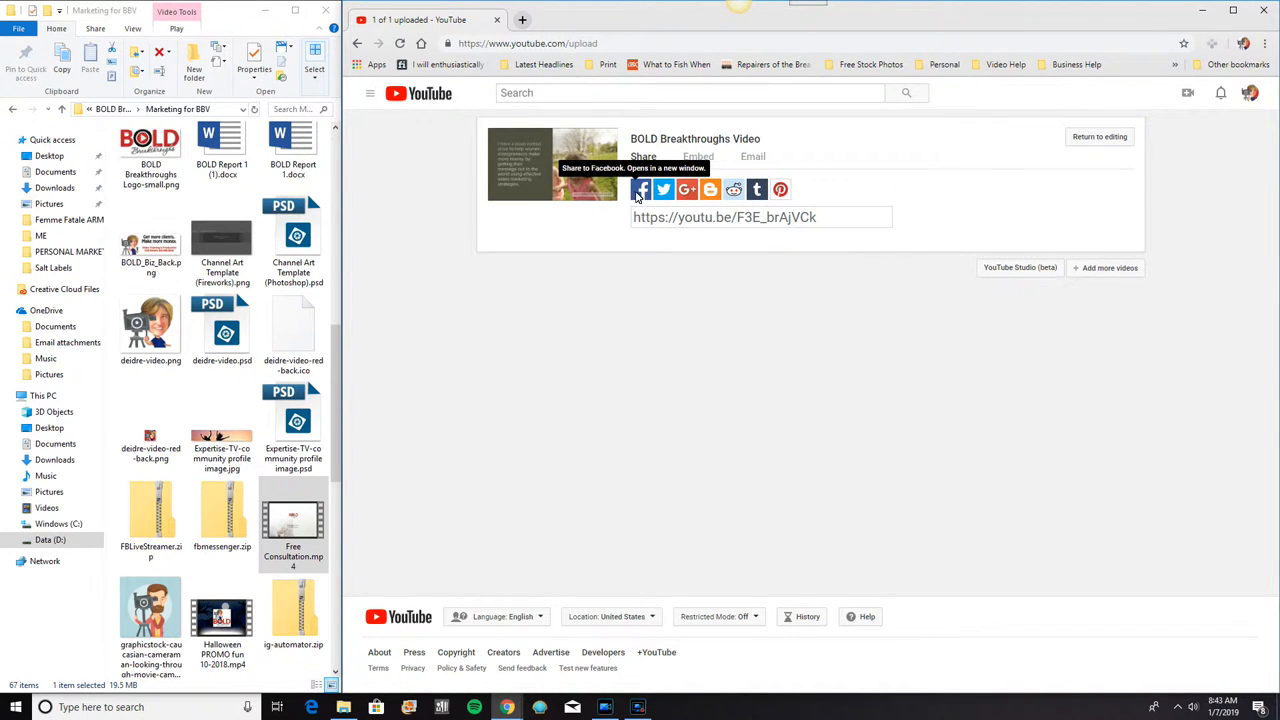
mouse_move(687, 189)
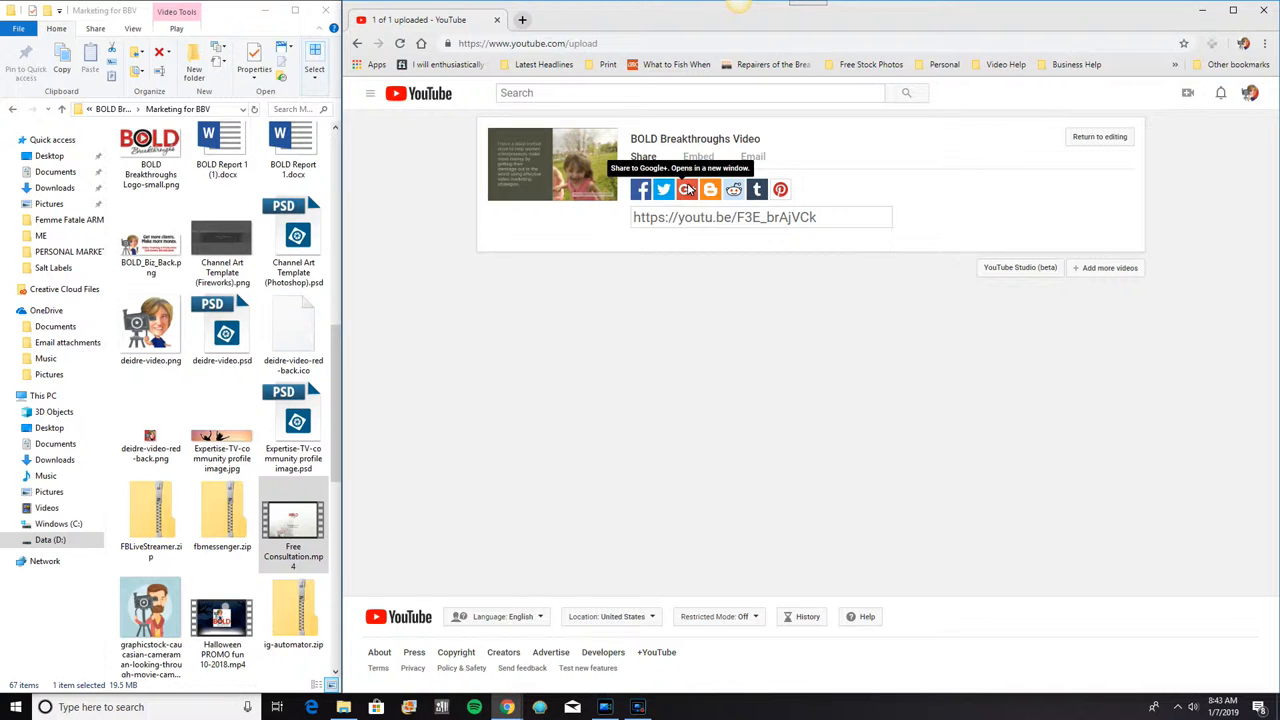
mouse_move(733, 190)
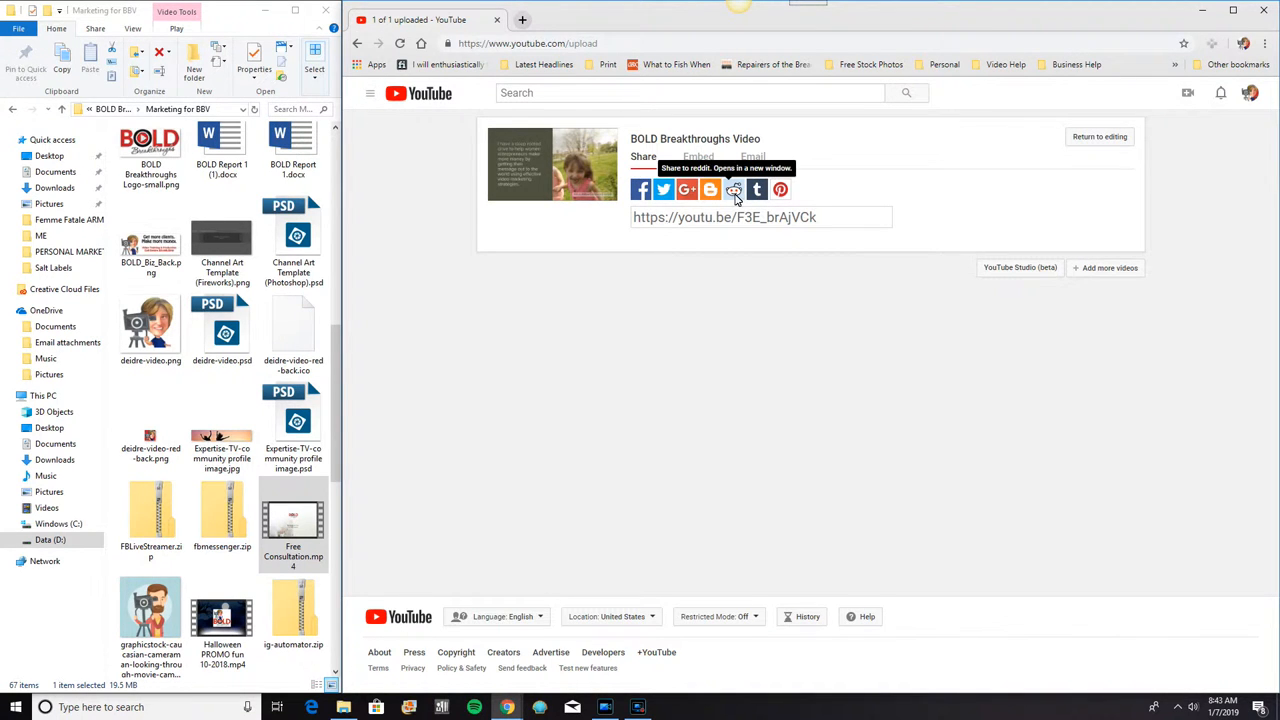
mouse_move(781, 190)
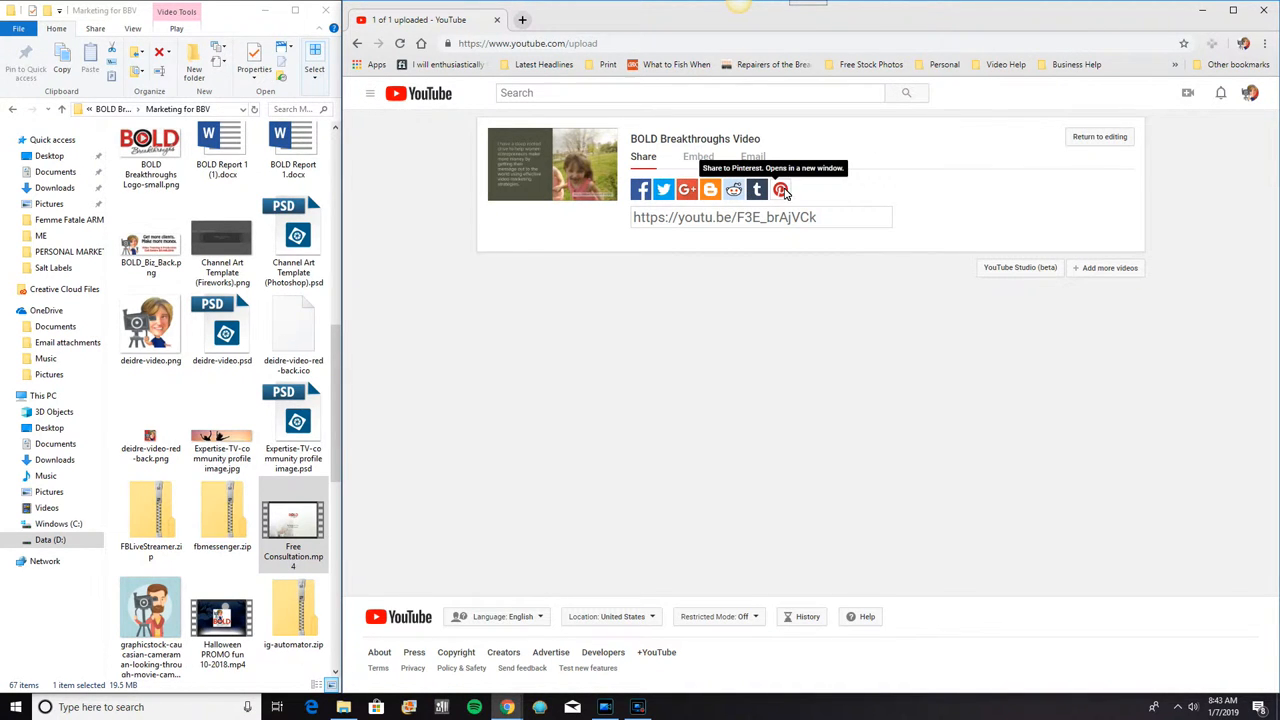
click(697, 157)
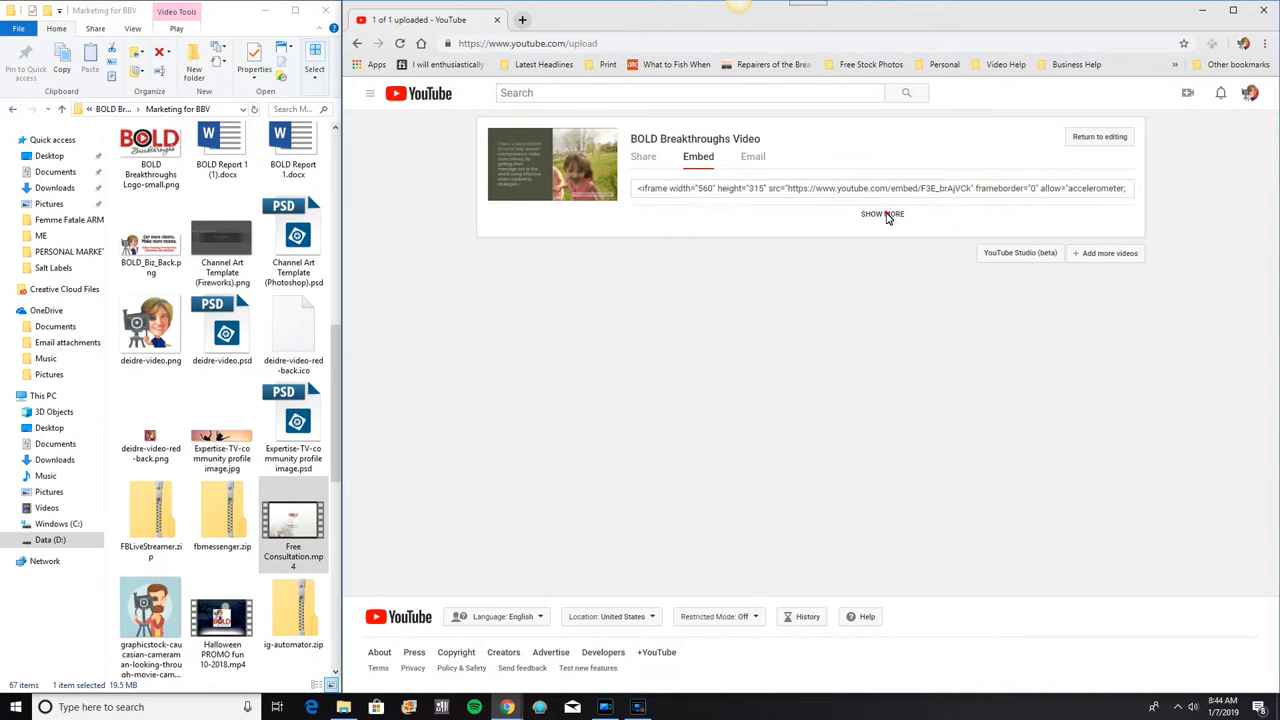
Show the embed options, set player size to 560×315, and turn off suggested videos
click(882, 213)
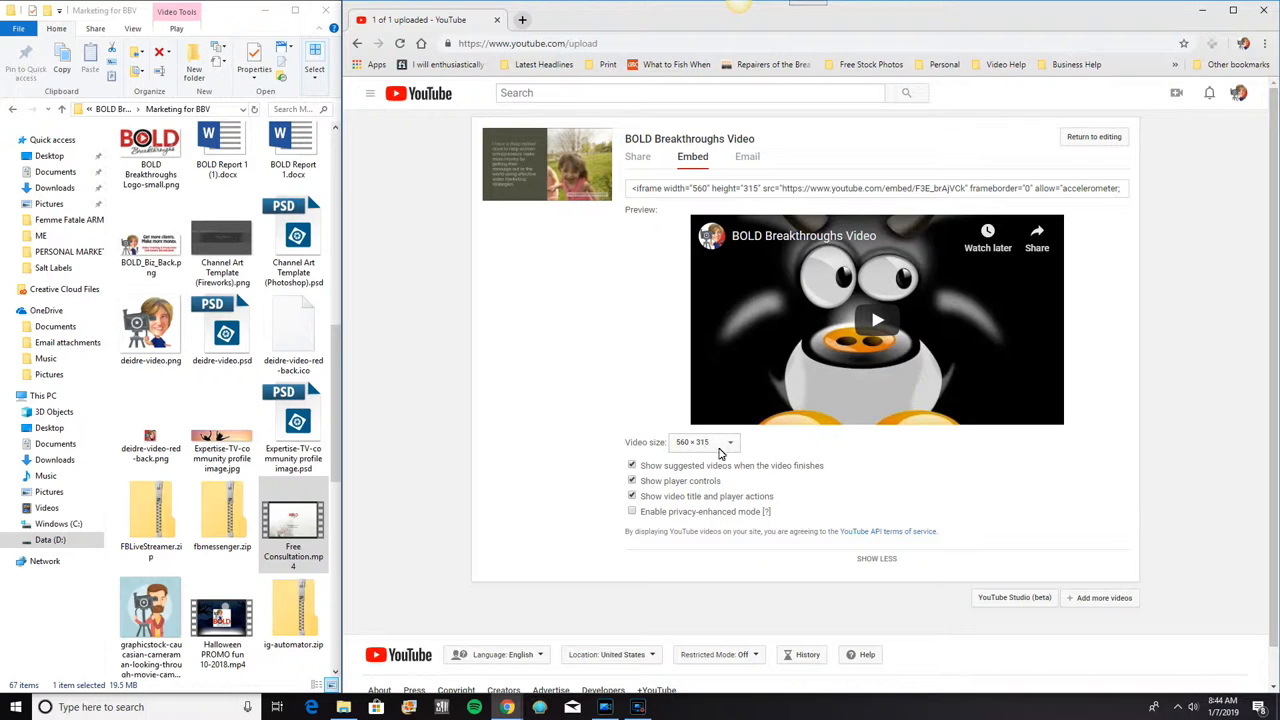
click(703, 442)
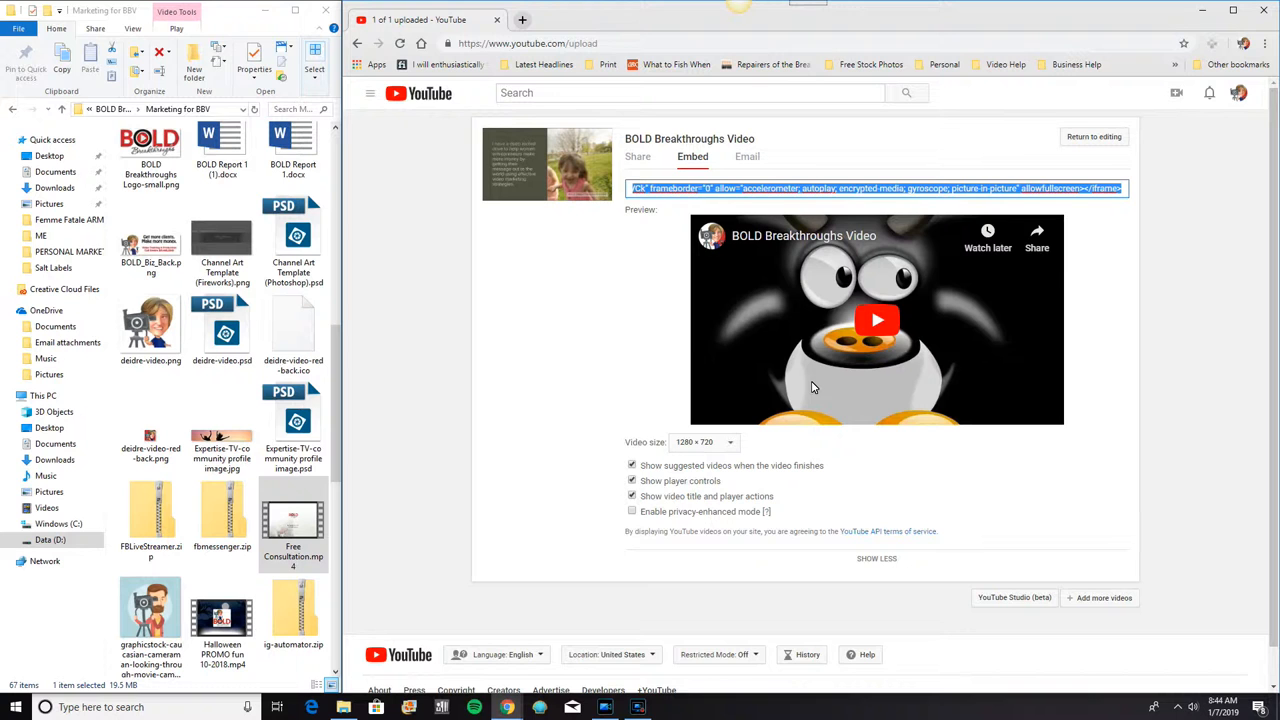
click(730, 442)
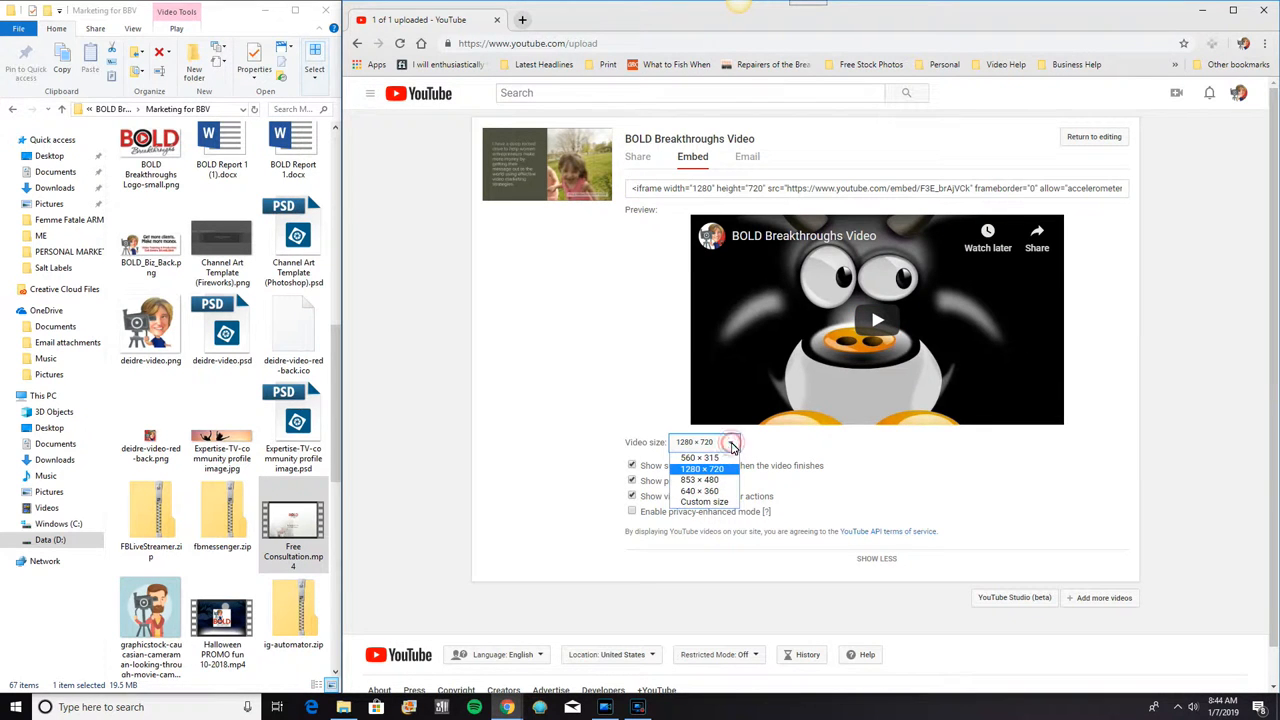
click(699, 457)
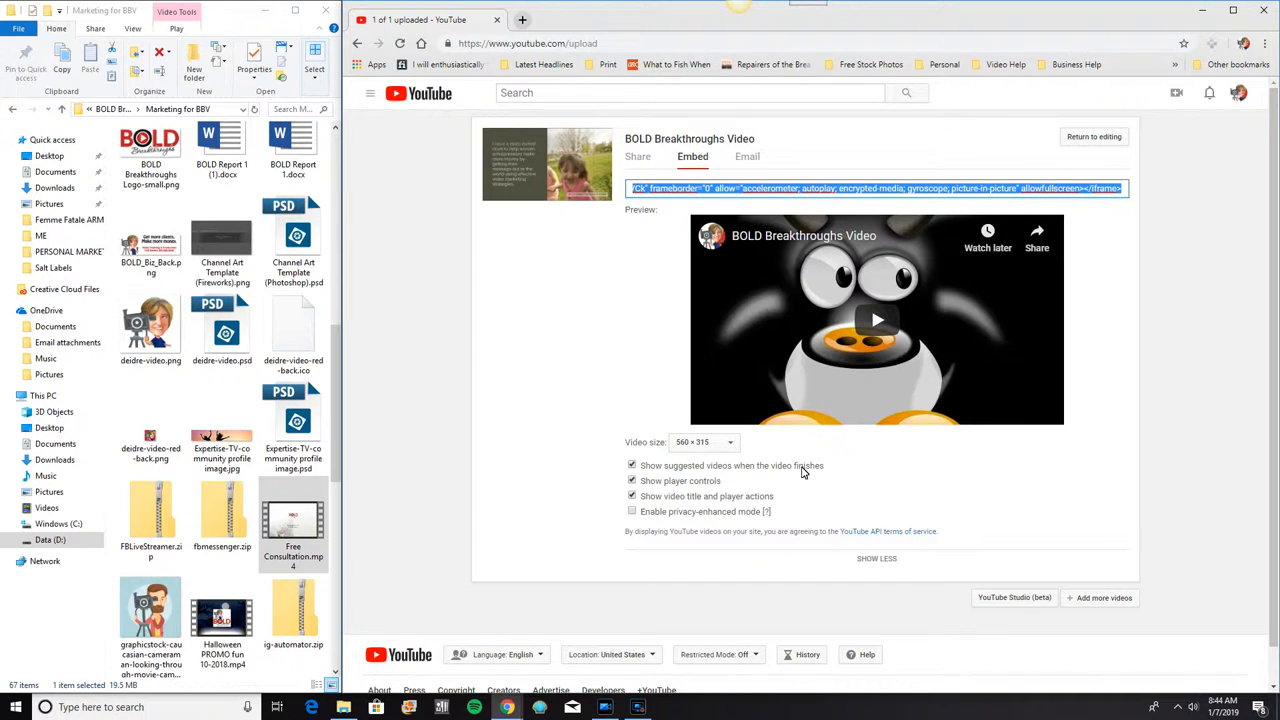
click(632, 466)
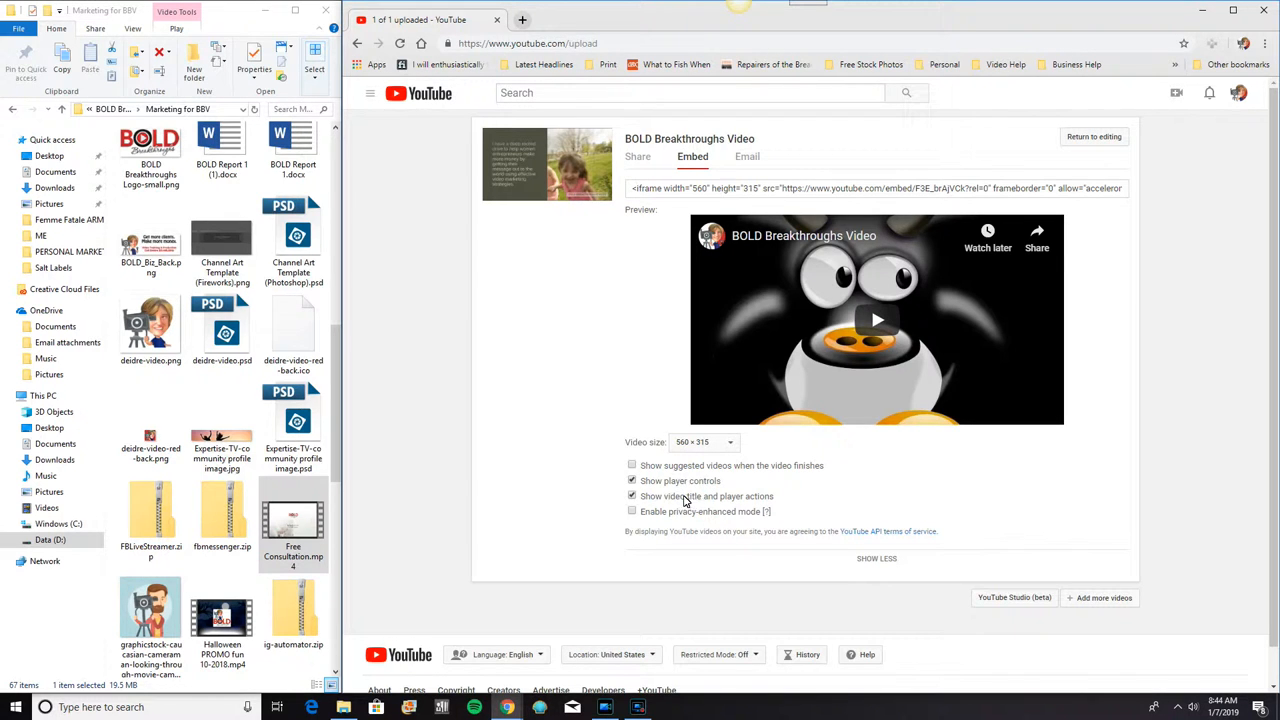
mouse_move(707, 500)
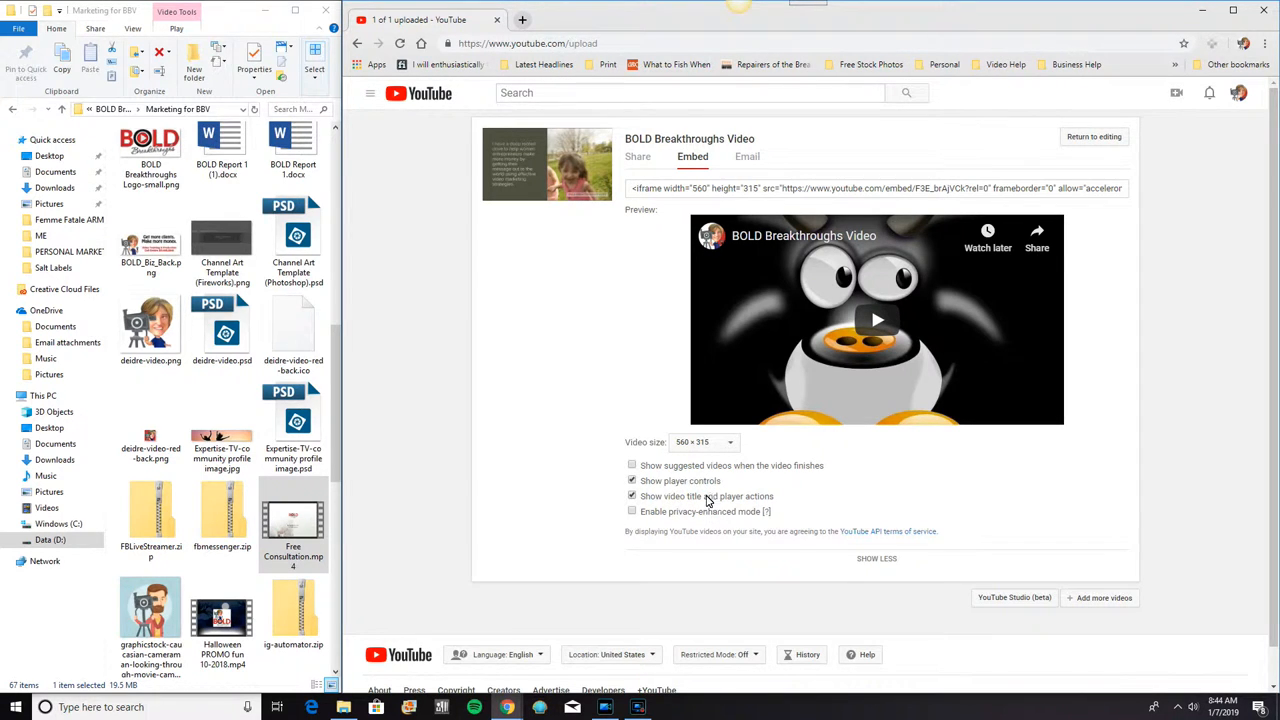
Toggle the video title and player actions option, then open the privacy-enhanced mode help
click(632, 496)
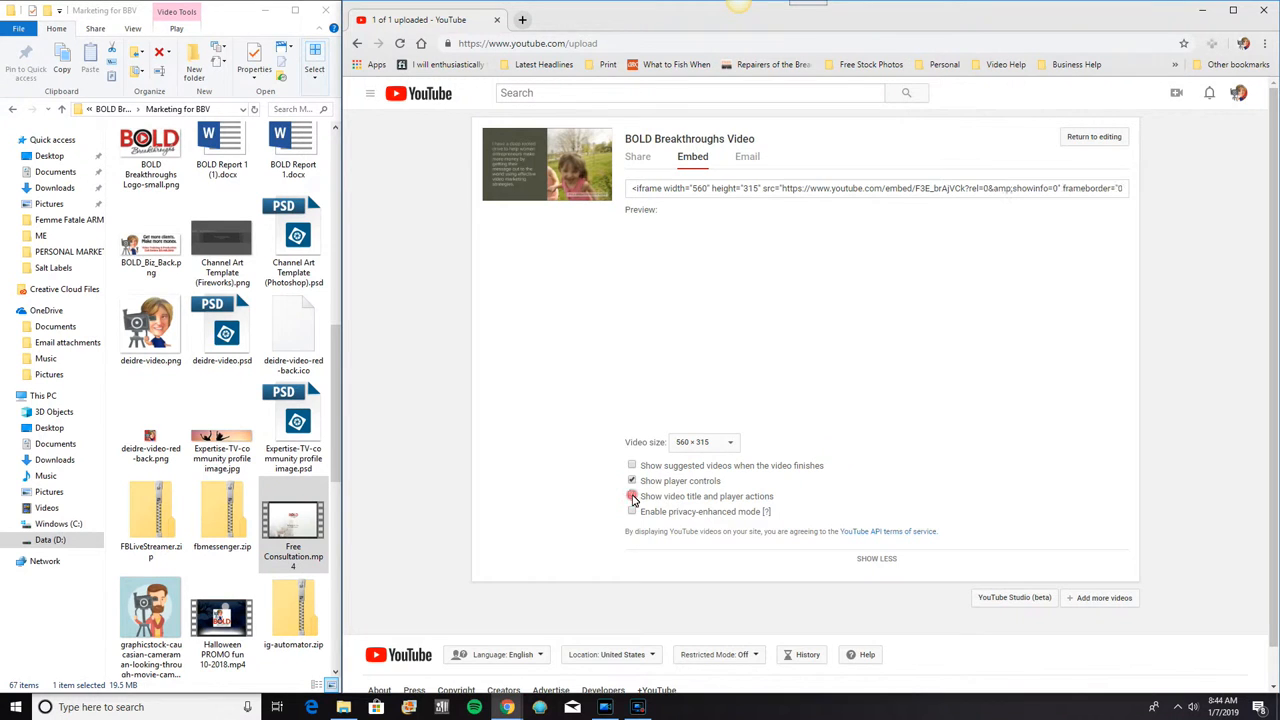
click(632, 496)
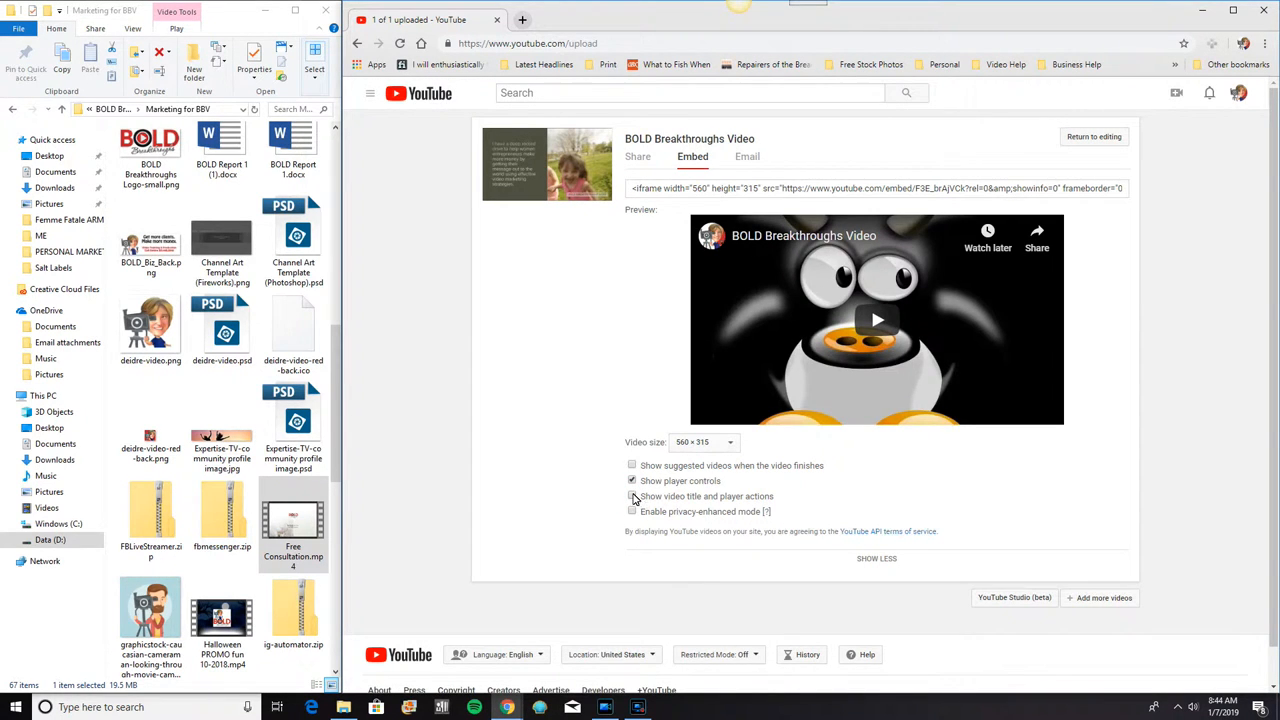
click(632, 496)
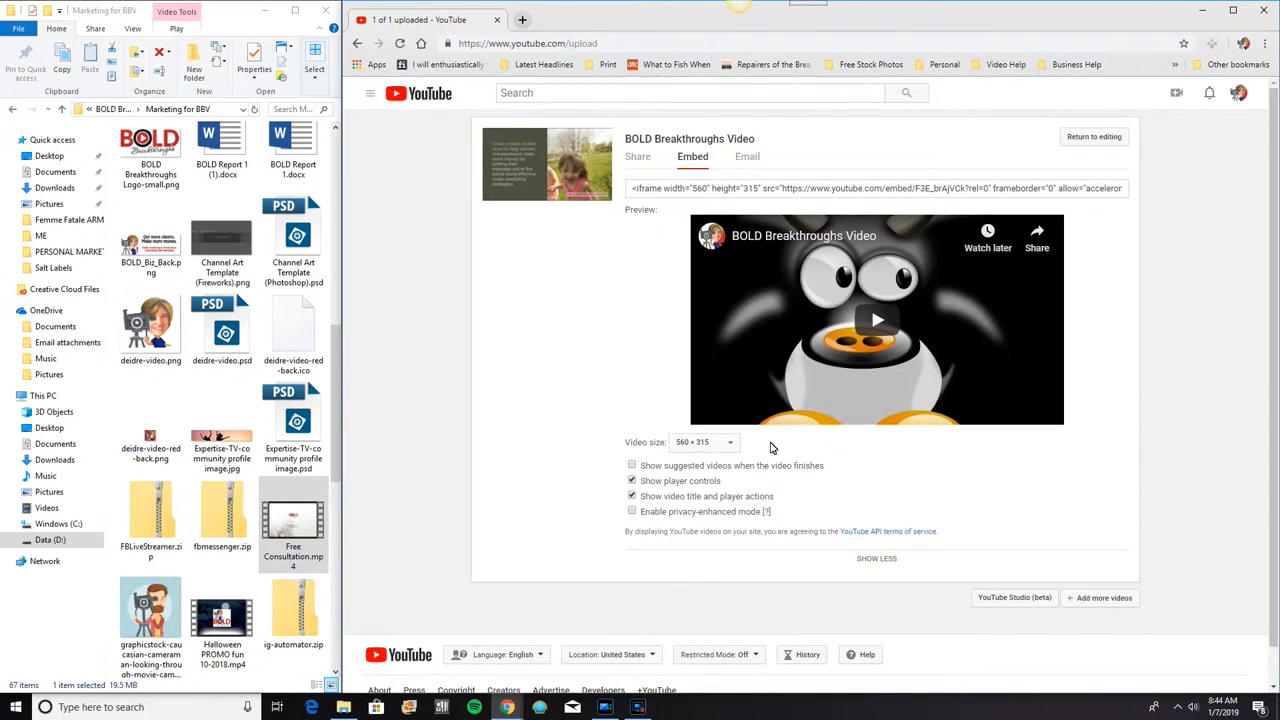
mouse_move(717, 518)
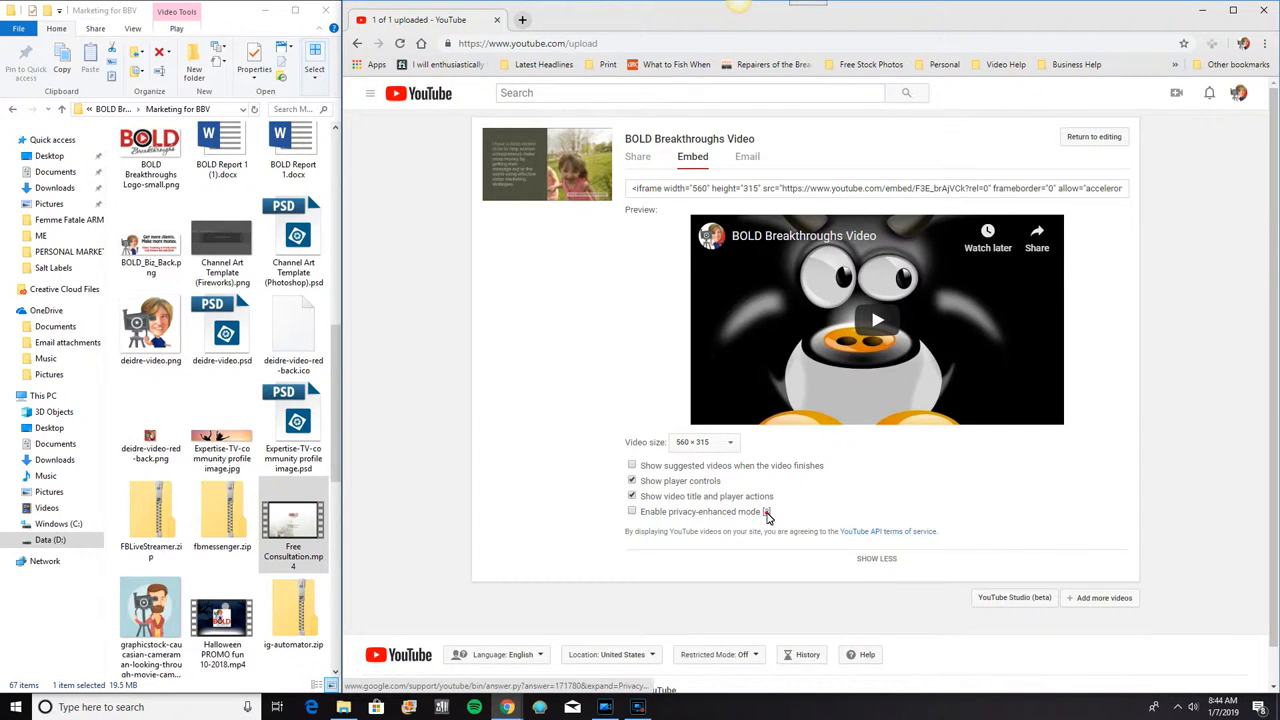
click(767, 511)
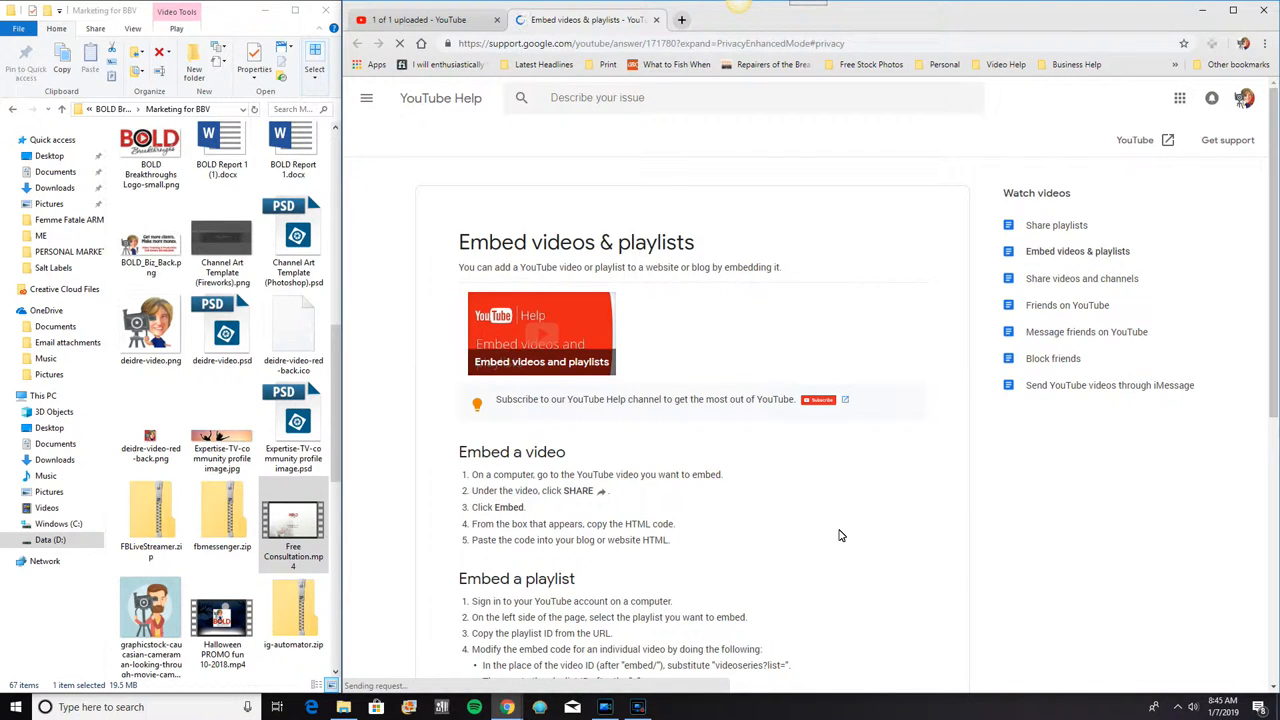
scroll(down, 3)
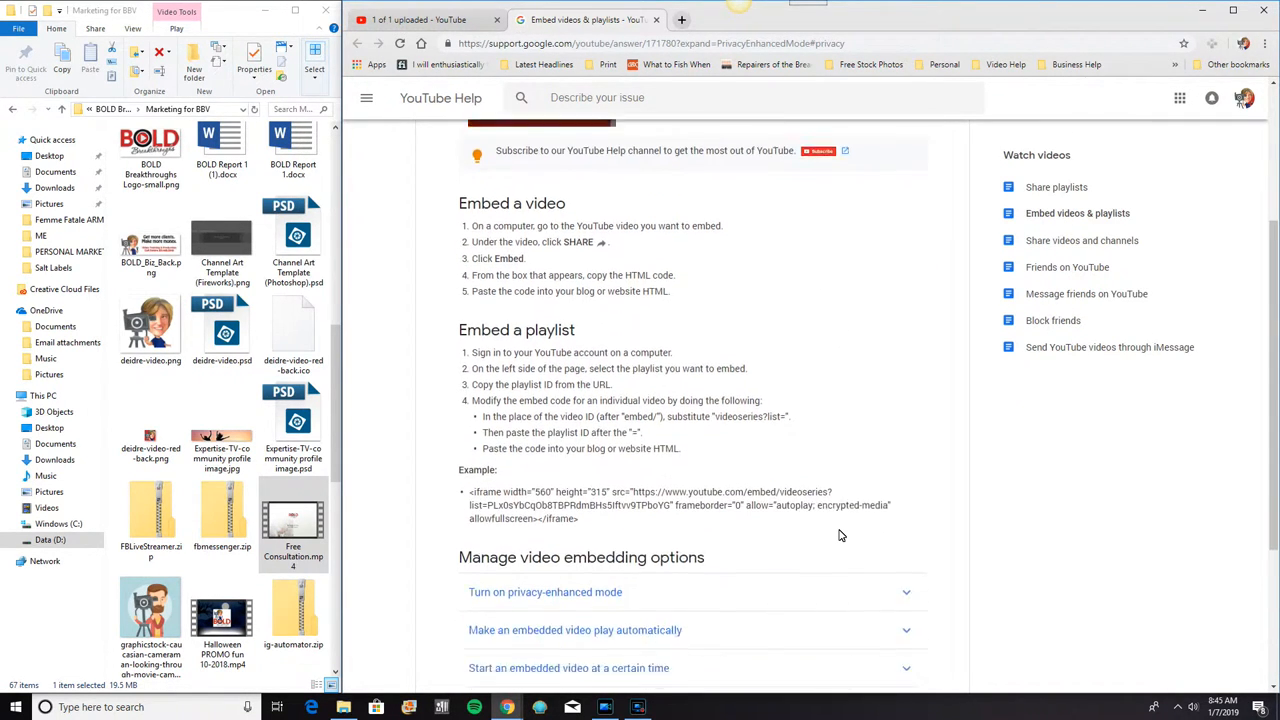
scroll(down, 3)
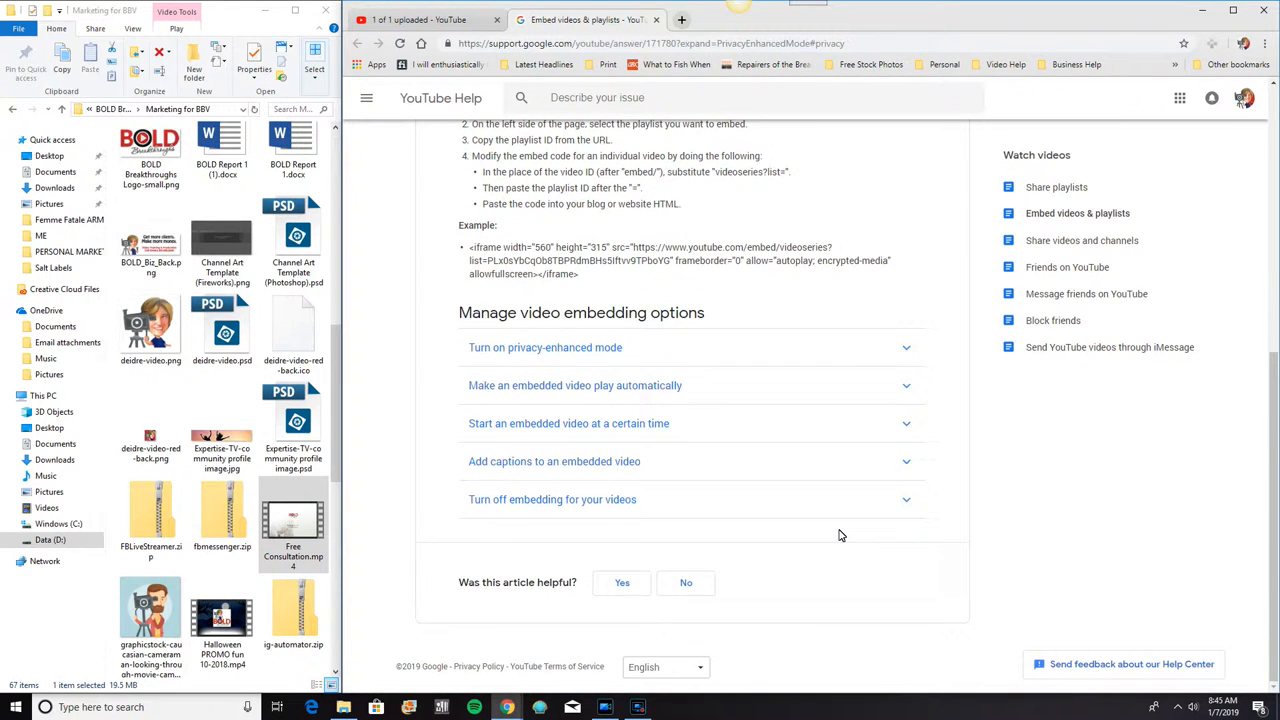
mouse_move(595, 360)
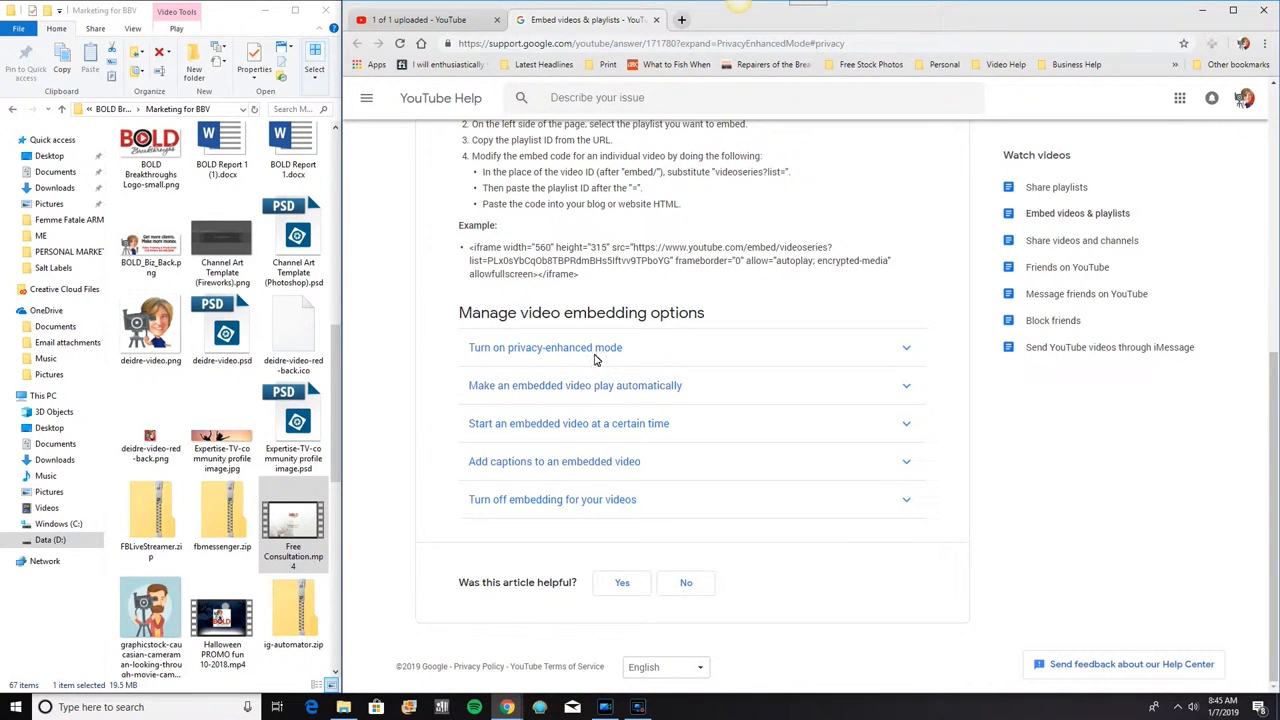
click(545, 347)
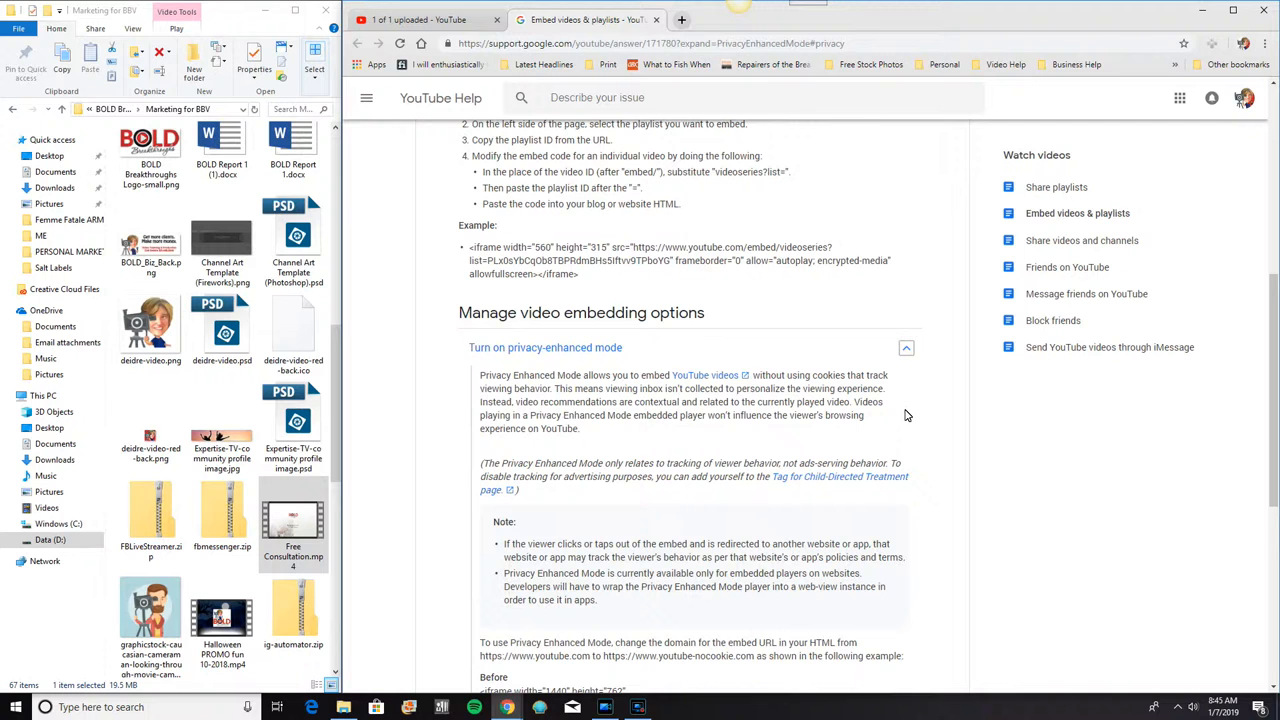
scroll(down, 3)
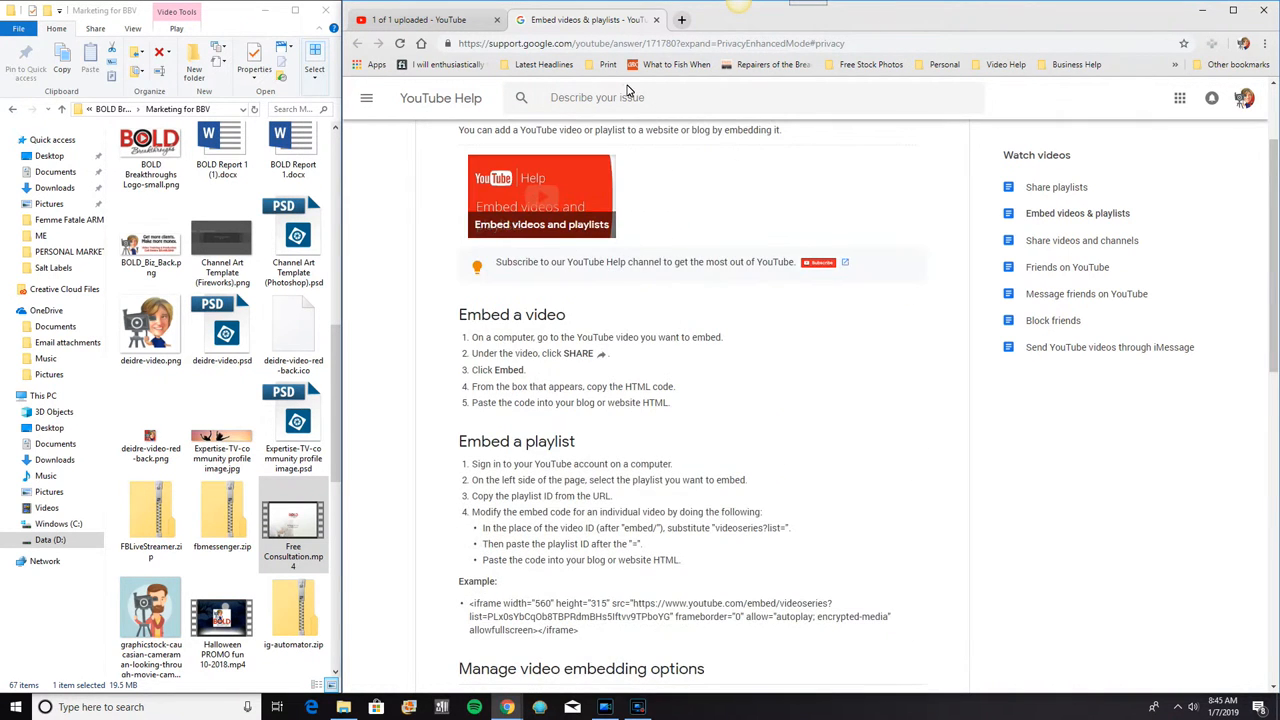
click(420, 19)
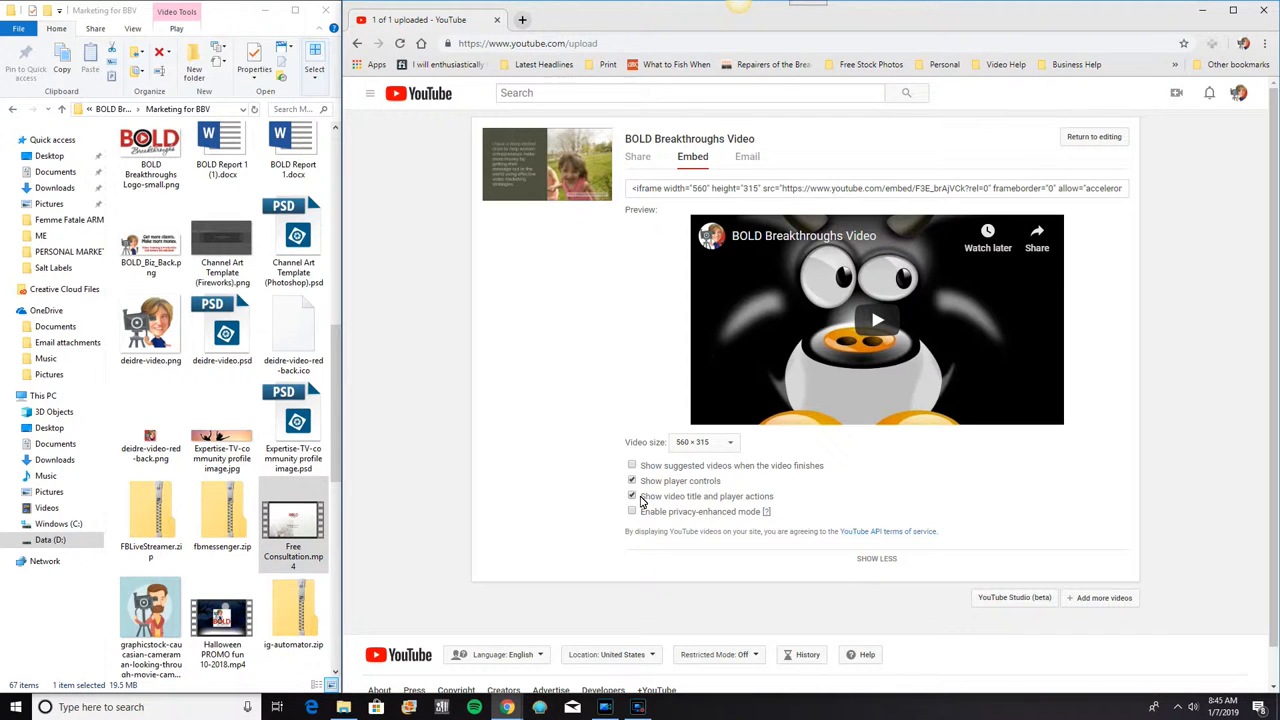
Open the email sharing form for BOLD Breakthroughs Video
click(632, 496)
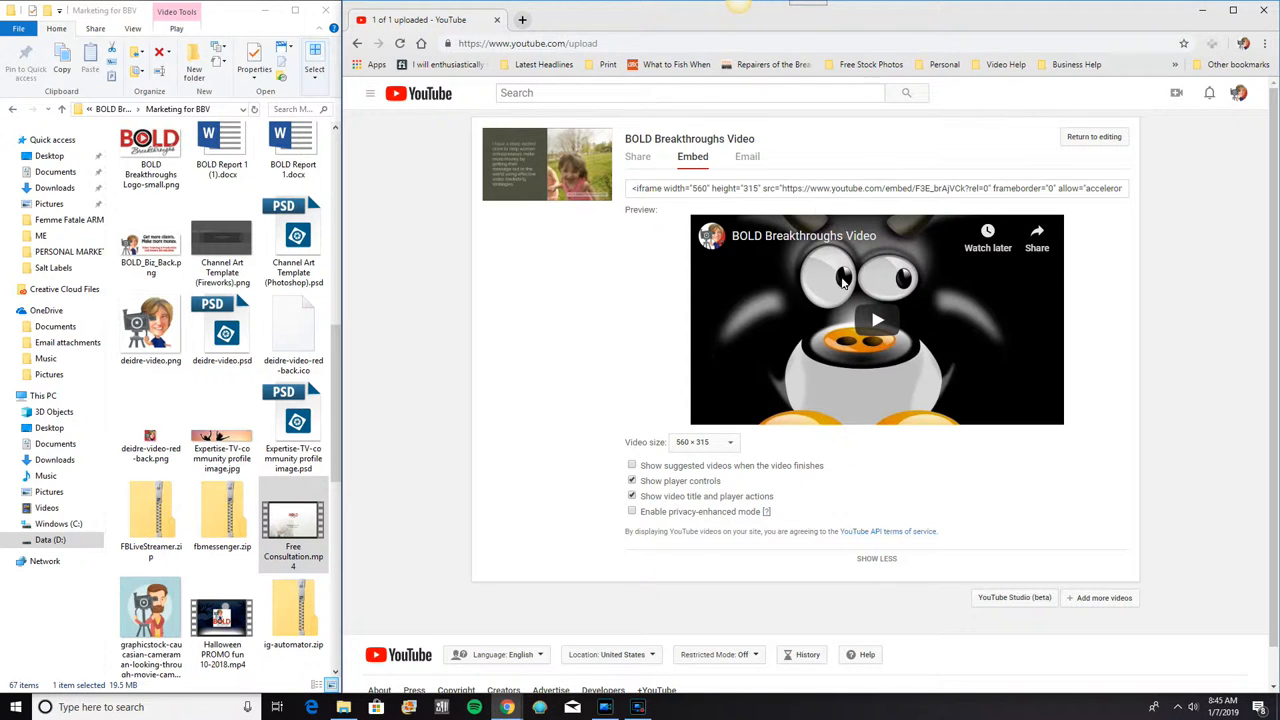
click(747, 156)
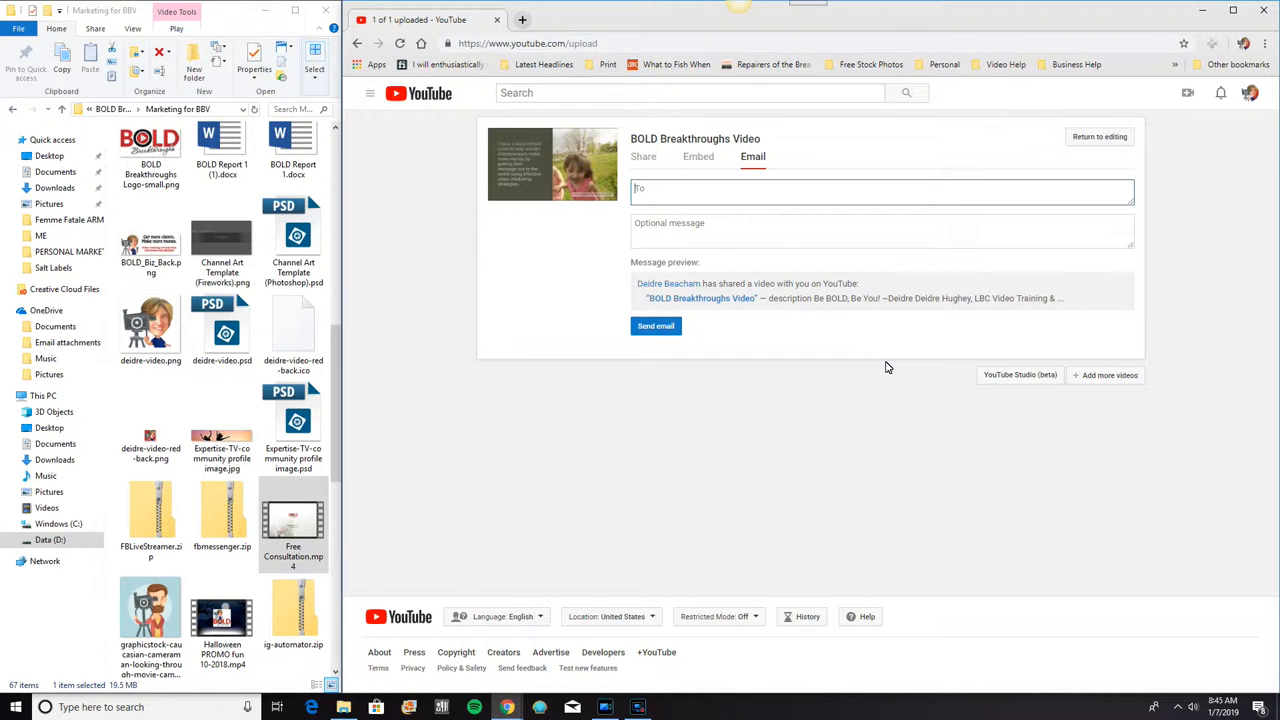
Return to the share link view, then go to the YouTube home page
click(643, 156)
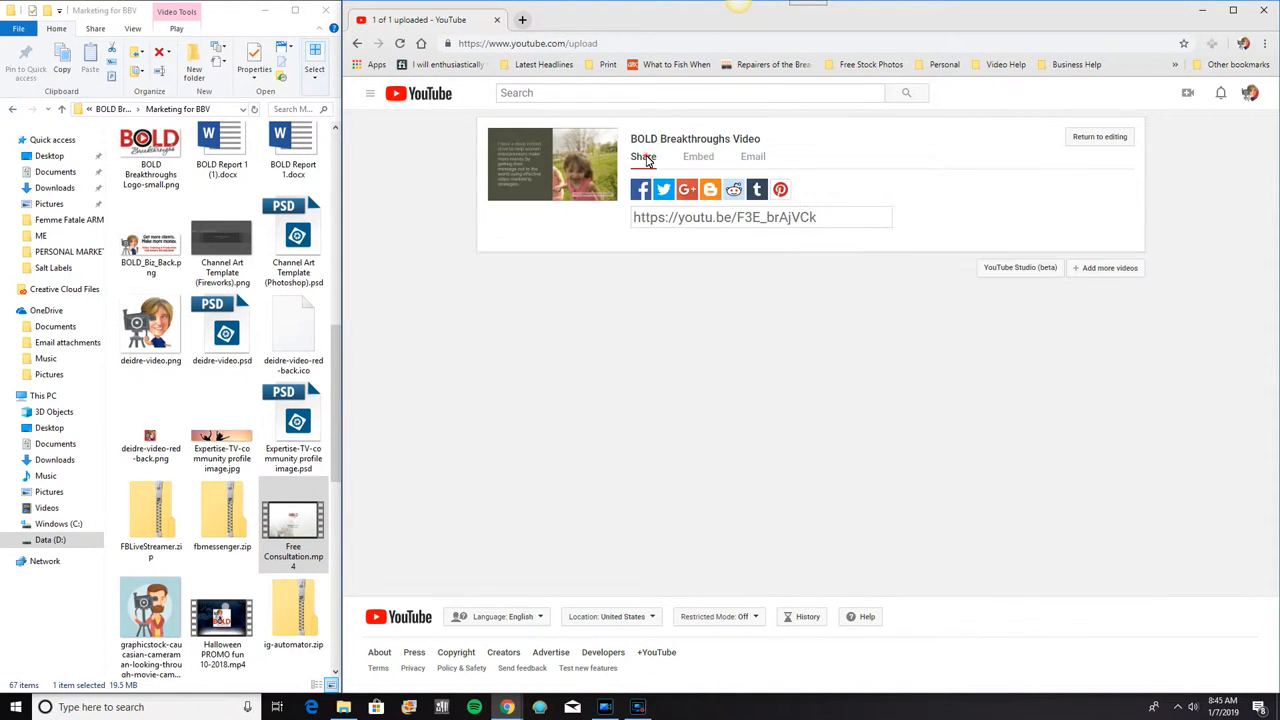
mouse_move(828, 219)
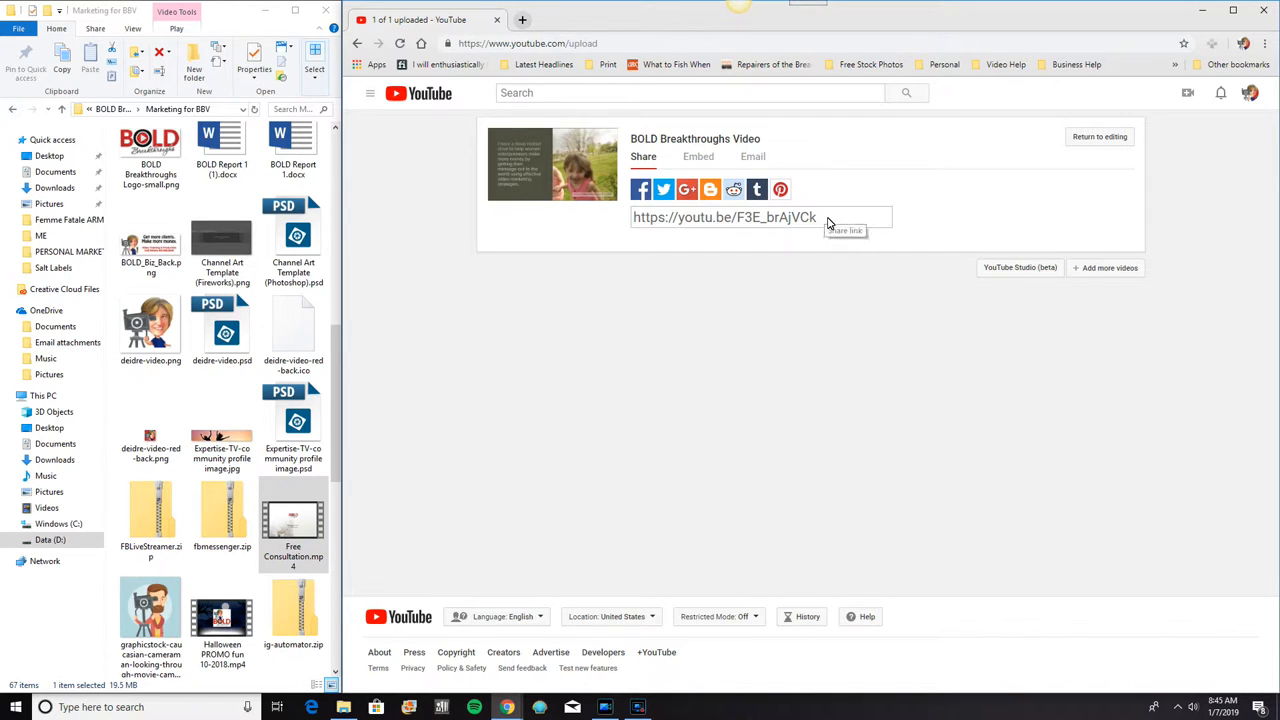
mouse_move(612, 230)
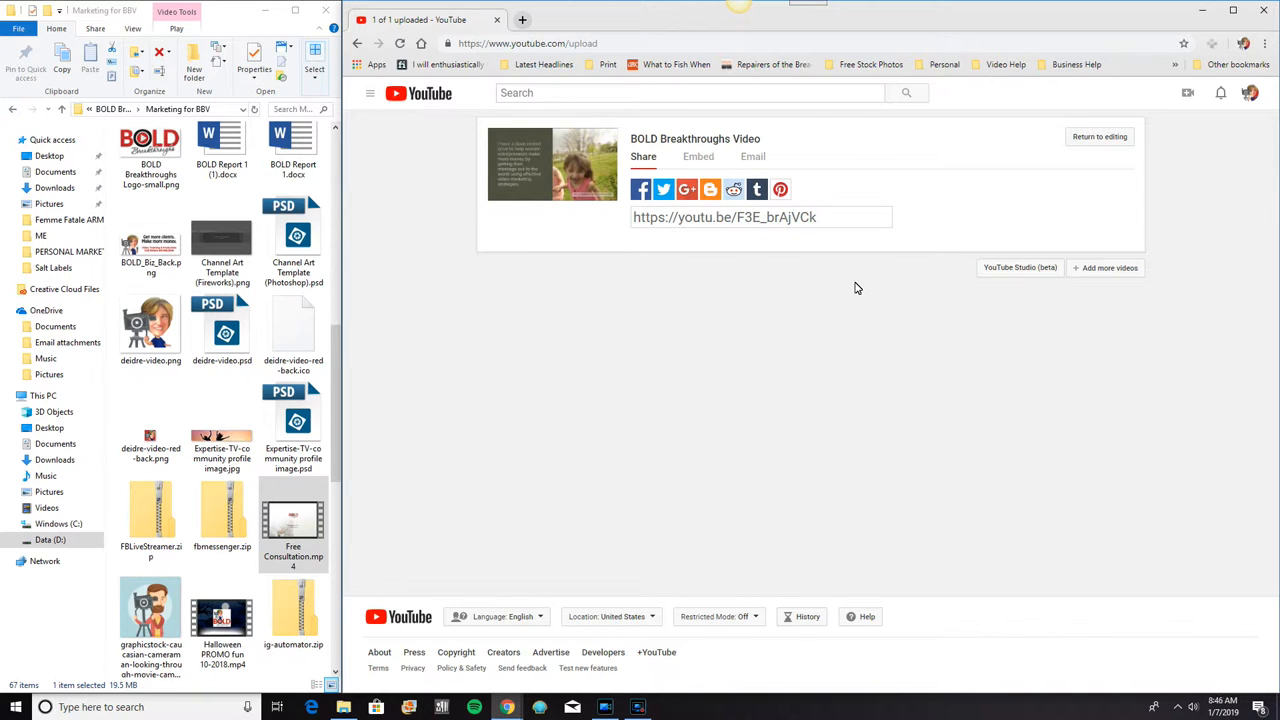
mouse_move(873, 251)
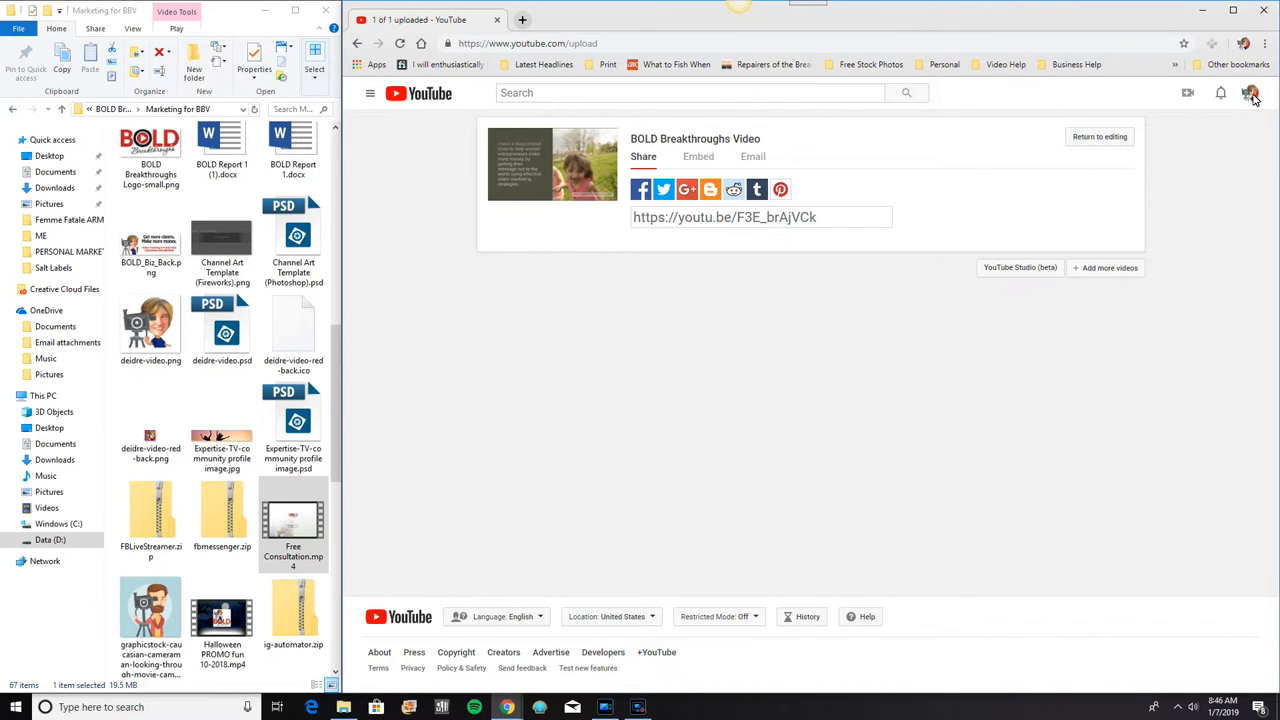
click(1251, 92)
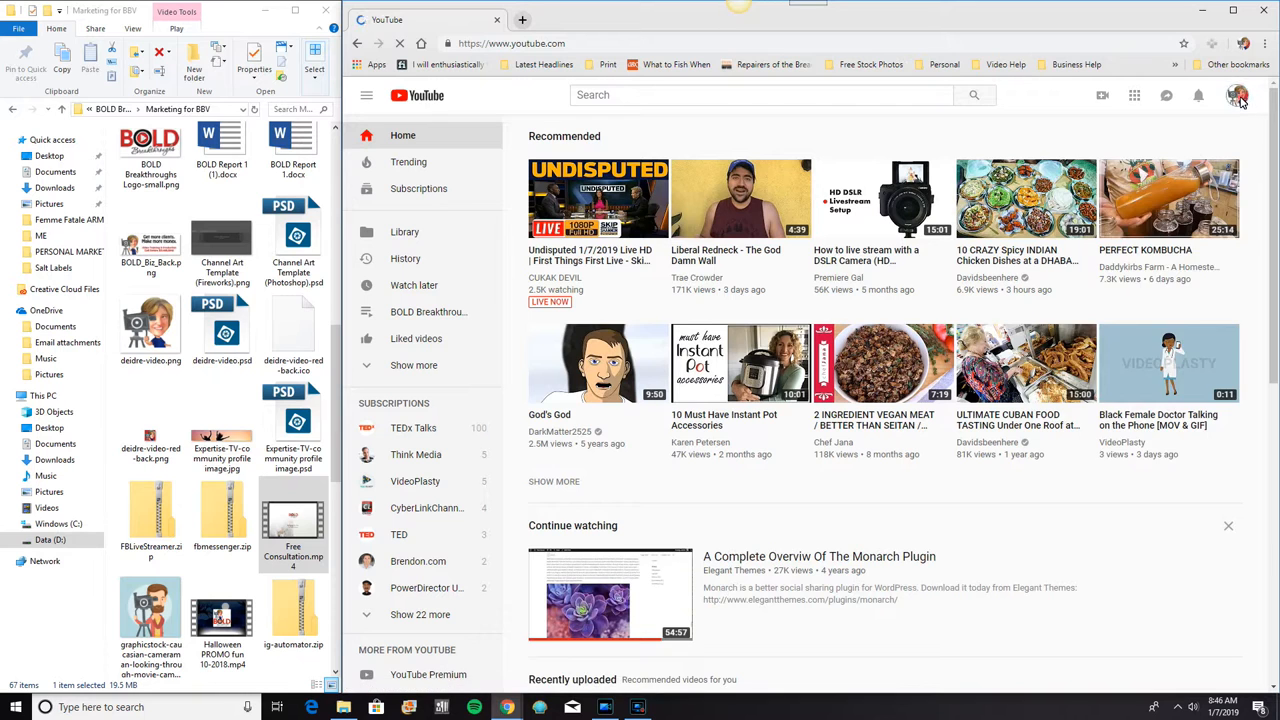
click(1238, 95)
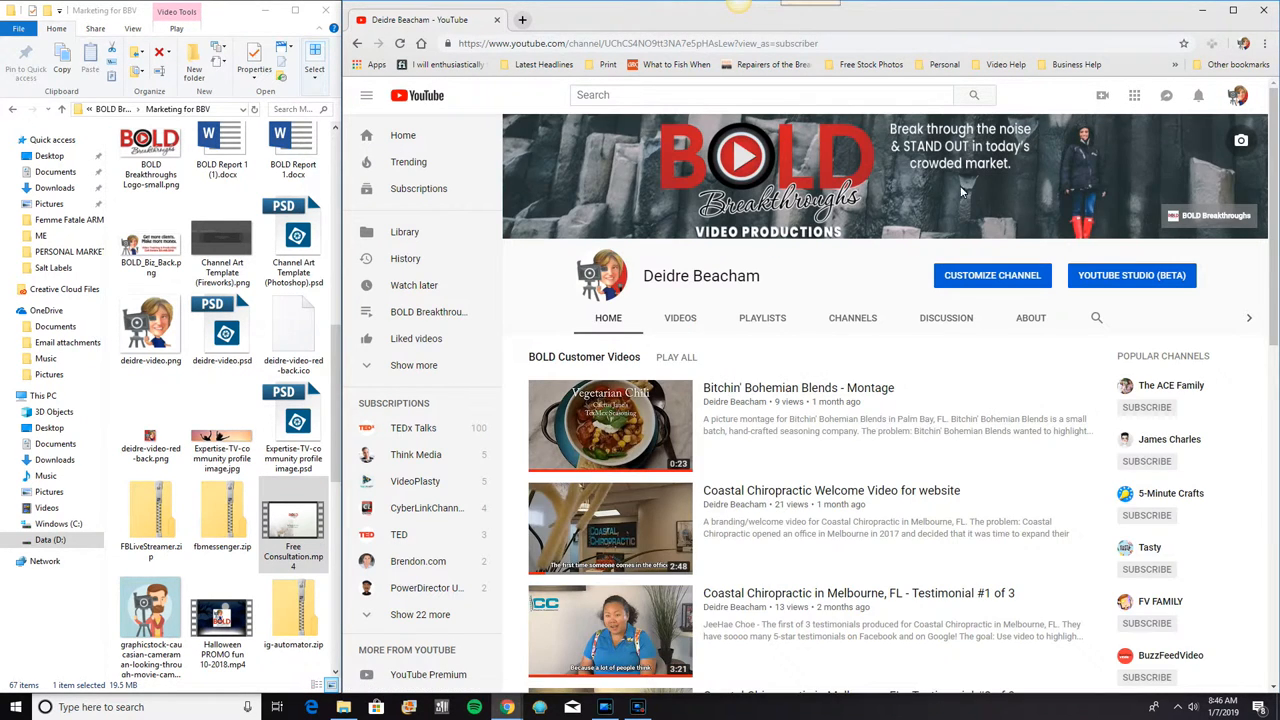
mouse_move(825, 513)
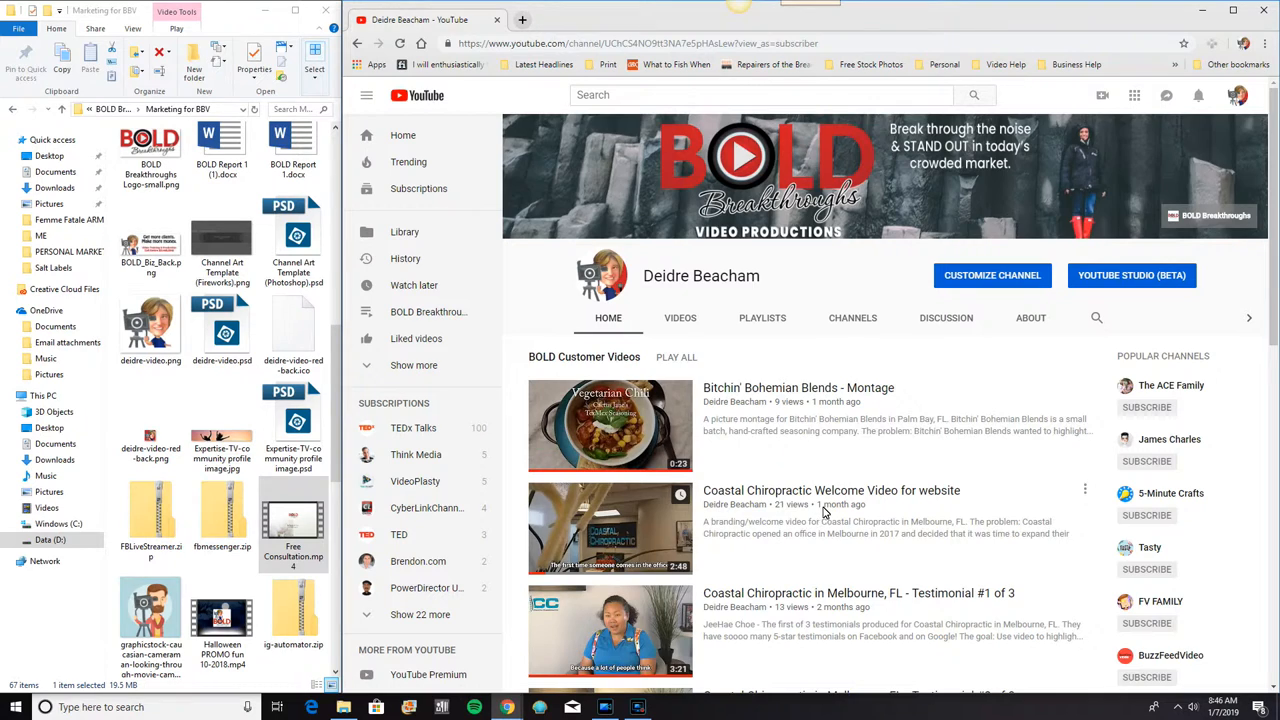
scroll(down, 3)
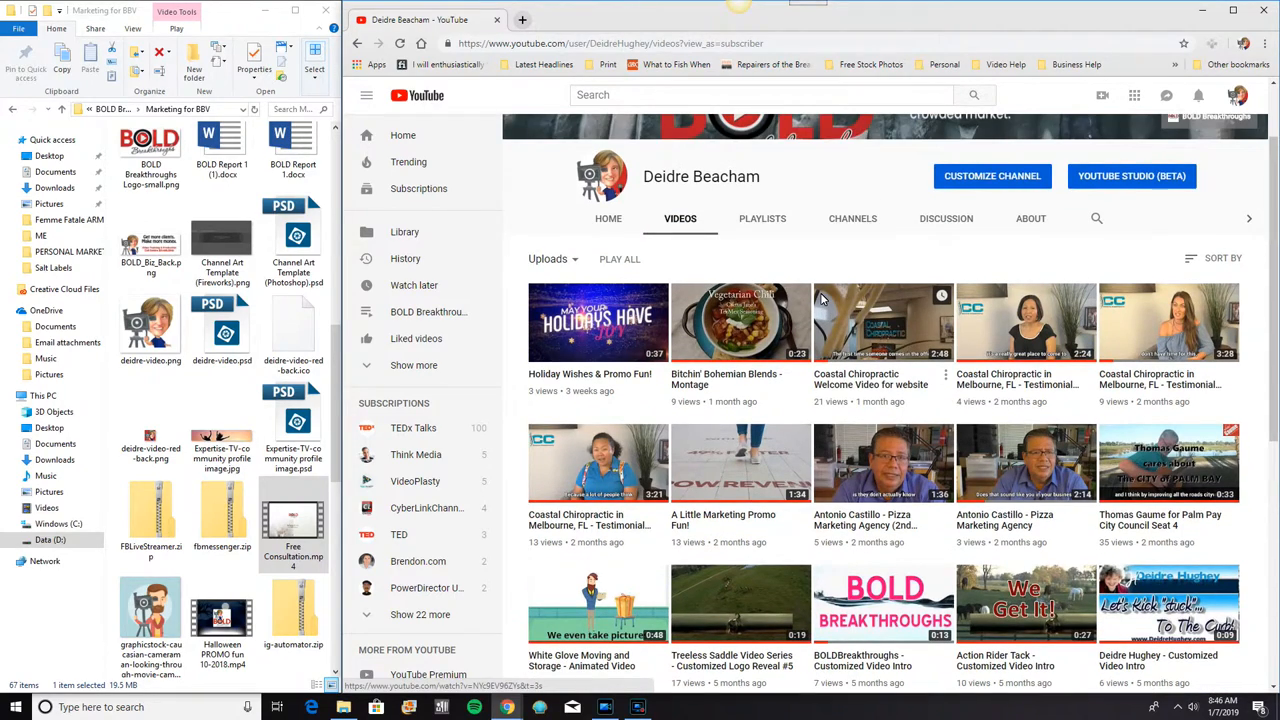
scroll(down, 3)
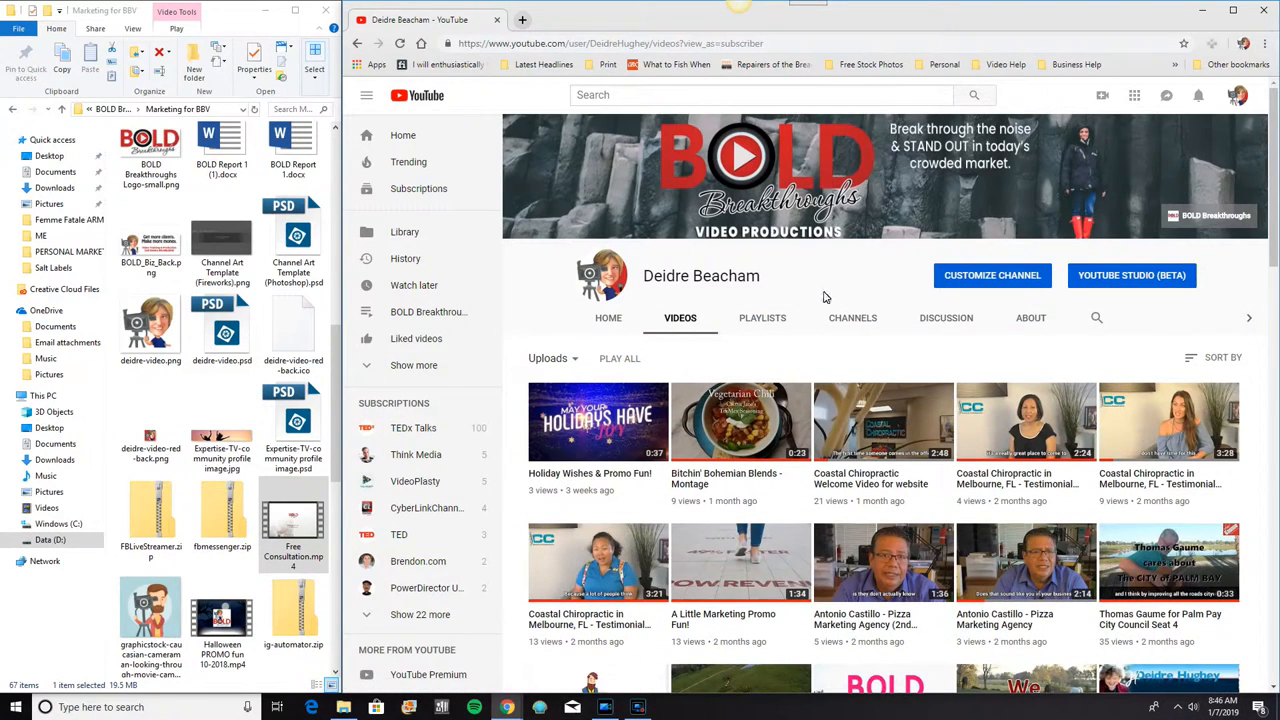
mouse_move(808, 298)
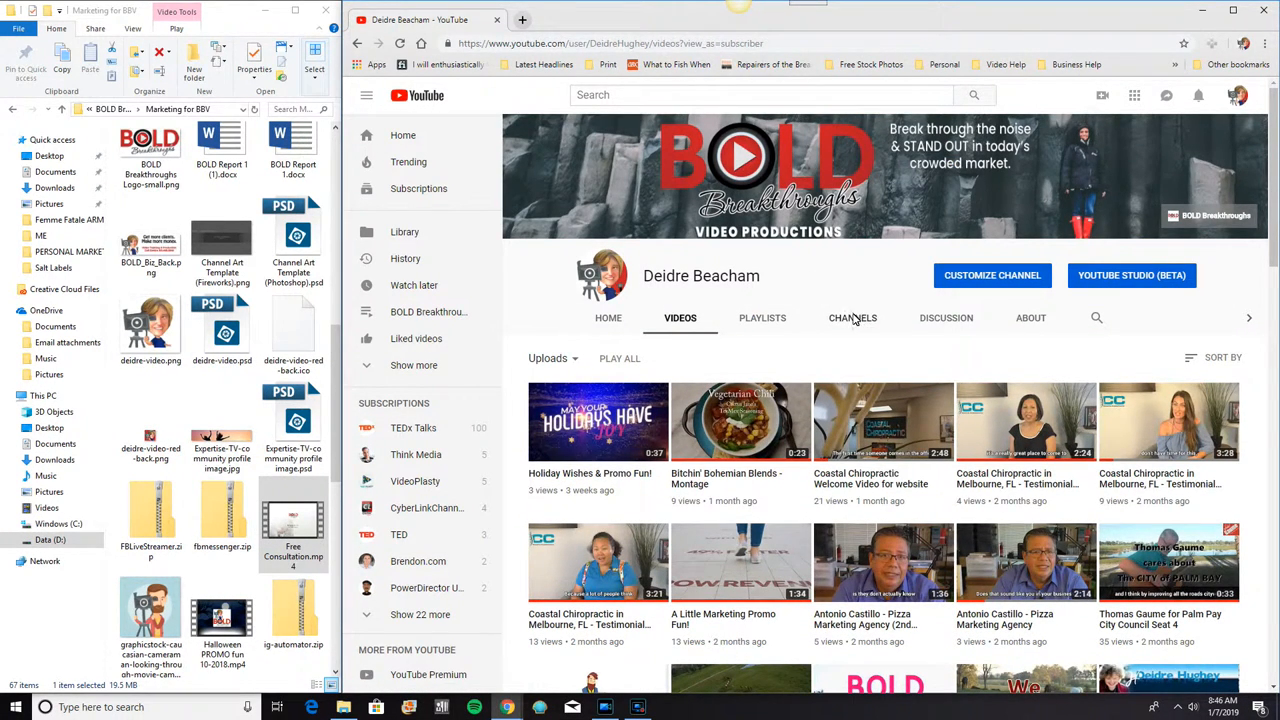
mouse_move(783, 338)
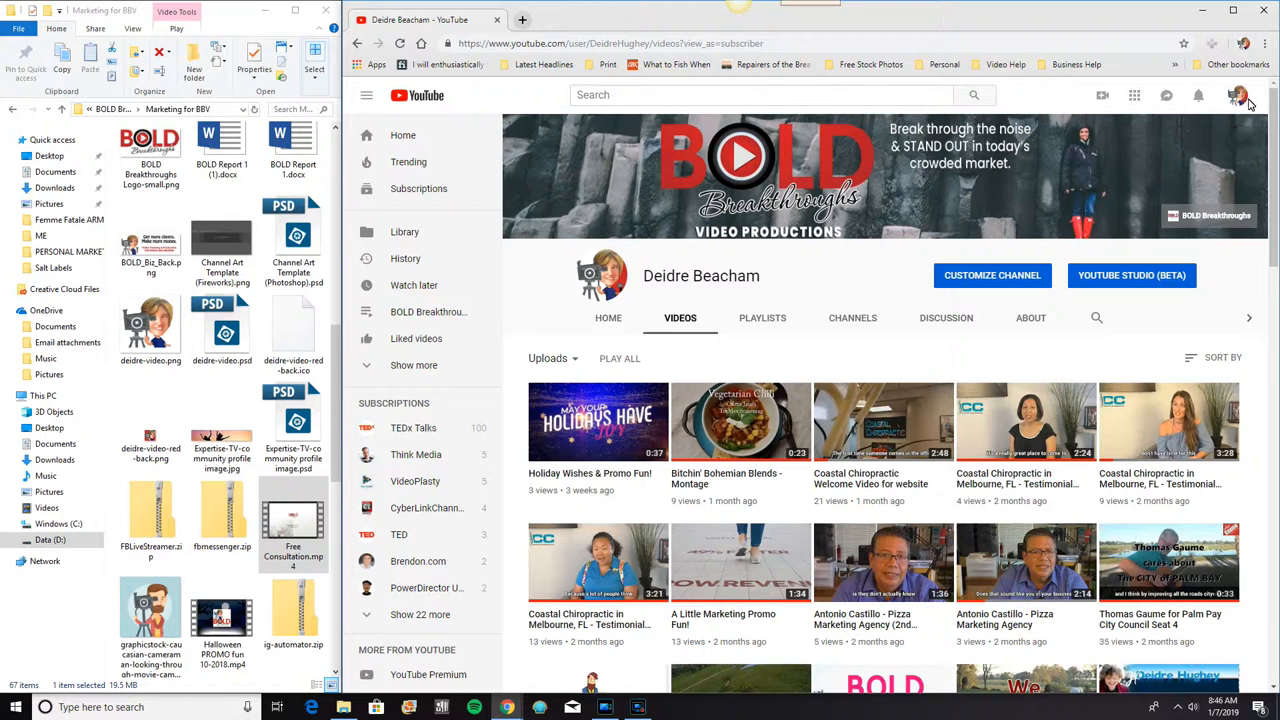
Open YouTube Studio from the account menu and show the Videos uploads list
click(1239, 95)
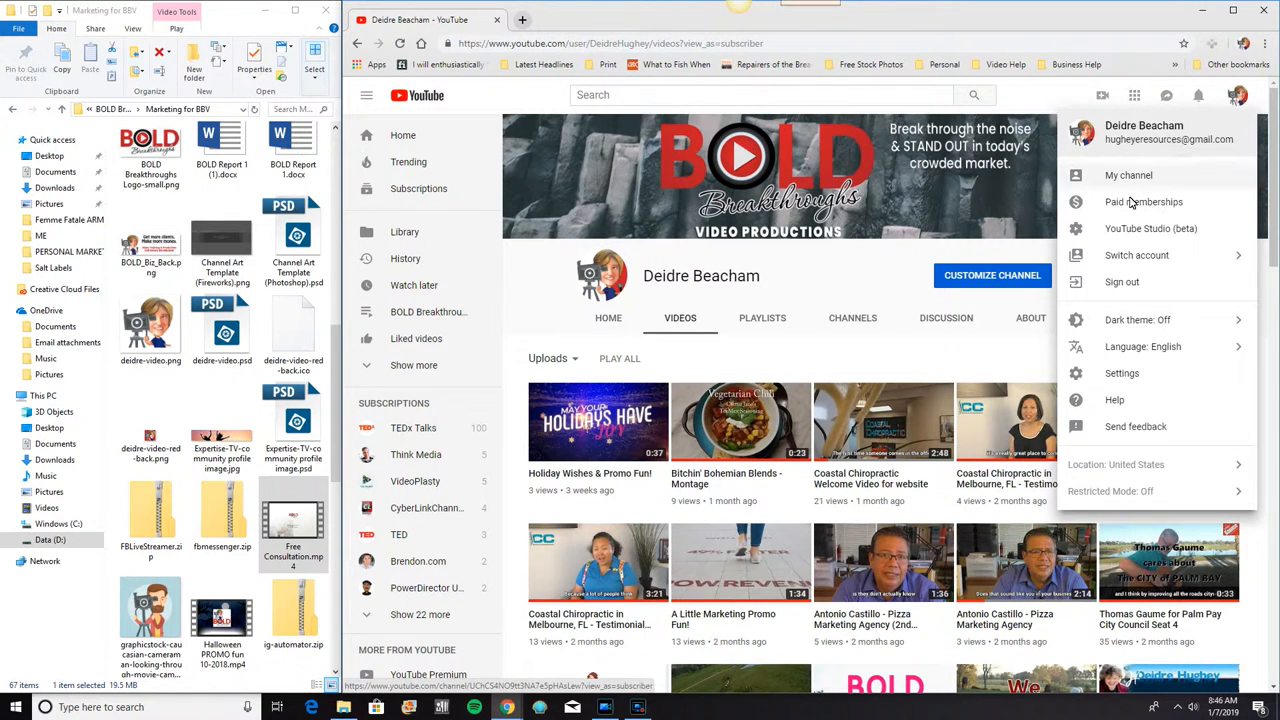
click(1150, 228)
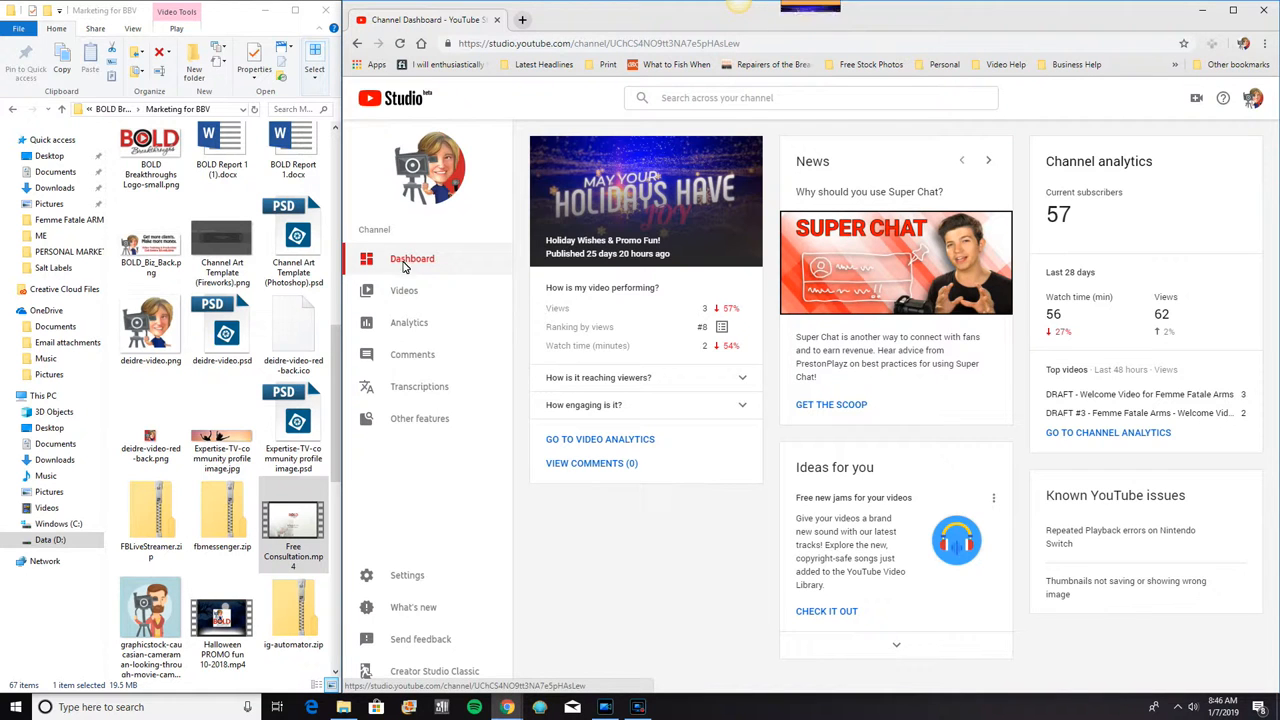
click(404, 290)
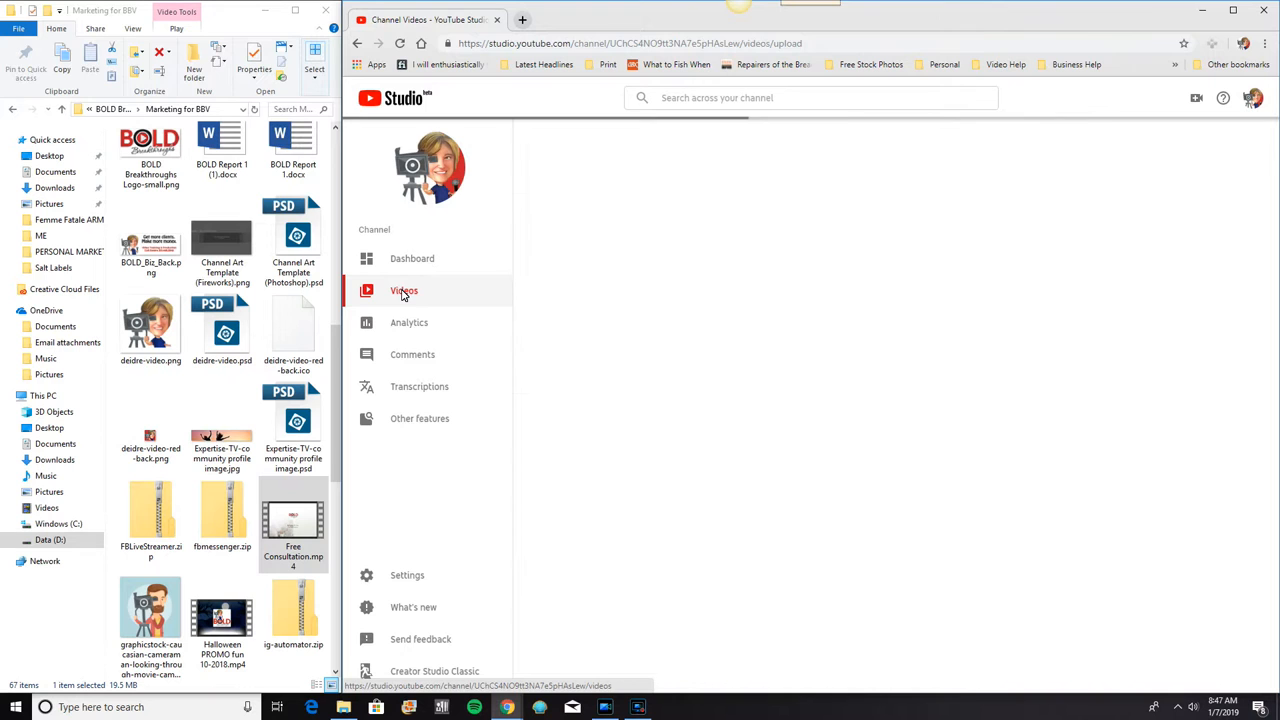
click(404, 290)
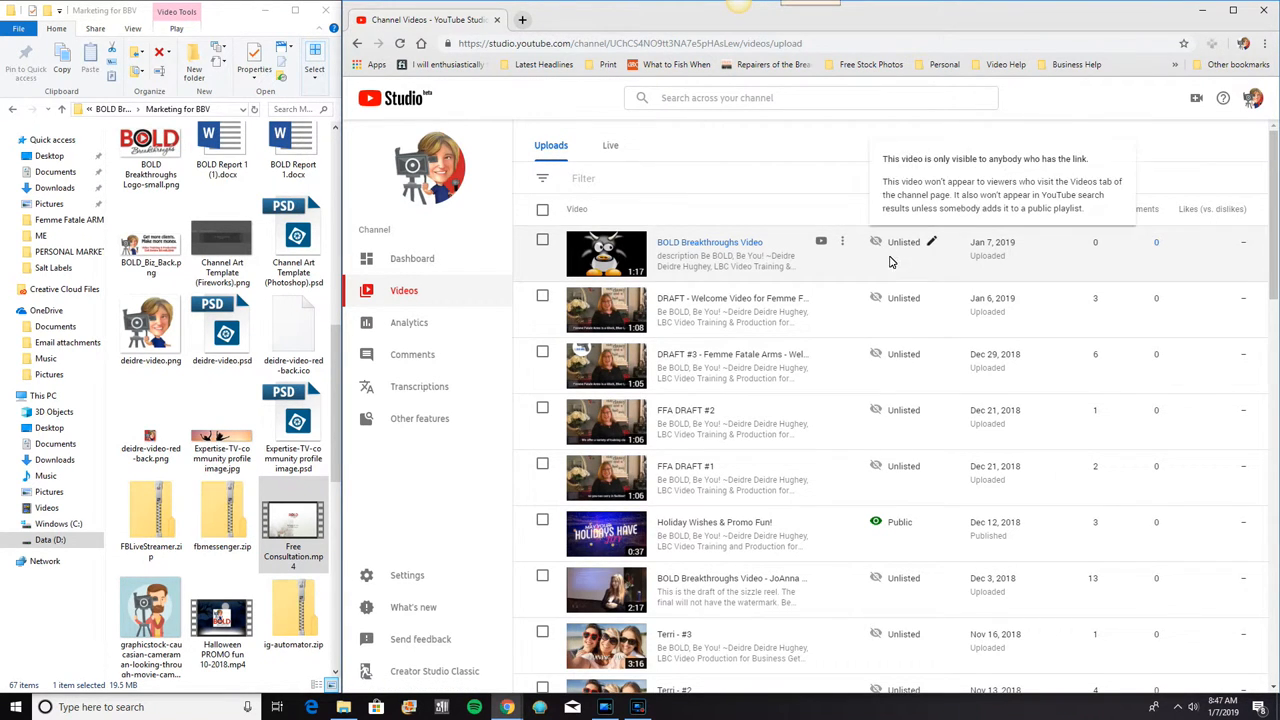
mouse_move(680, 285)
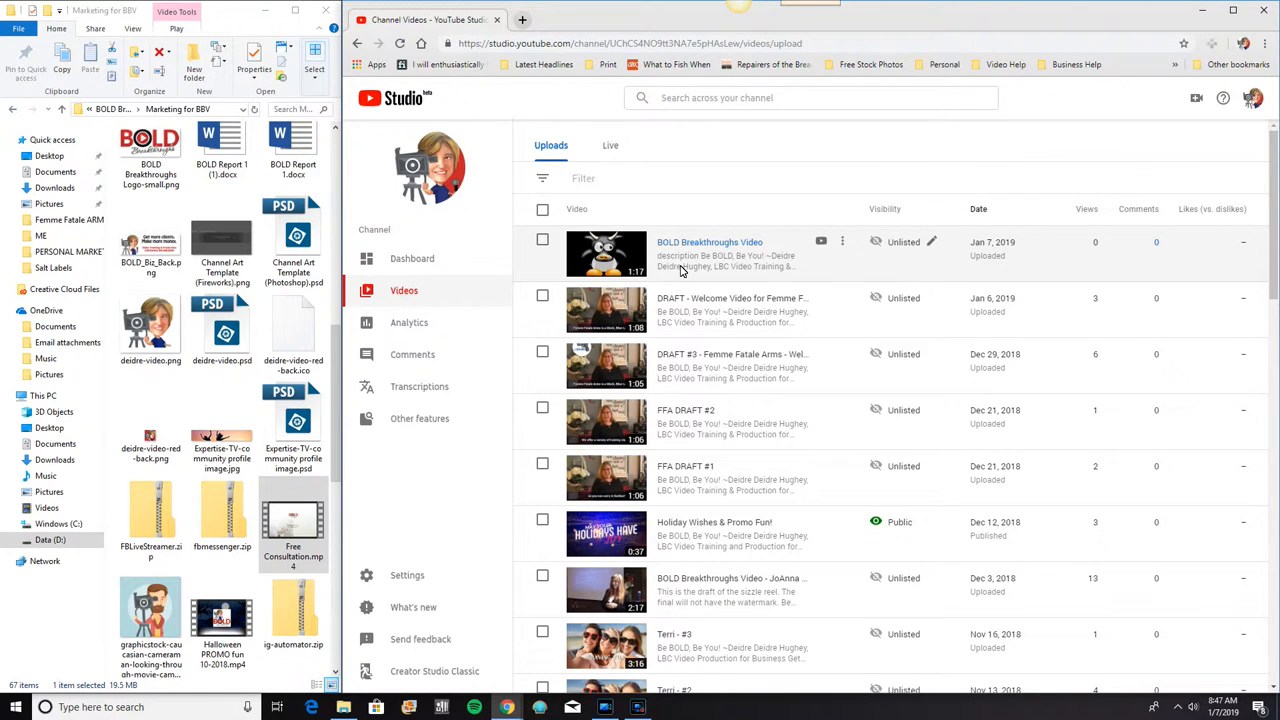
mouse_move(613, 271)
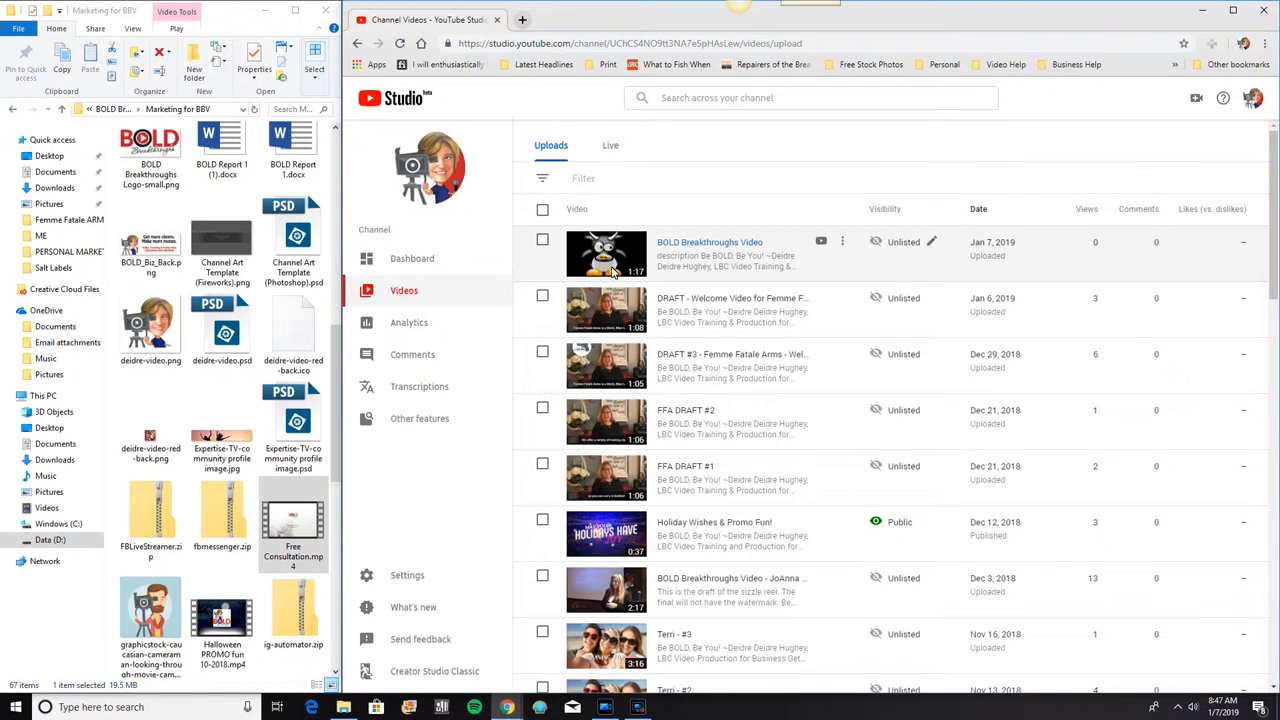
Open BOLD Breakthroughs Video's title editor and cancel, then keep its visibility Unlisted
click(842, 241)
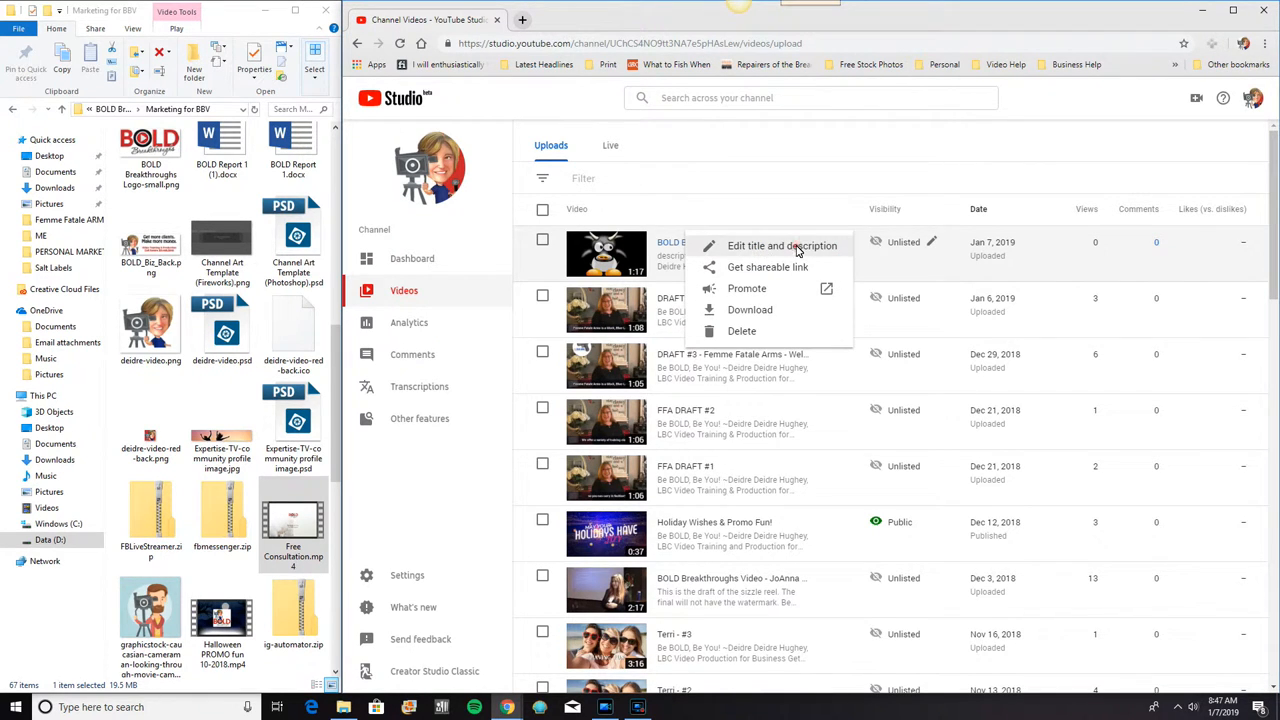
click(781, 245)
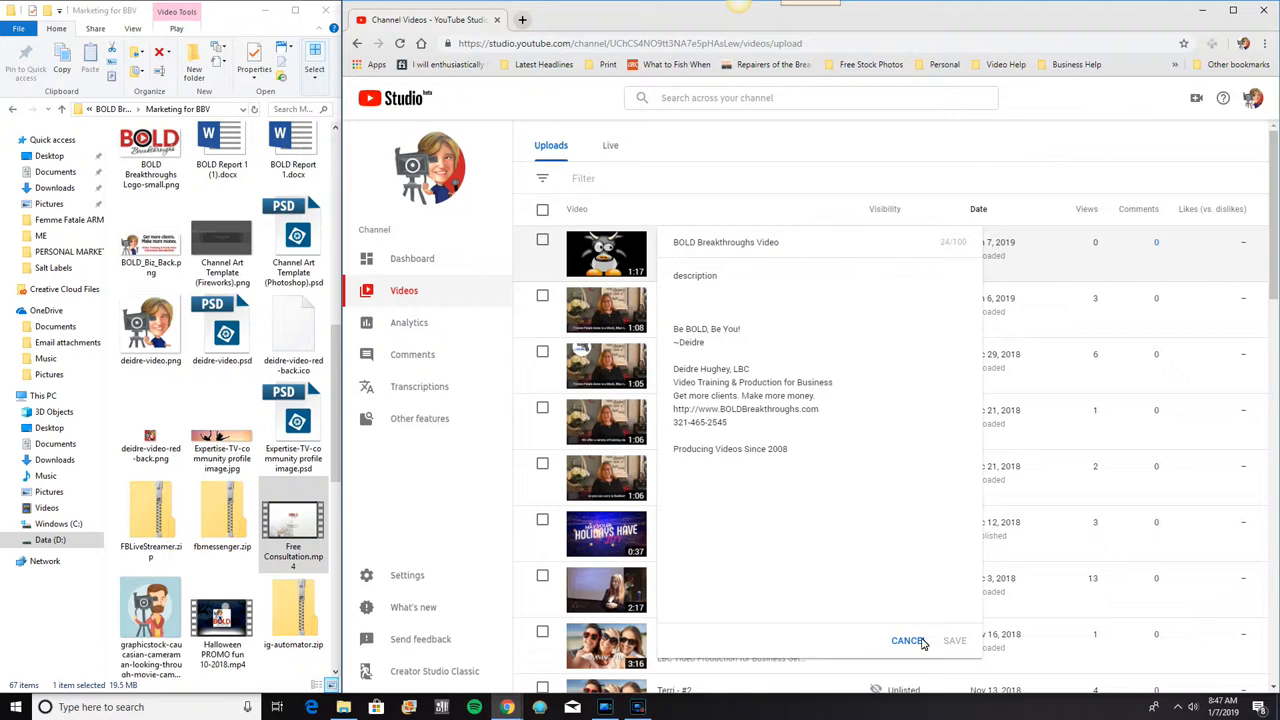
click(907, 640)
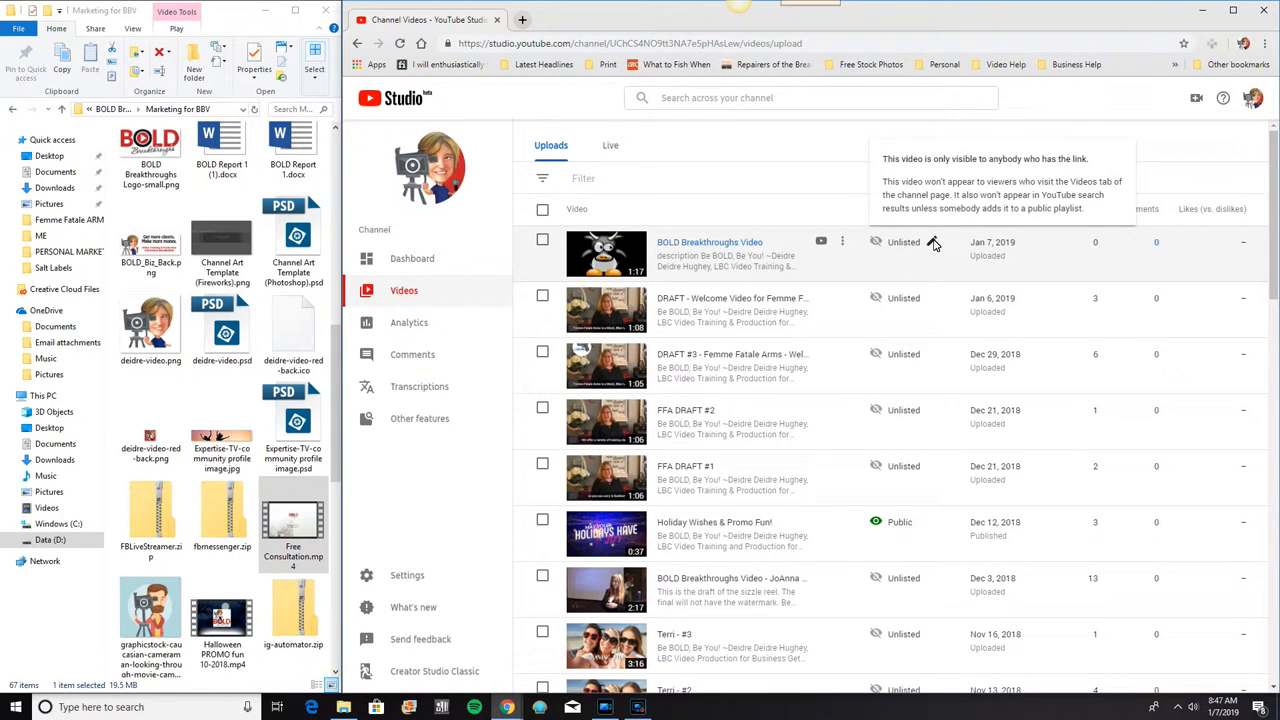
click(932, 242)
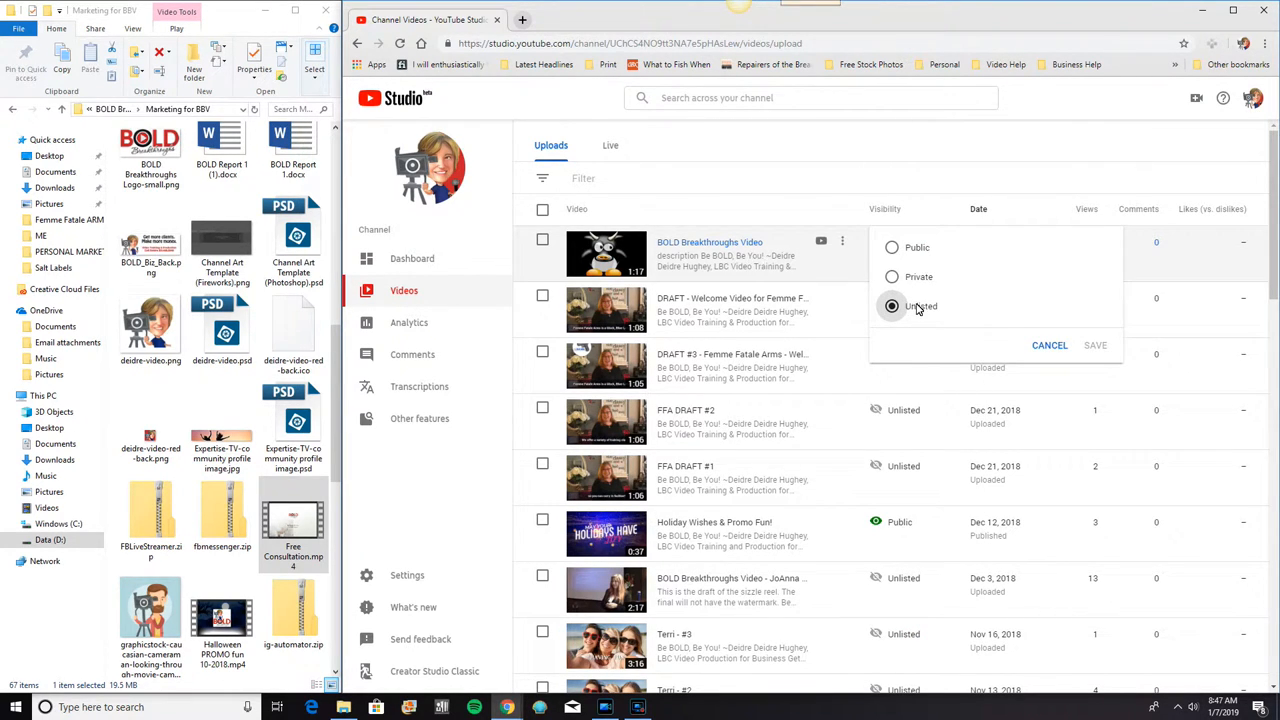
click(1095, 345)
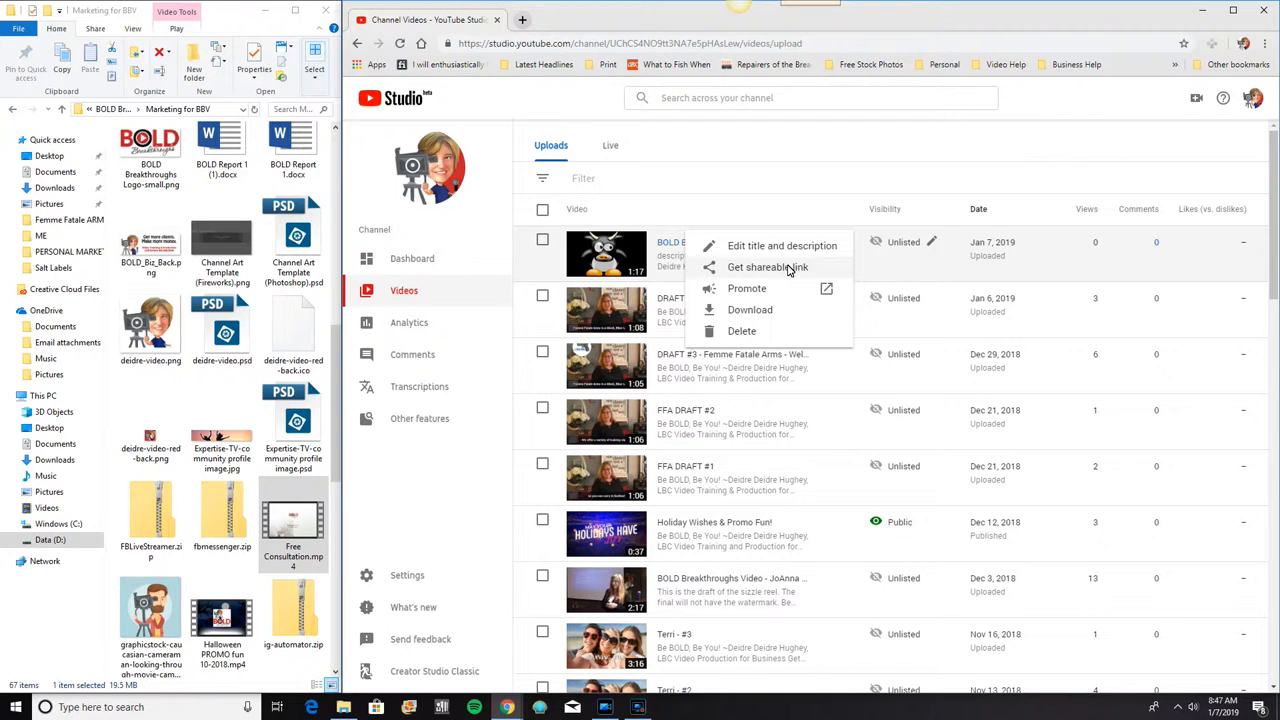
mouse_move(747, 288)
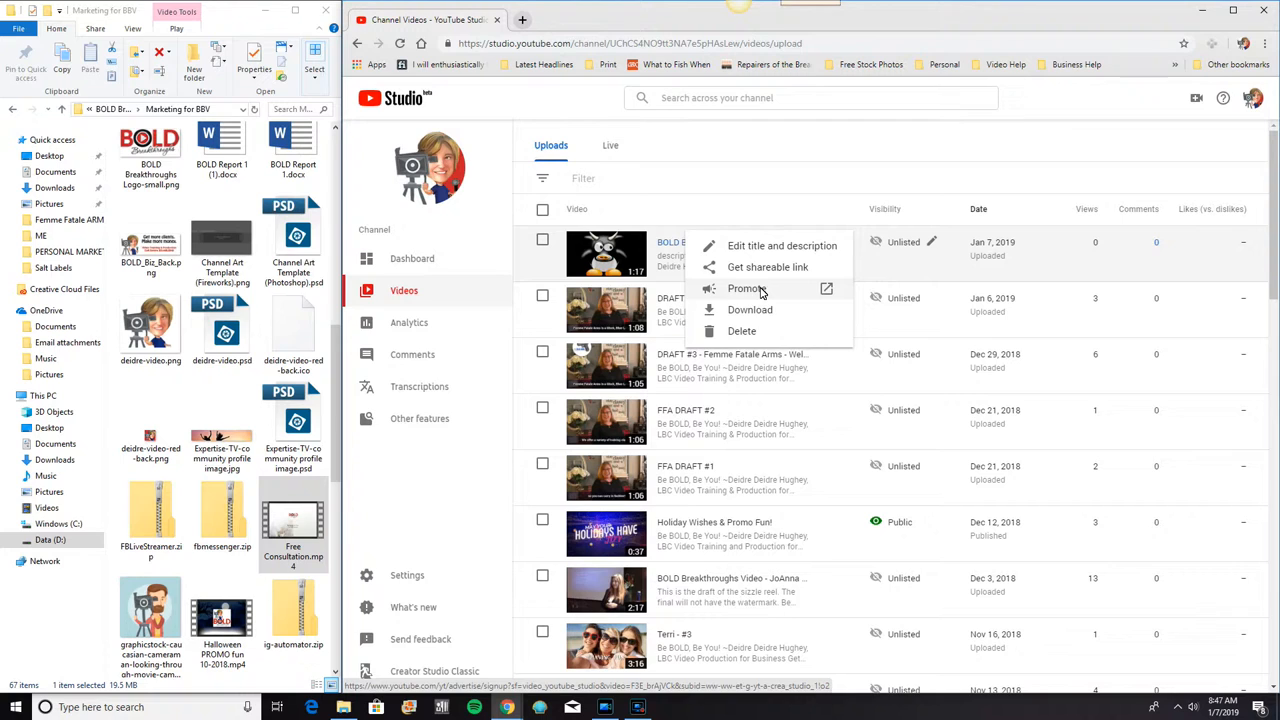
mouse_move(750, 309)
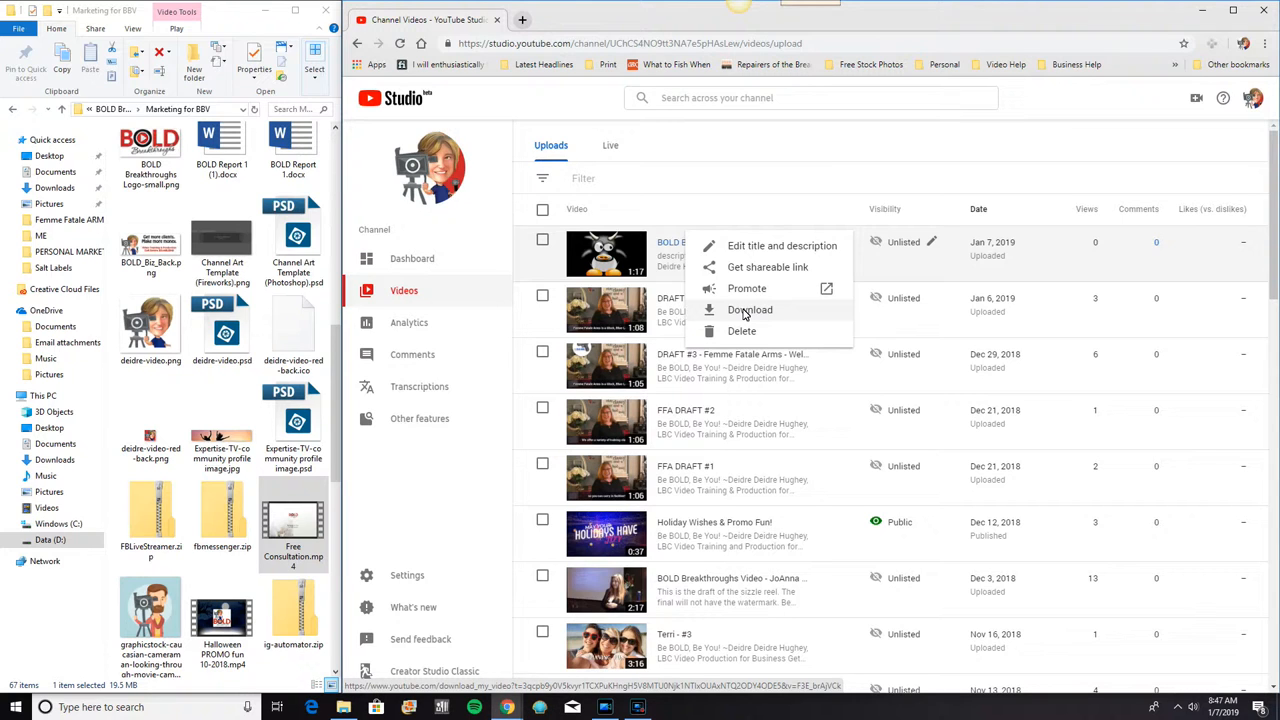
mouse_move(742, 331)
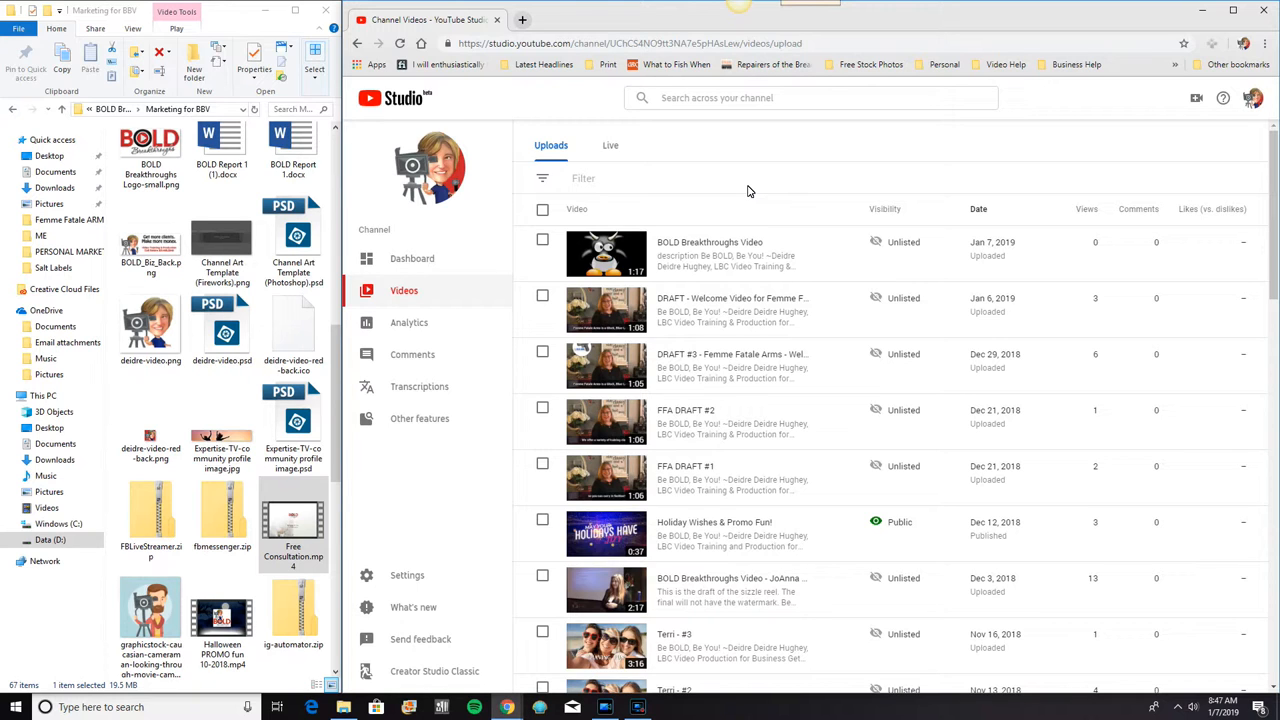
mouse_move(1253, 97)
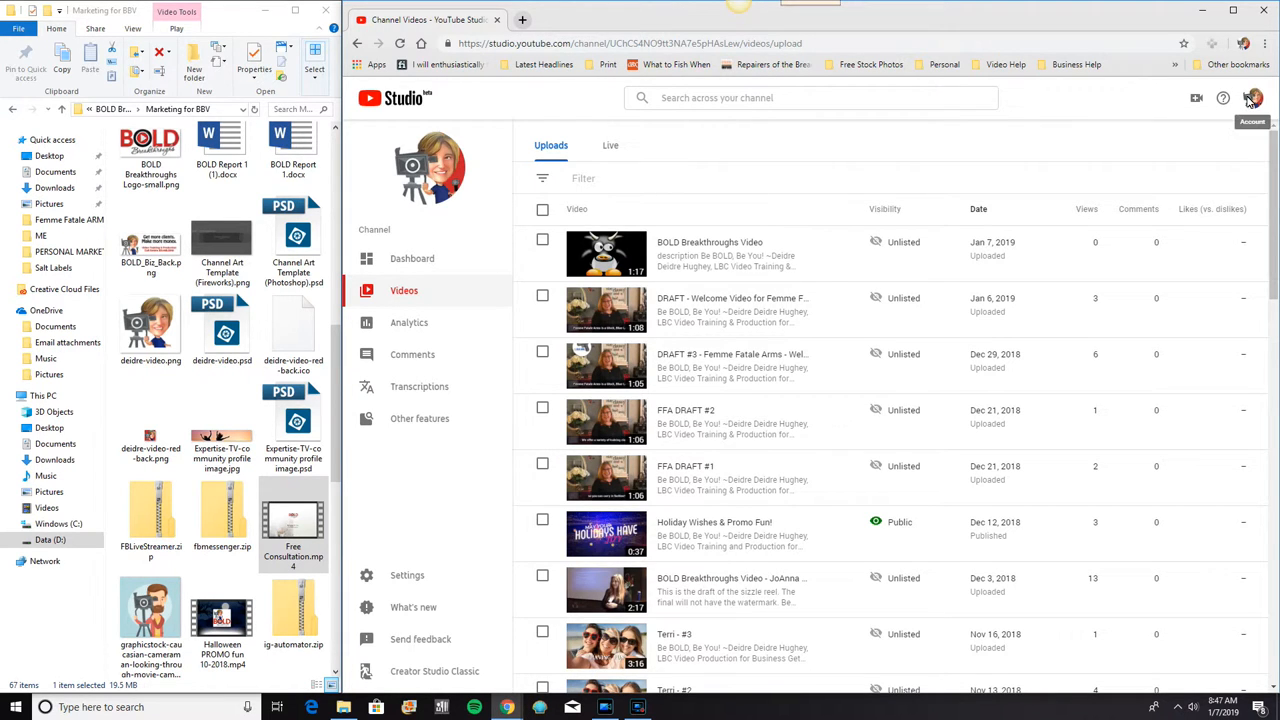
mouse_move(736, 151)
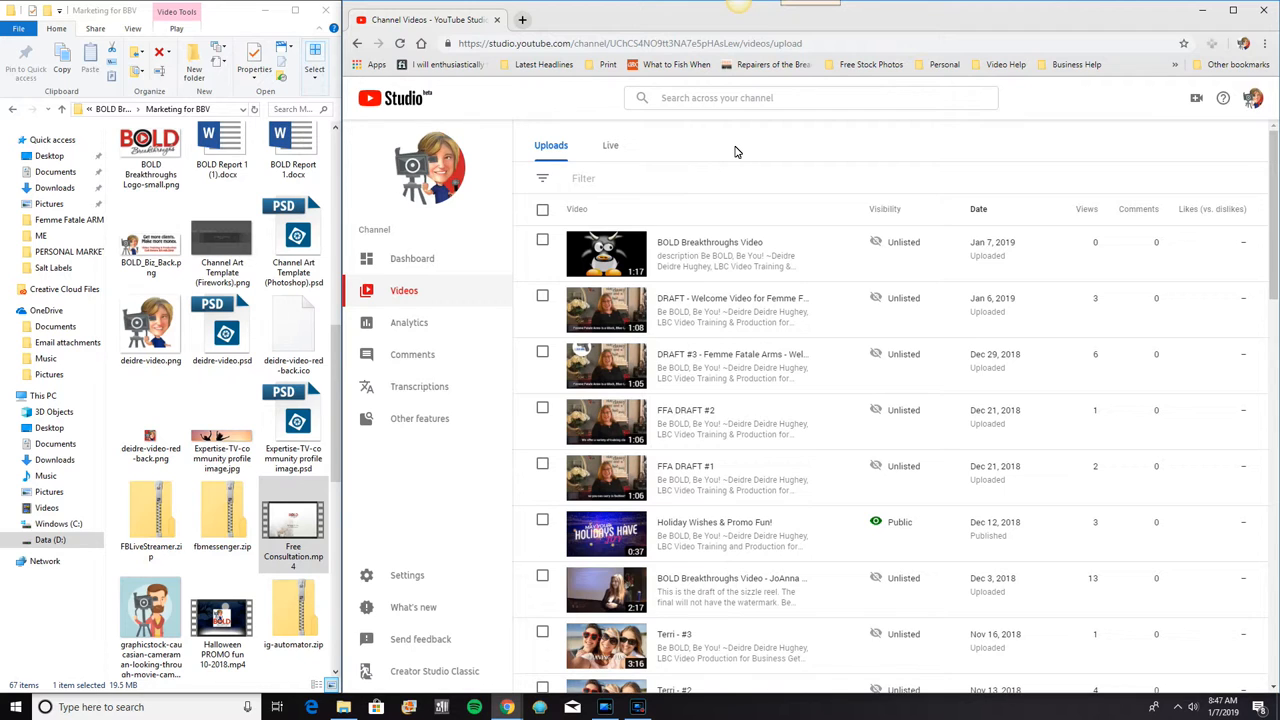